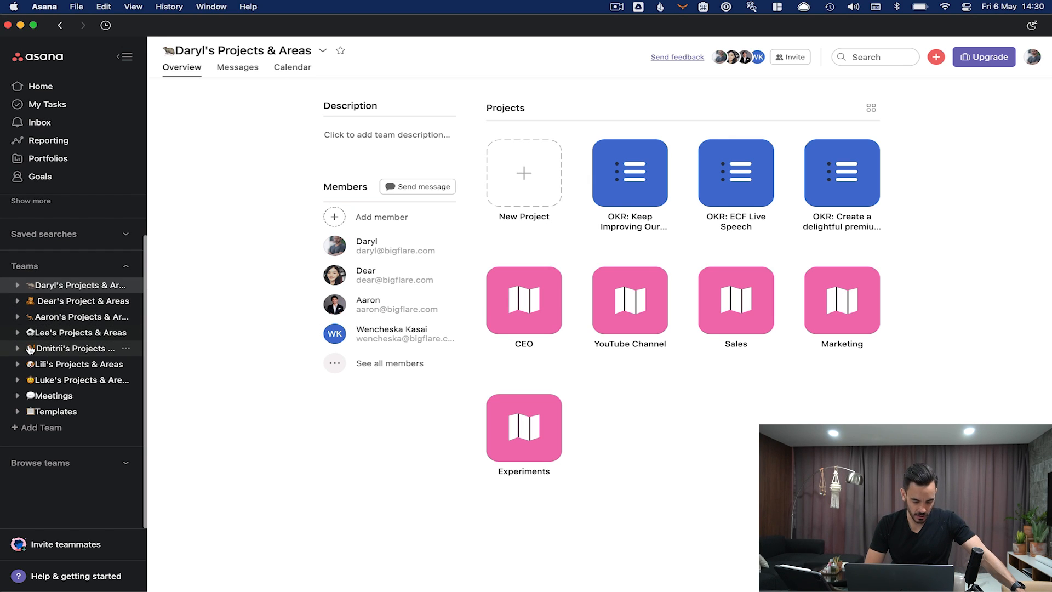
{"action": "mouse_move", "coordinate": [60, 316]}
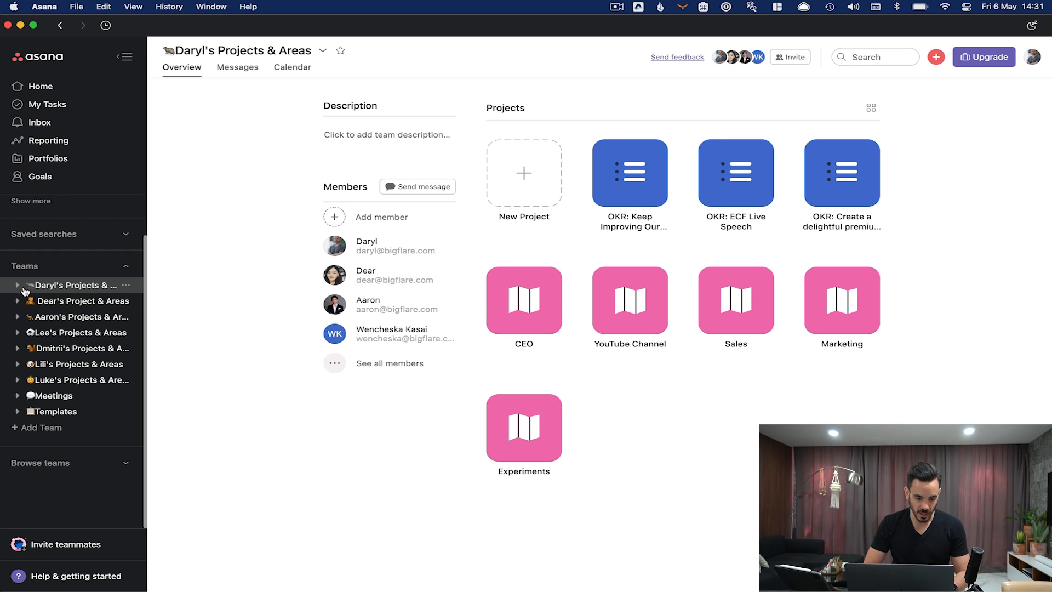
- Expand and collapse the first team, then expand another team's project list in the sidebar
{"action": "left_click", "coordinate": [18, 285]}
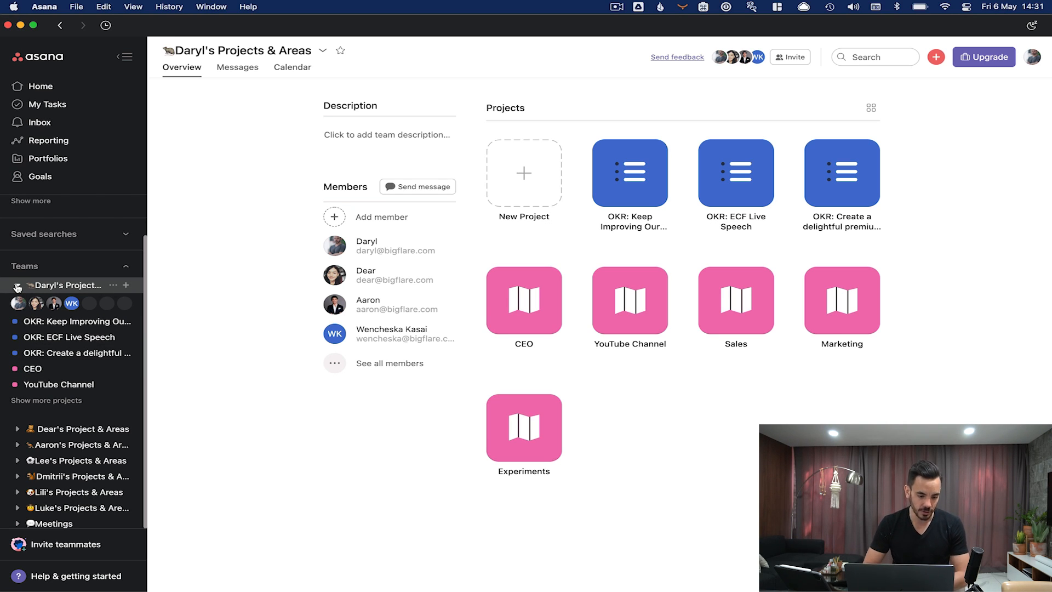
{"action": "left_click", "coordinate": [18, 285]}
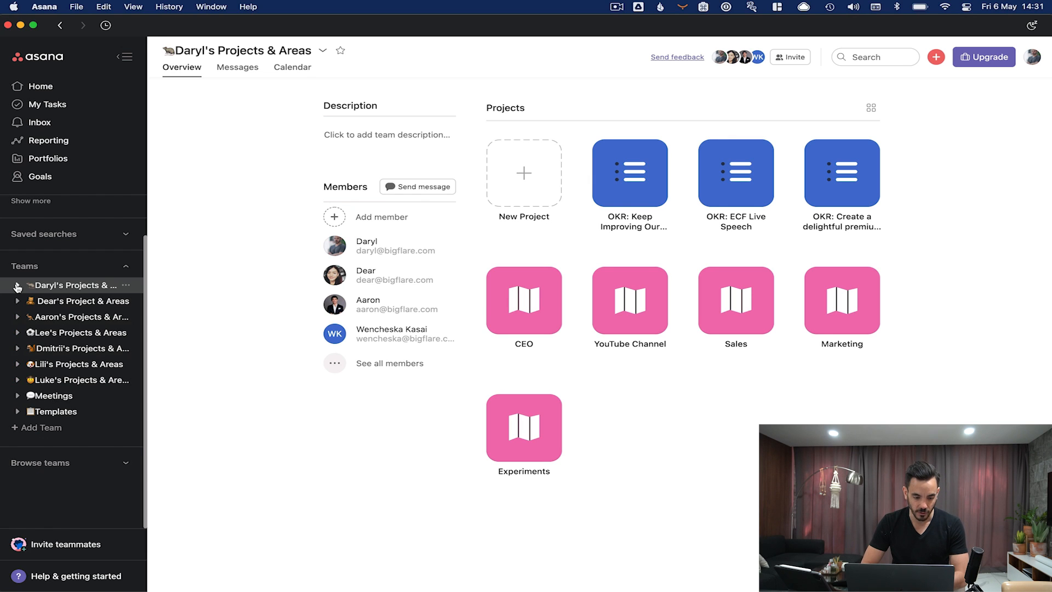
{"action": "left_click", "coordinate": [18, 348]}
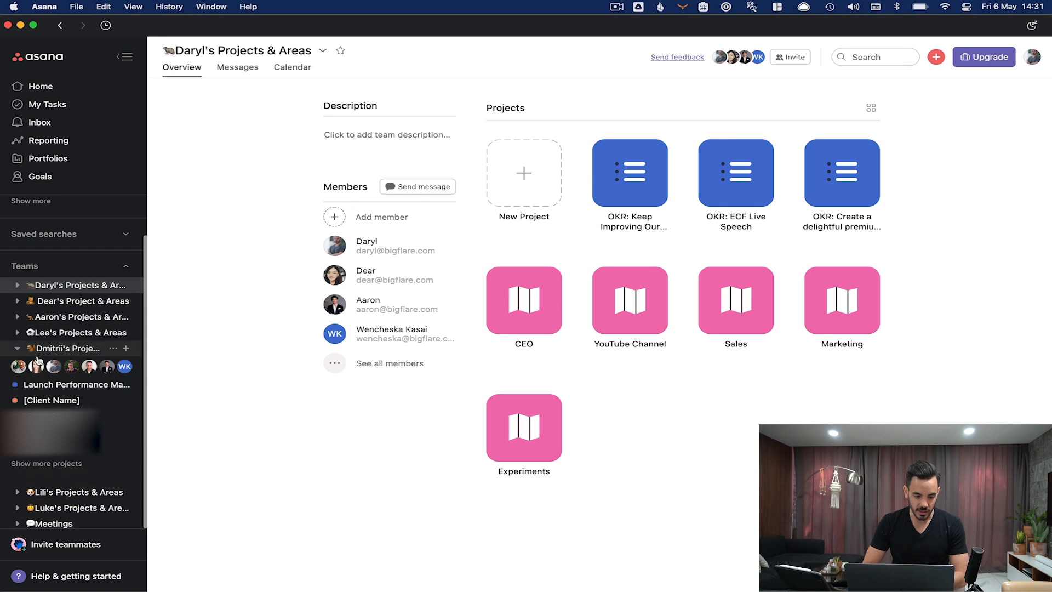
{"action": "mouse_move", "coordinate": [36, 350]}
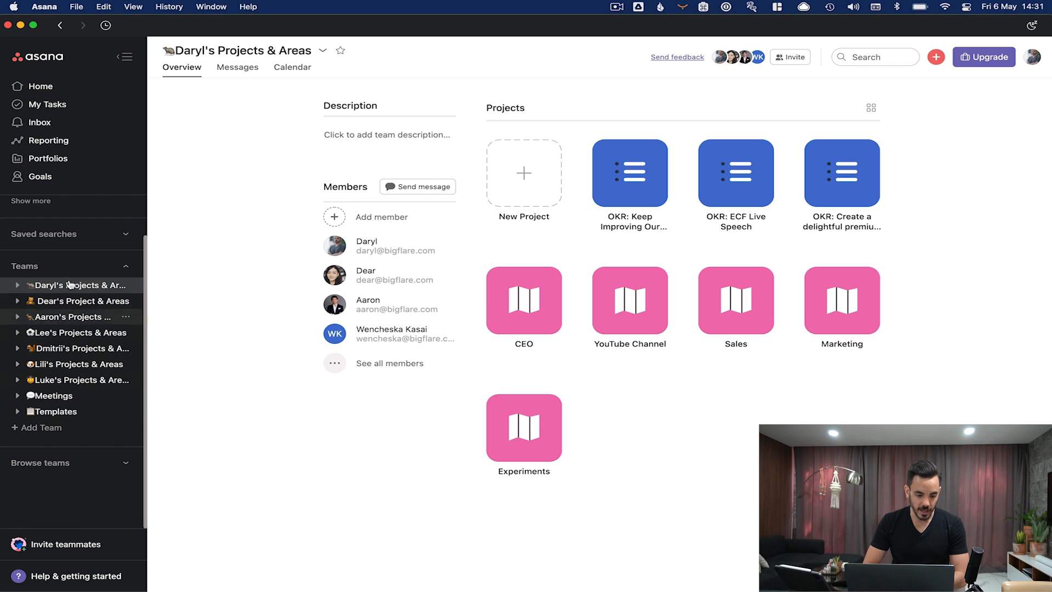
{"action": "mouse_move", "coordinate": [68, 386]}
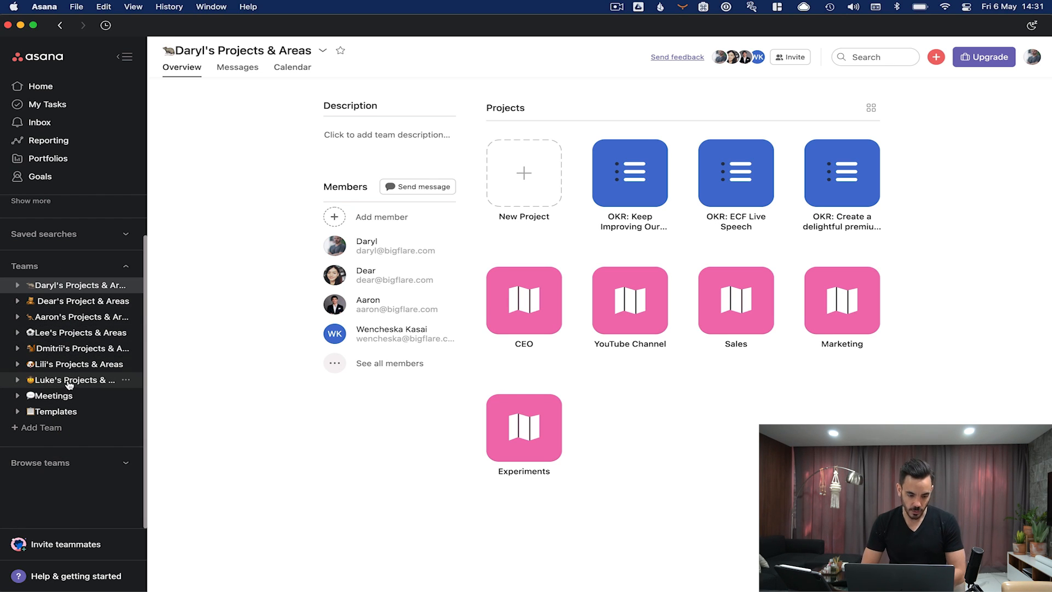
{"action": "mouse_move", "coordinate": [53, 338]}
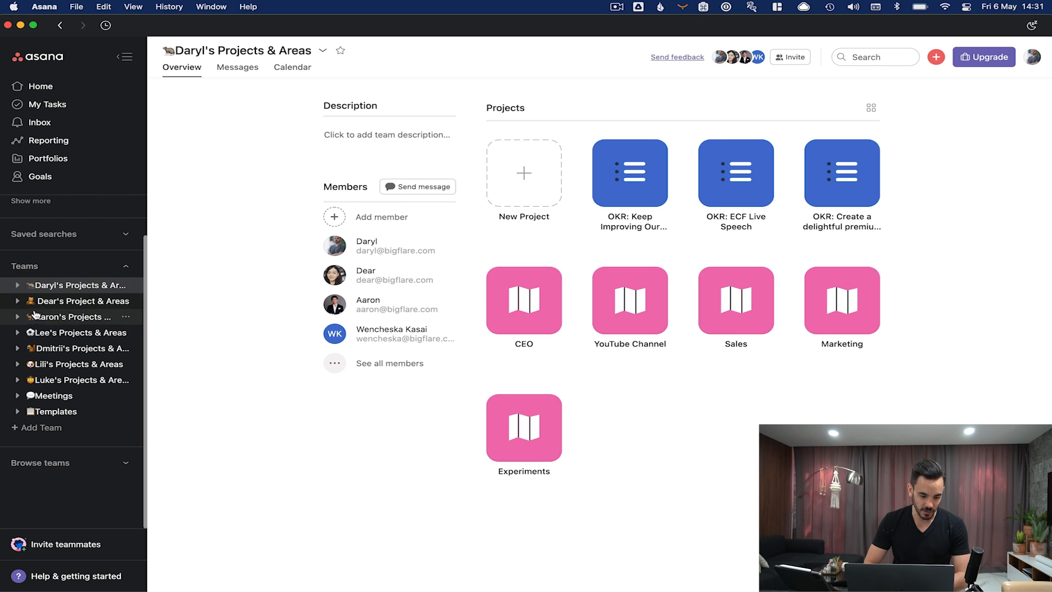
{"action": "mouse_move", "coordinate": [44, 290]}
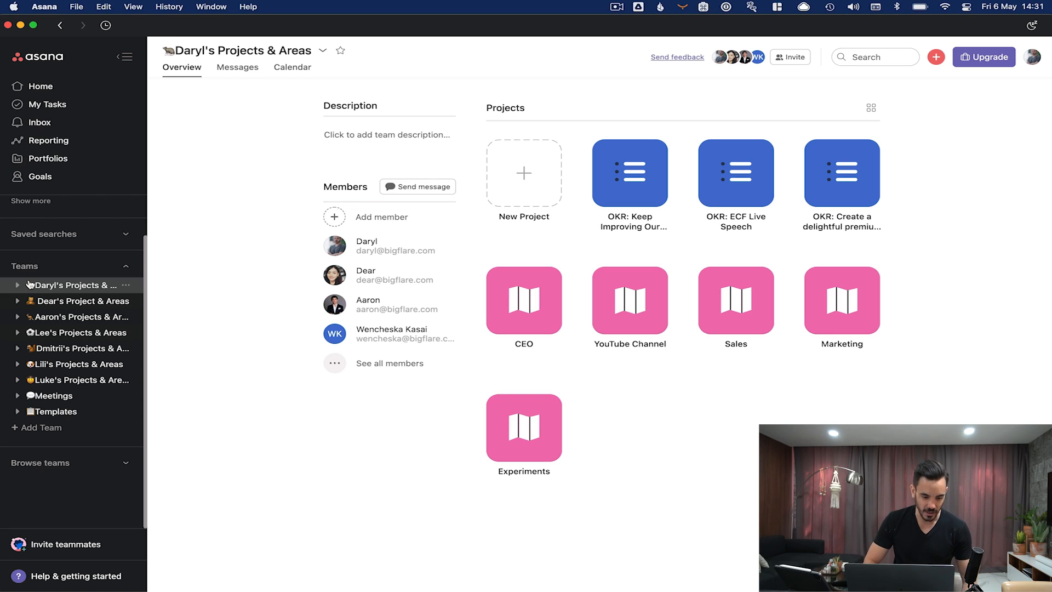
{"action": "mouse_move", "coordinate": [31, 292]}
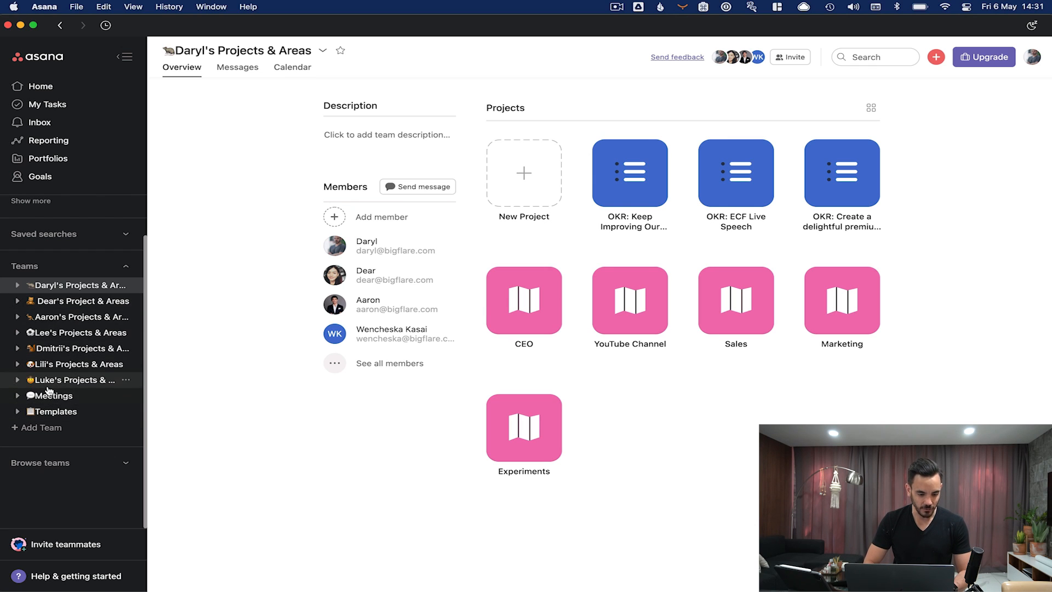
{"action": "mouse_move", "coordinate": [145, 397]}
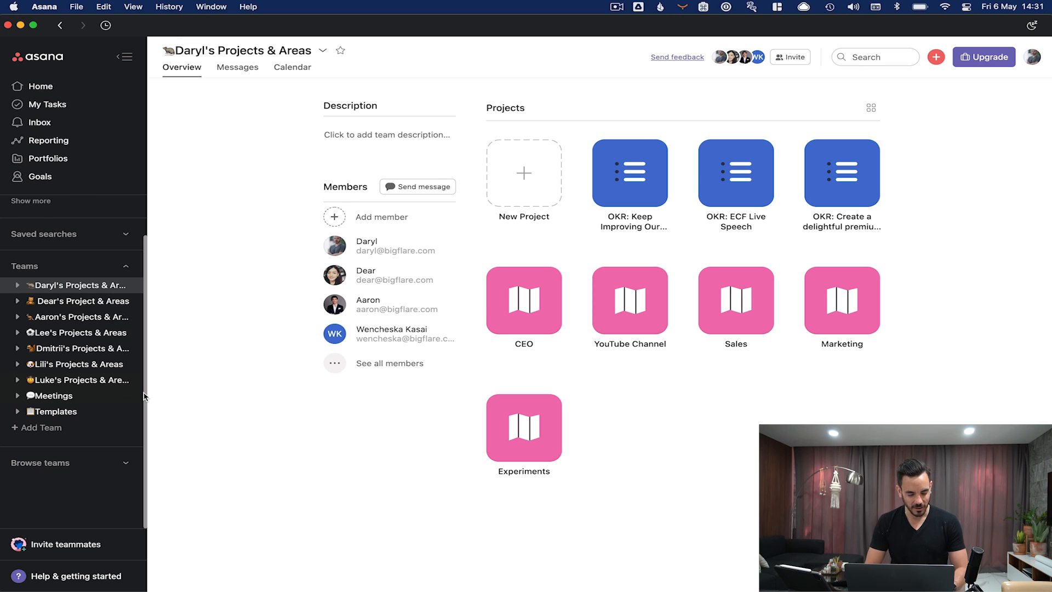
{"action": "mouse_move", "coordinate": [76, 300]}
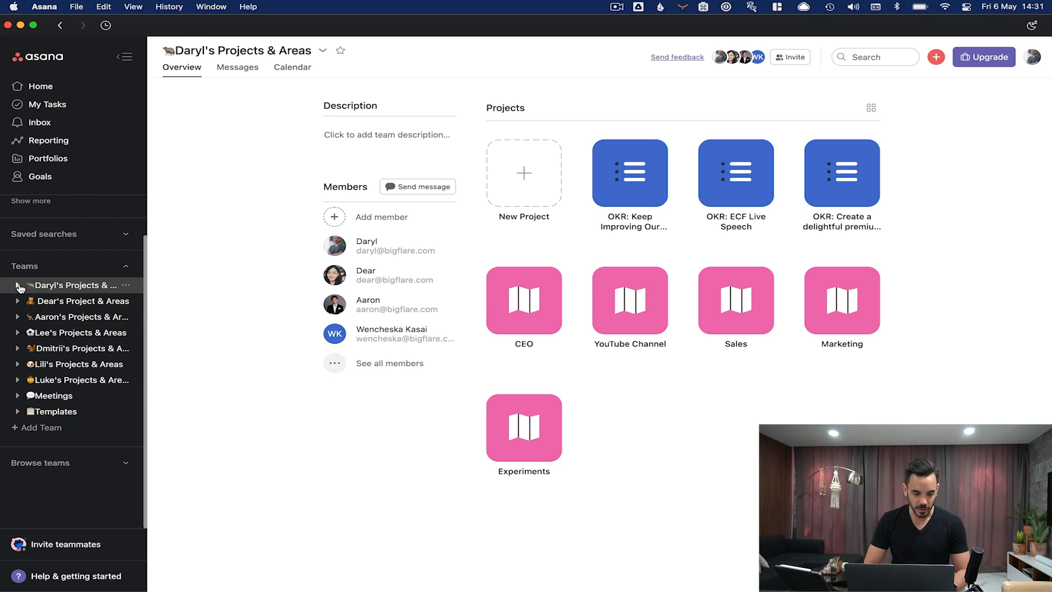
- Expand the first team again and reveal the rest of its projects, including Sales, Marketing and Experiments
{"action": "left_click", "coordinate": [20, 285]}
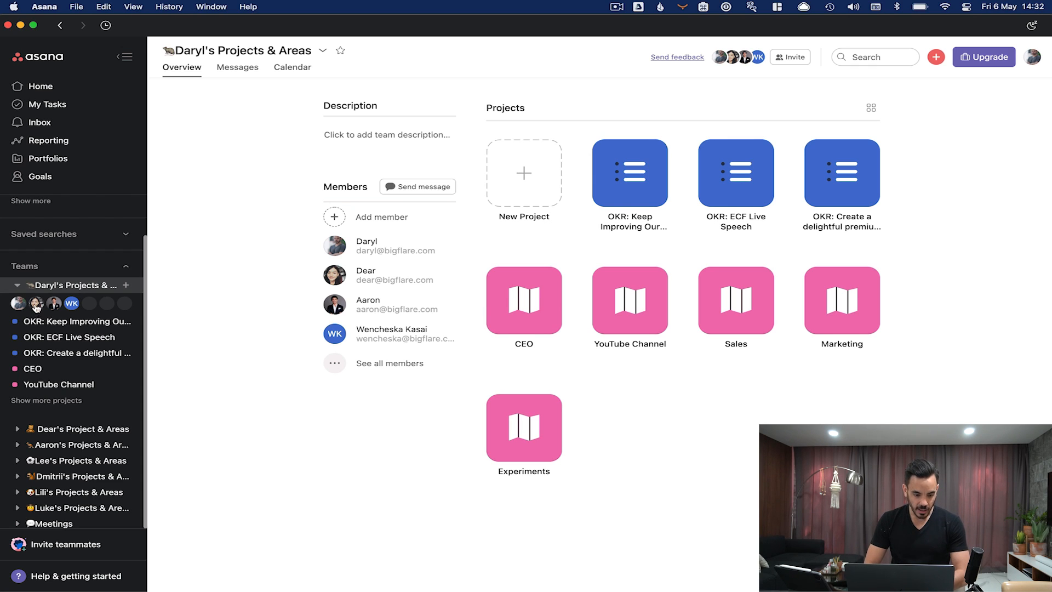
{"action": "mouse_move", "coordinate": [232, 248]}
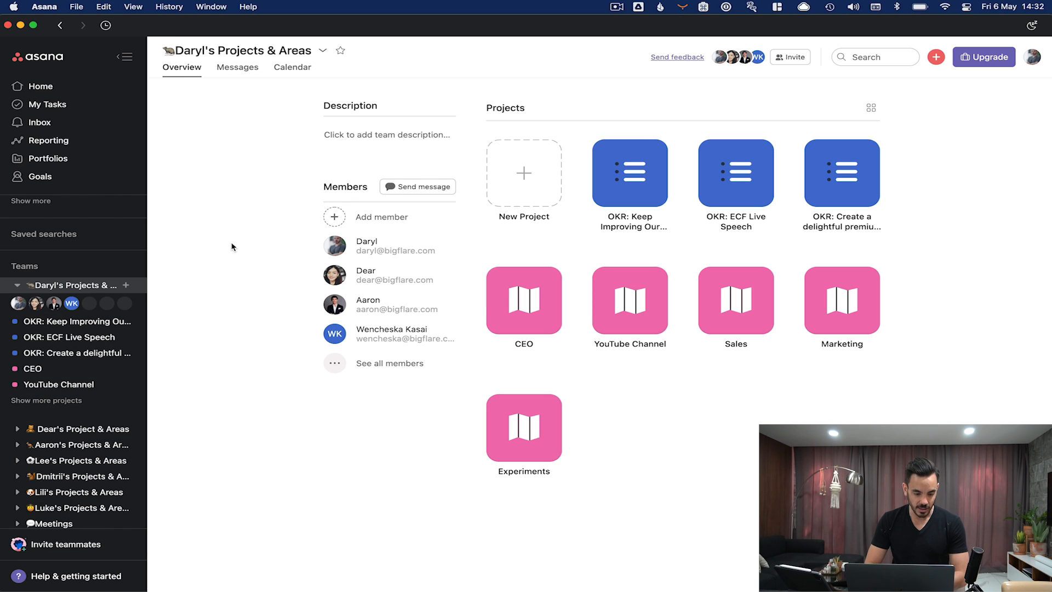
{"action": "mouse_move", "coordinate": [218, 285]}
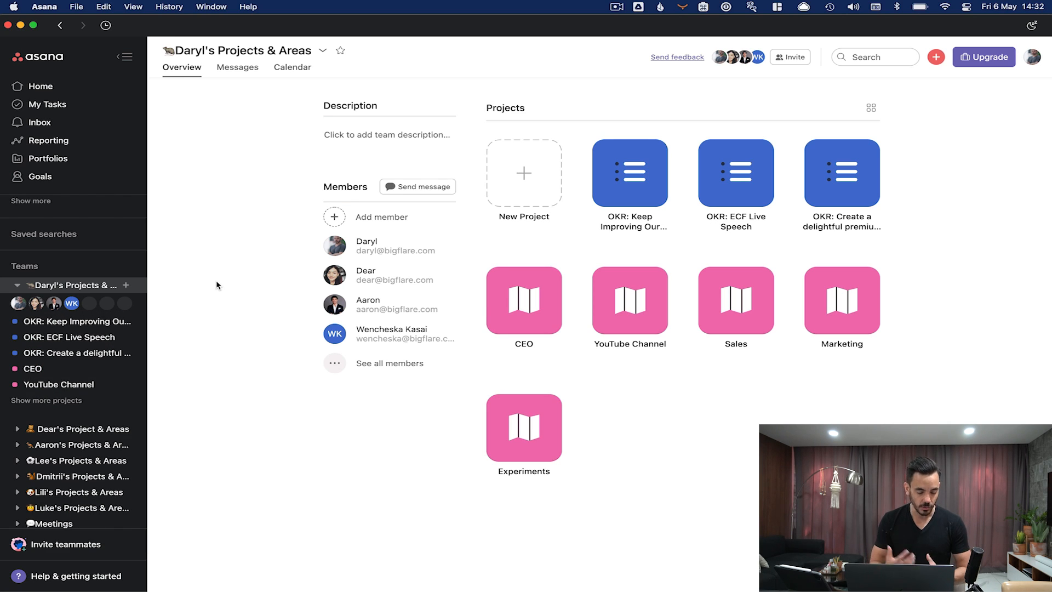
{"action": "mouse_move", "coordinate": [197, 297]}
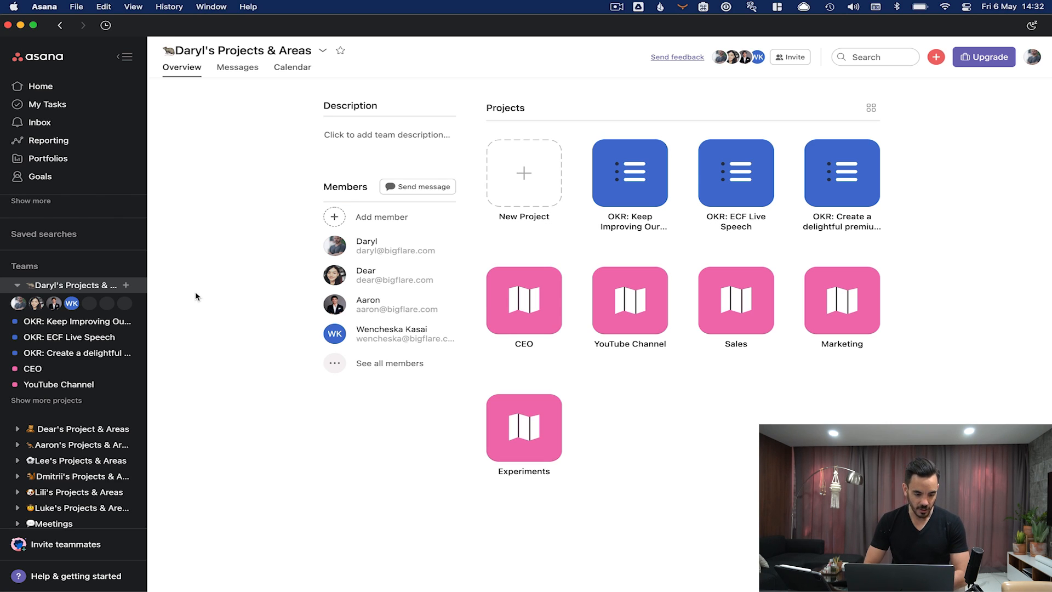
{"action": "mouse_move", "coordinate": [281, 418]}
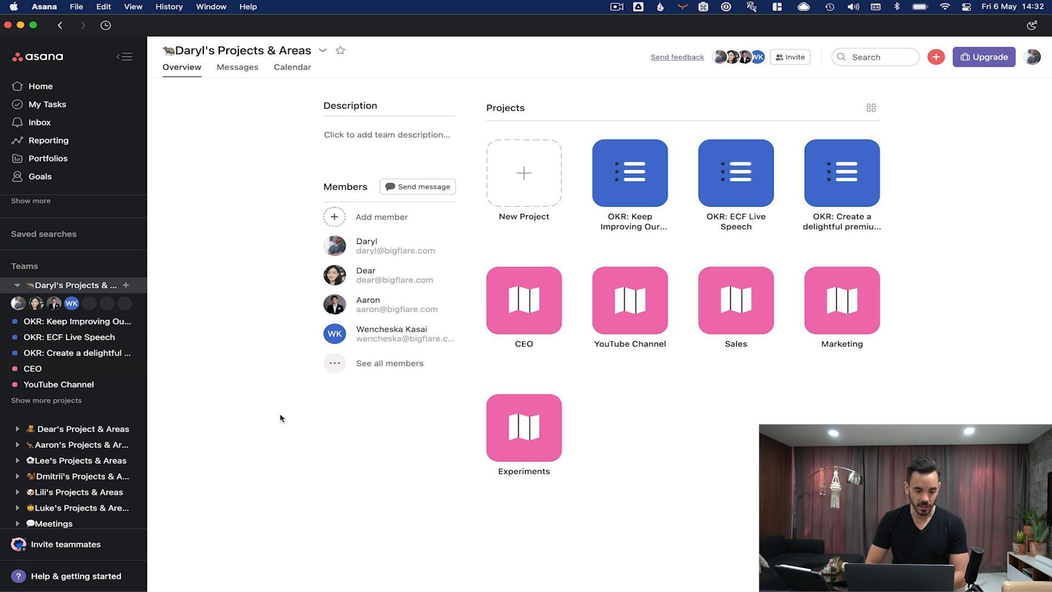
{"action": "mouse_move", "coordinate": [234, 351]}
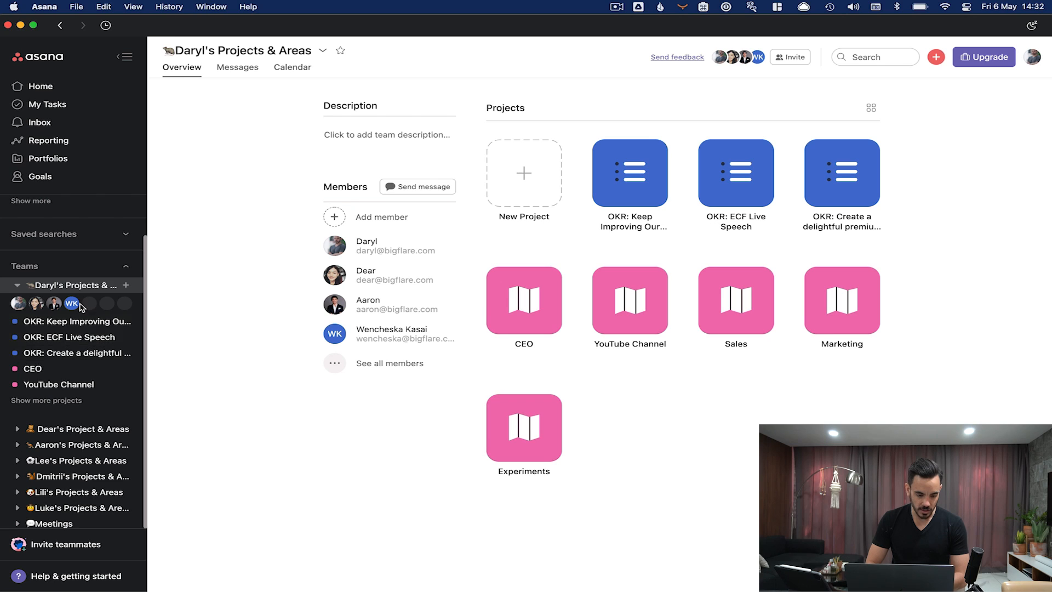
{"action": "mouse_move", "coordinate": [70, 338]}
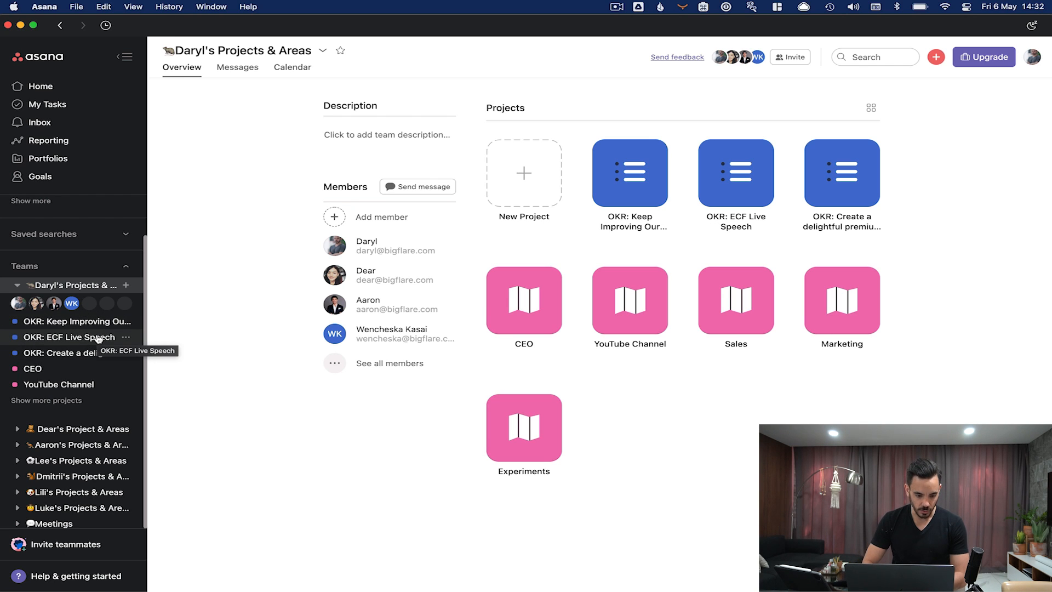
{"action": "mouse_move", "coordinate": [137, 401]}
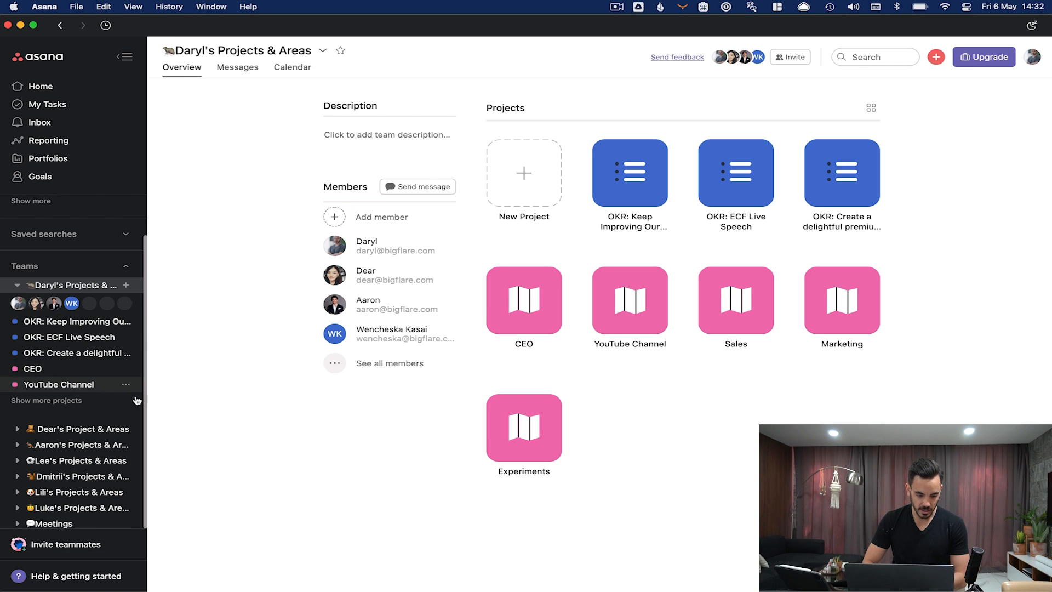
{"action": "mouse_move", "coordinate": [191, 393]}
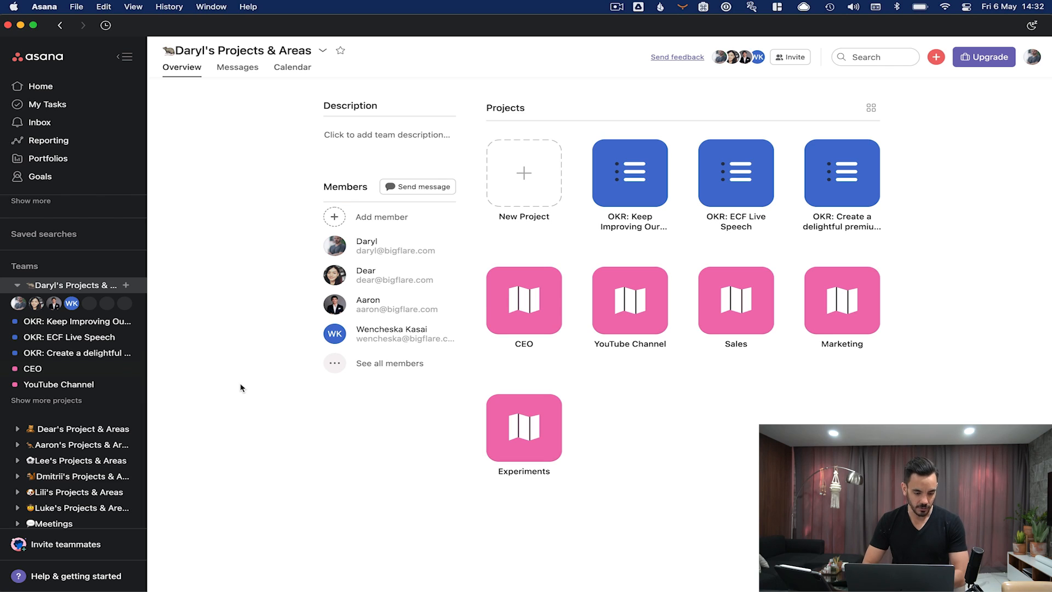
{"action": "mouse_move", "coordinate": [53, 371]}
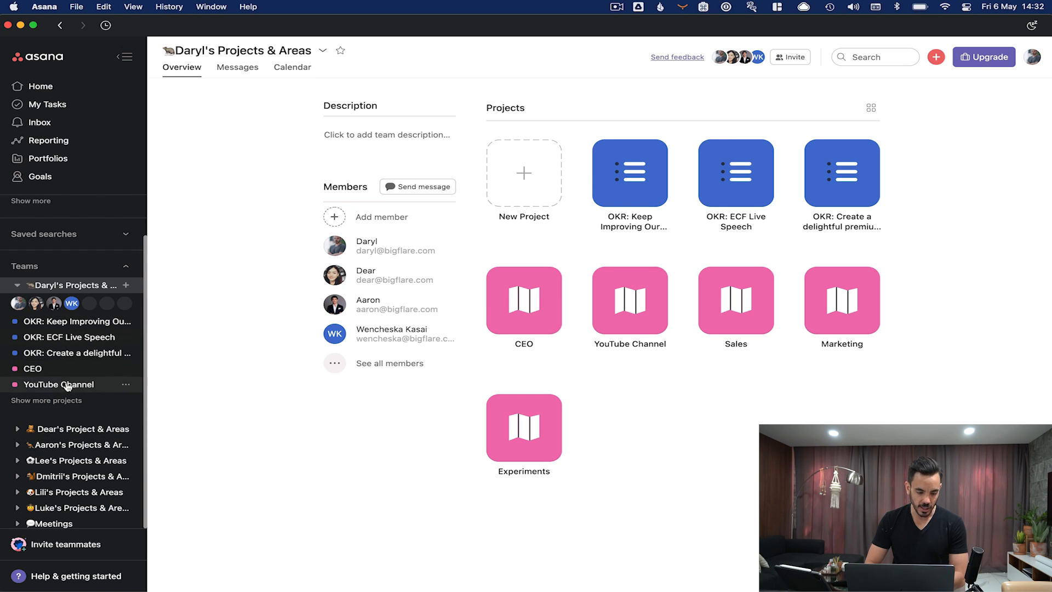
{"action": "left_click", "coordinate": [46, 400]}
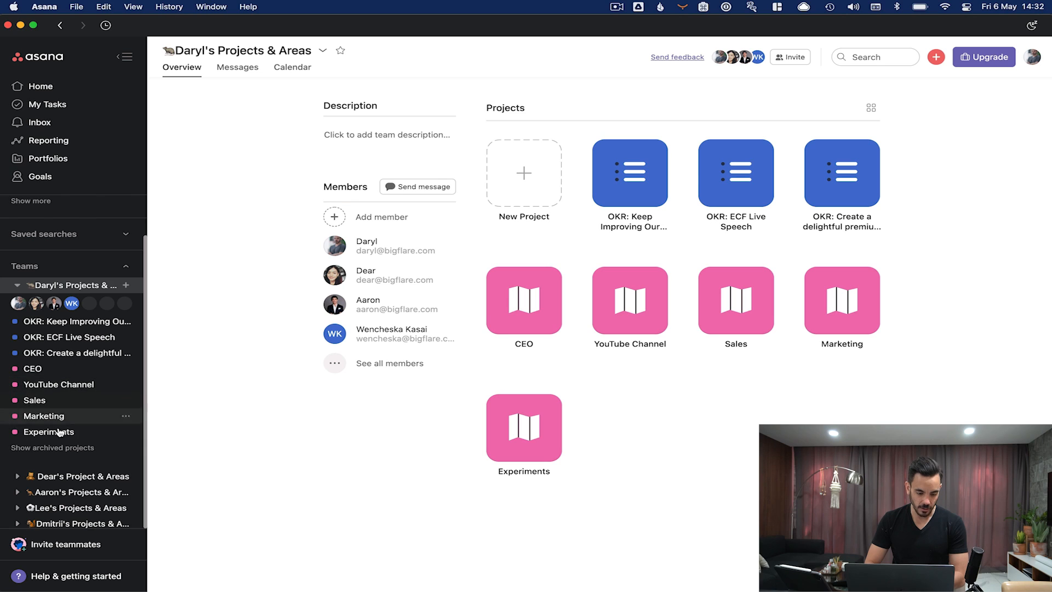
{"action": "mouse_move", "coordinate": [169, 425]}
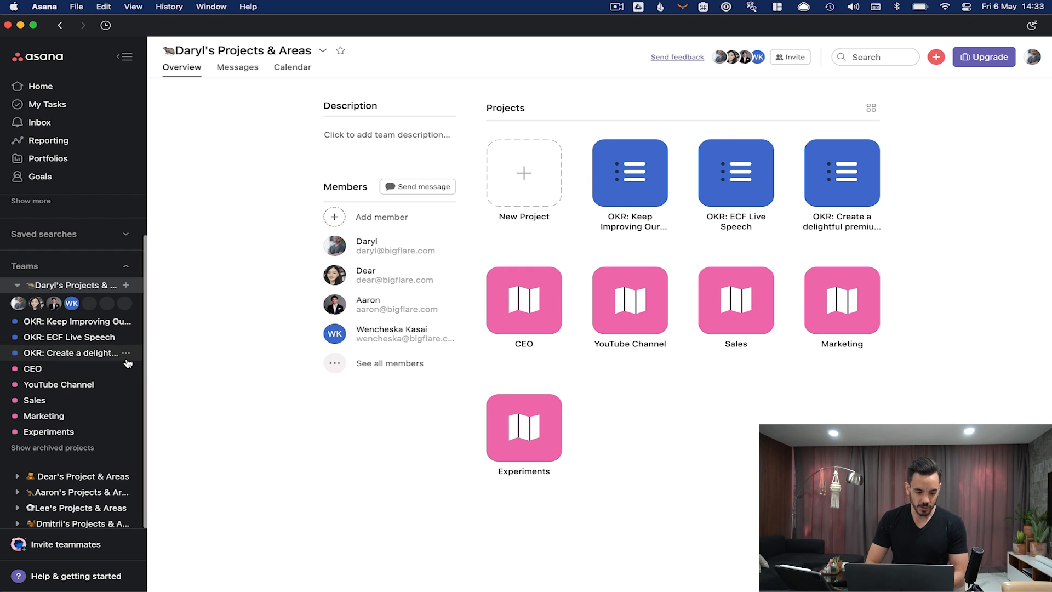
{"action": "mouse_move", "coordinate": [155, 345]}
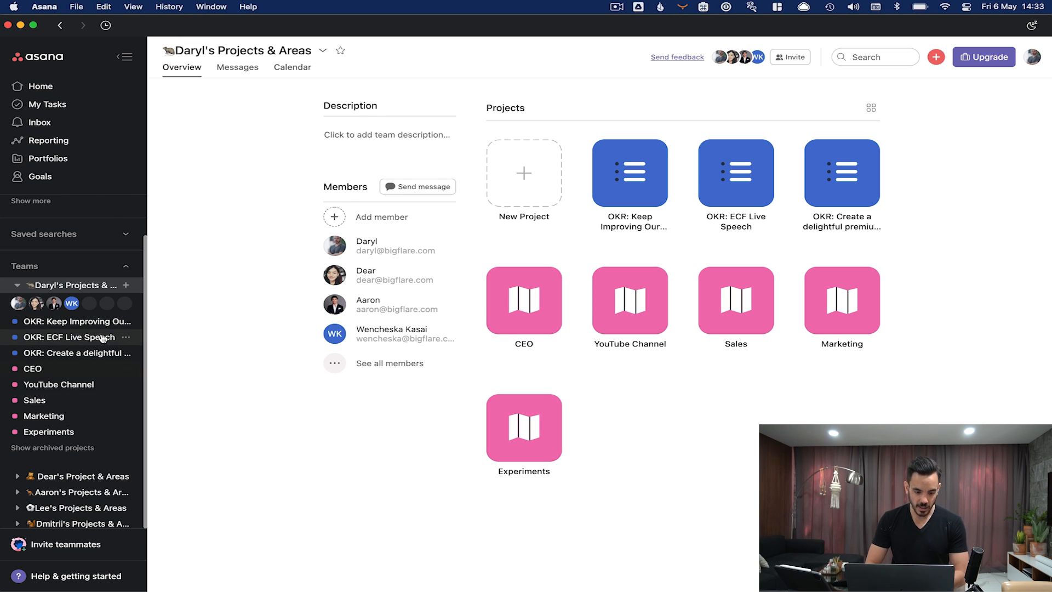
{"action": "mouse_move", "coordinate": [209, 337]}
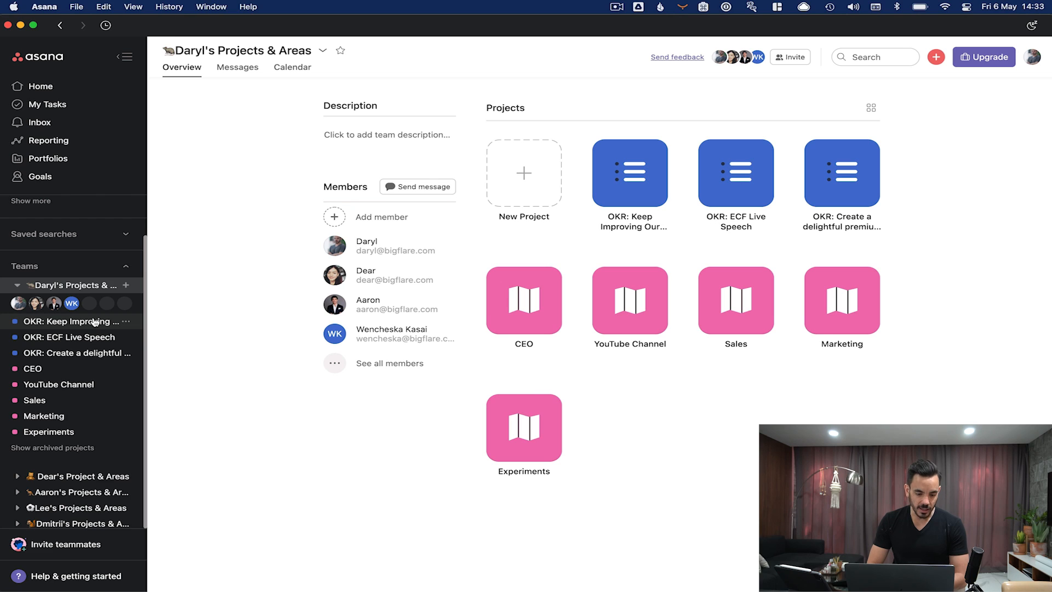
{"action": "mouse_move", "coordinate": [93, 322]}
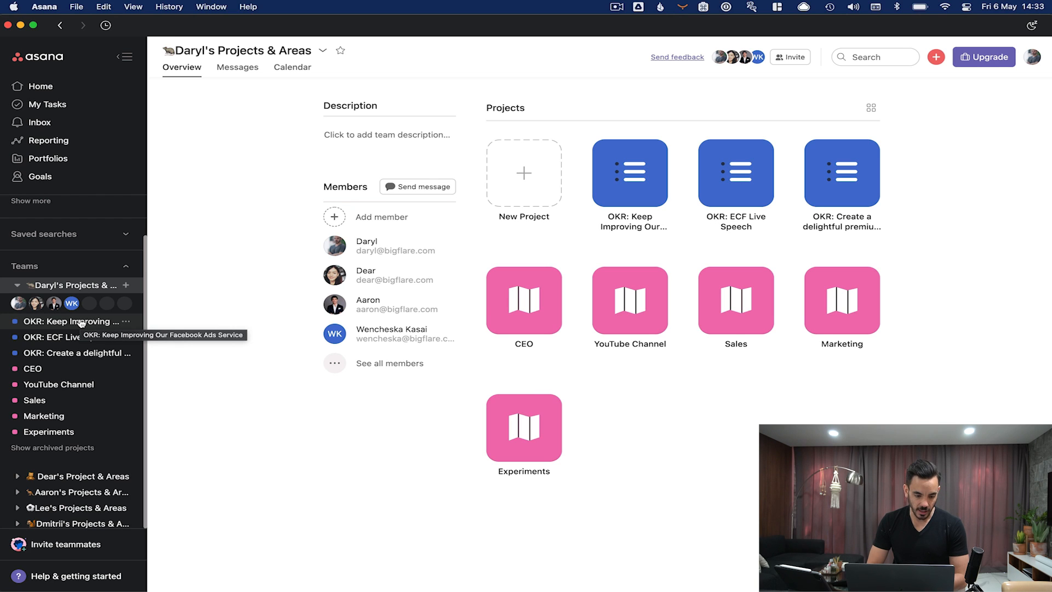
- Open the Facebook Ads Service OKR project and review its task list
{"action": "left_click", "coordinate": [70, 322]}
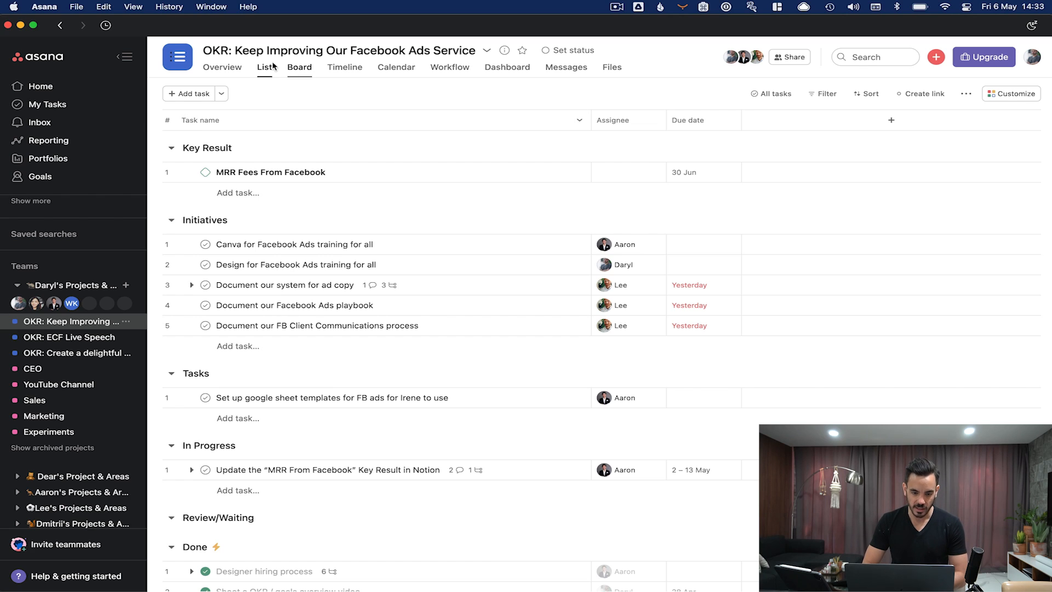
{"action": "mouse_move", "coordinate": [503, 50]}
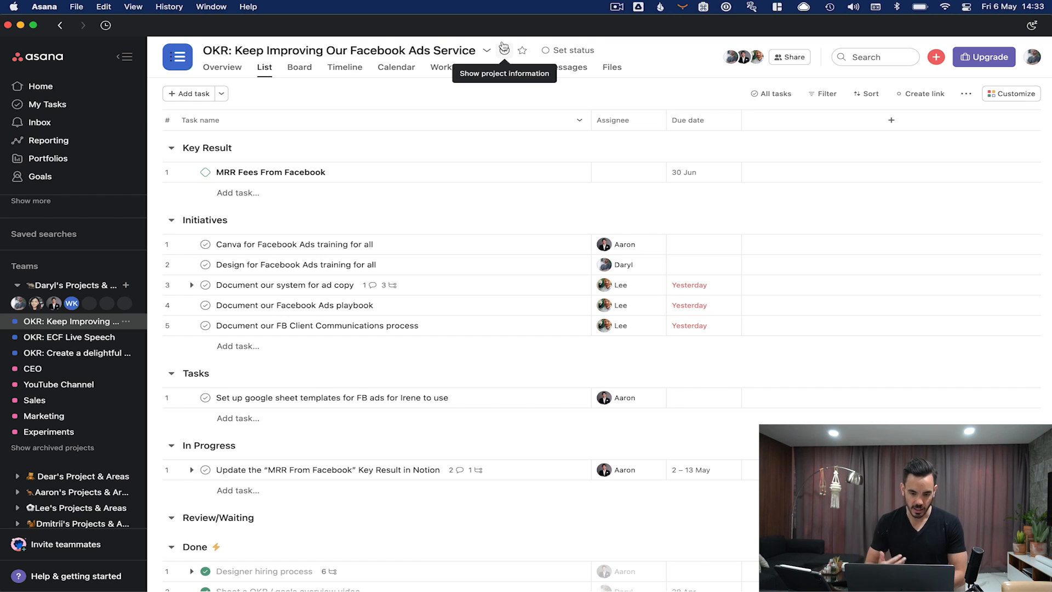
{"action": "mouse_move", "coordinate": [395, 84]}
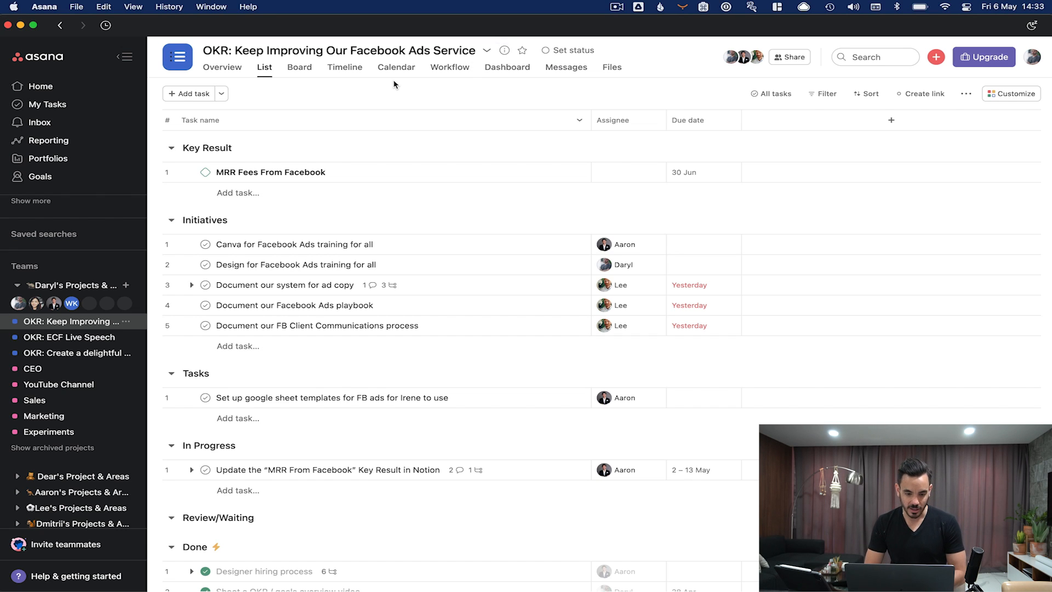
{"action": "mouse_move", "coordinate": [197, 160]}
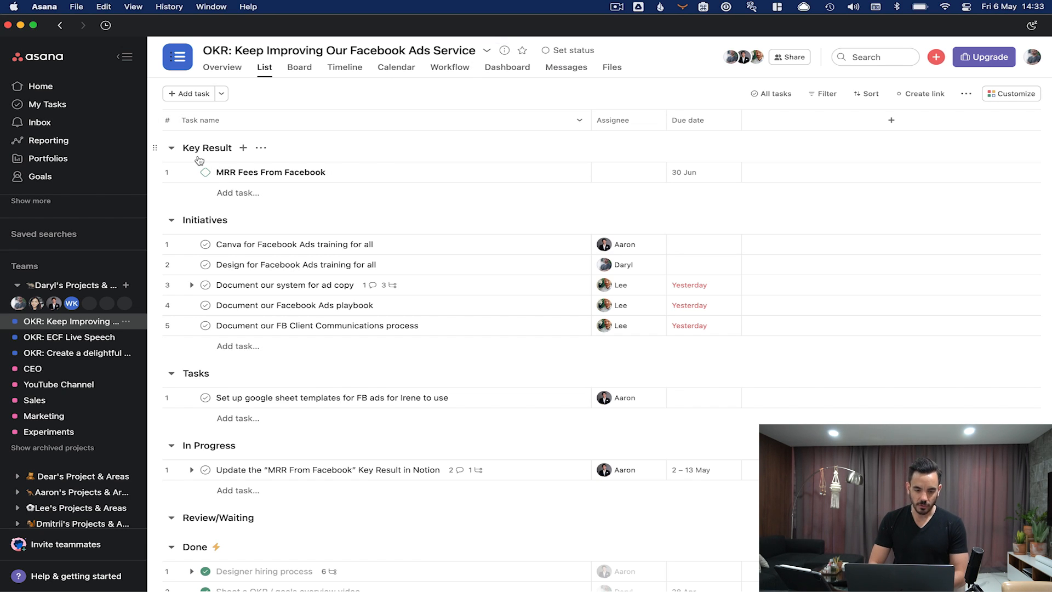
{"action": "left_click", "coordinate": [270, 172]}
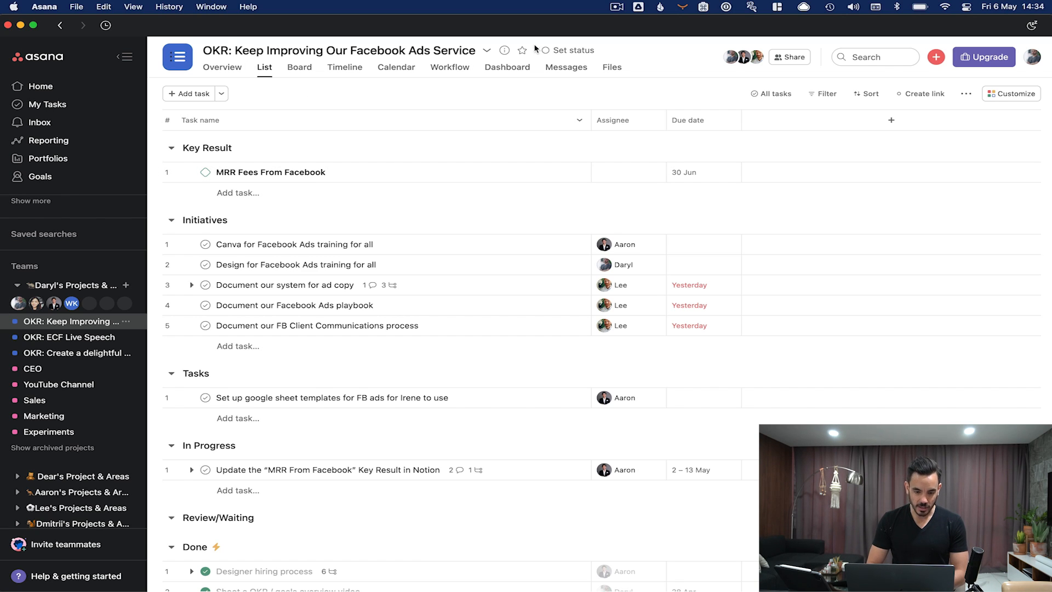
{"action": "left_click", "coordinate": [270, 172]}
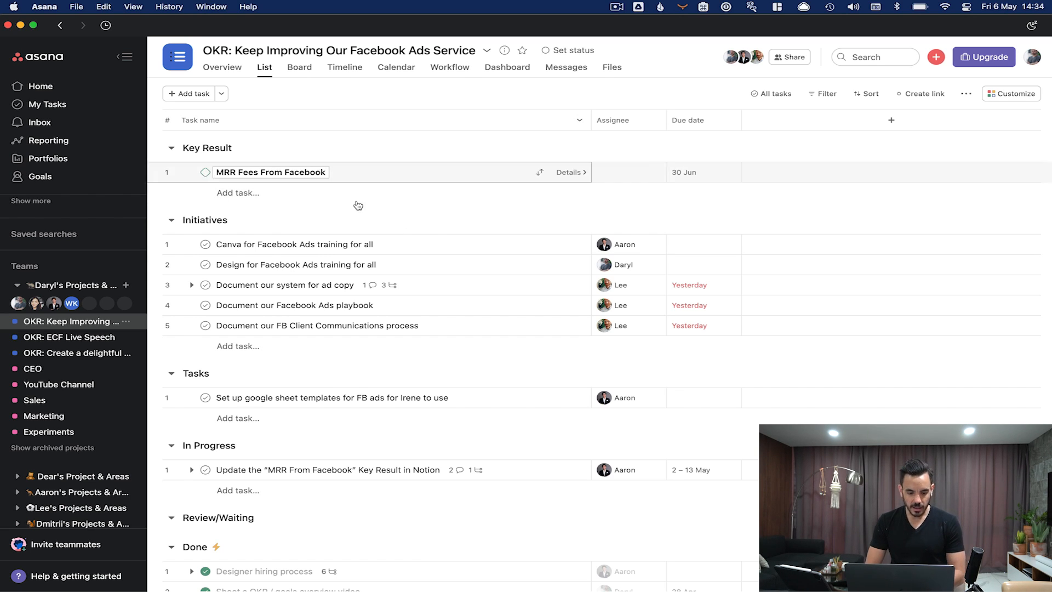
- Collapse the teams in the sidebar so each shows only its name
{"action": "left_click", "coordinate": [294, 244]}
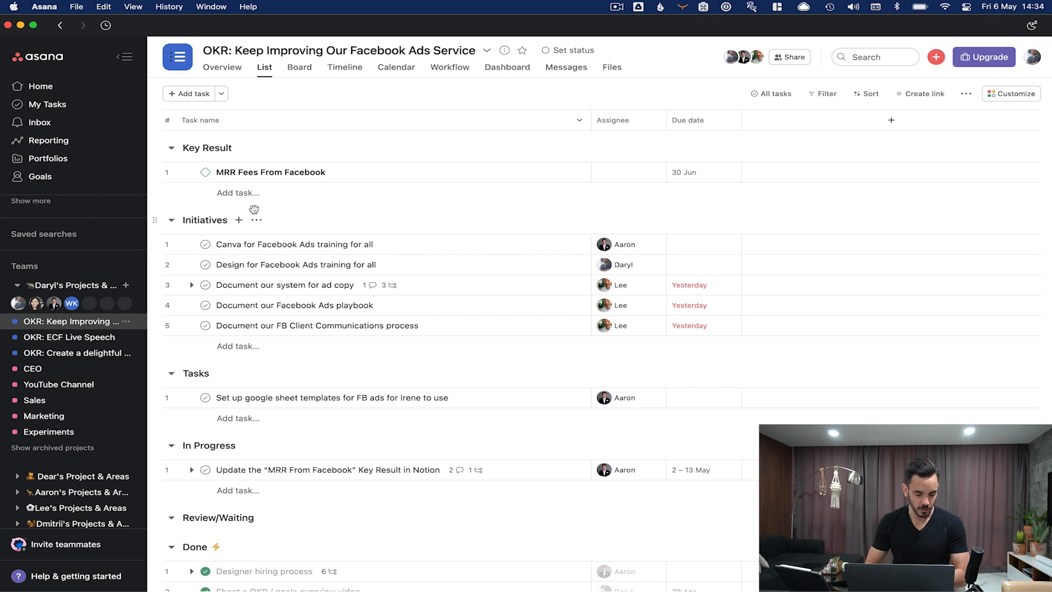
{"action": "left_click", "coordinate": [324, 470]}
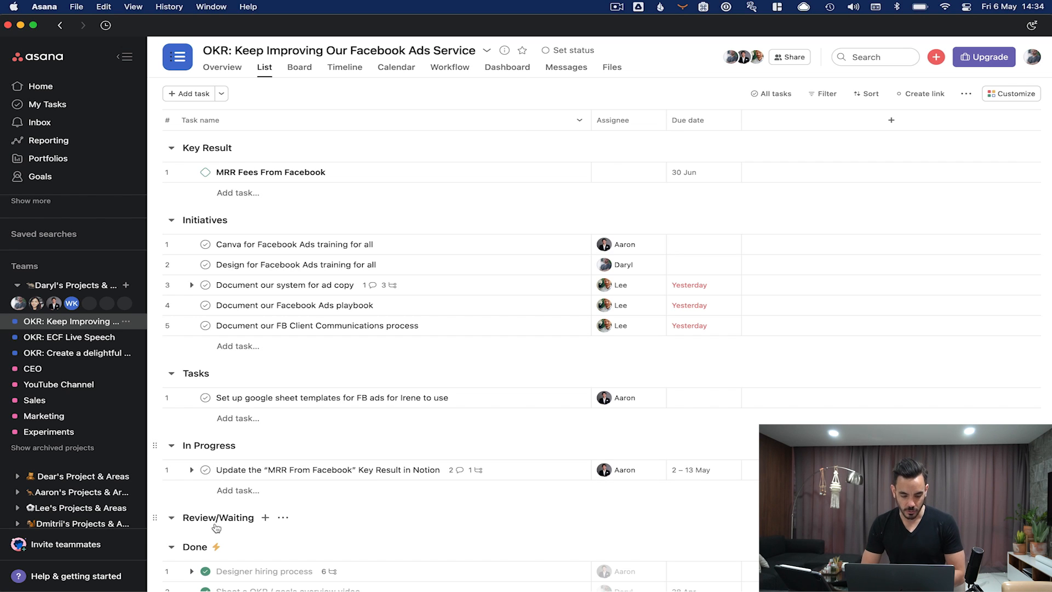
{"action": "left_click", "coordinate": [284, 285]}
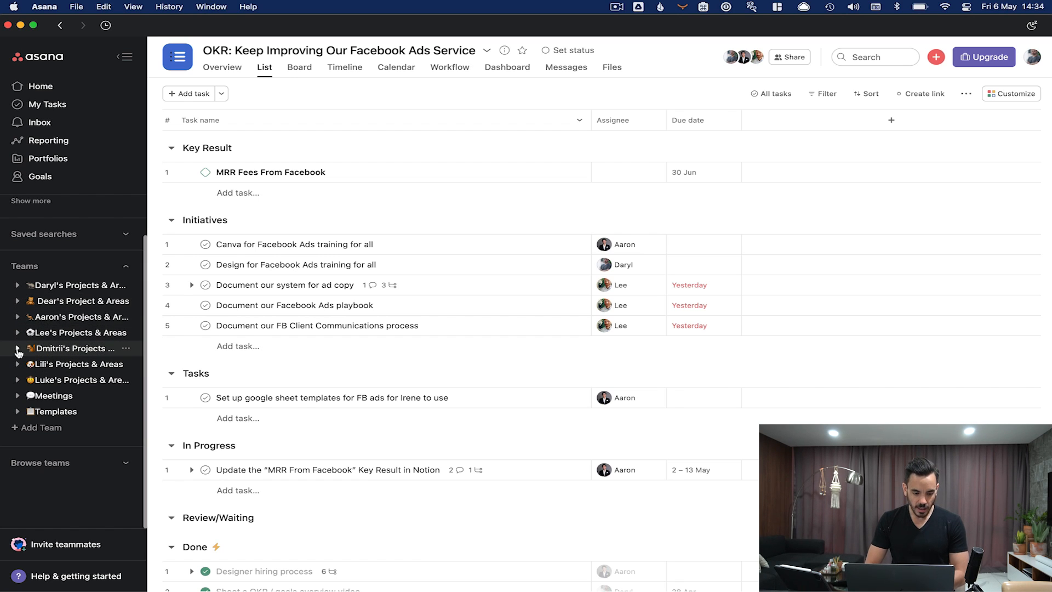
- Expand Dmitrii's team and open its [Client Name] project
{"action": "left_click", "coordinate": [17, 349]}
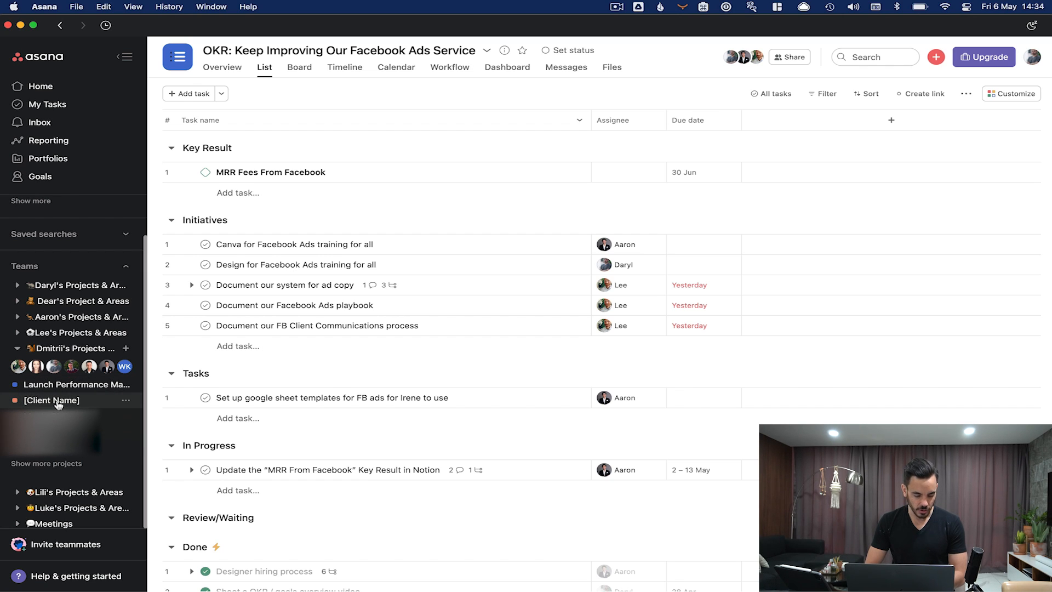
{"action": "mouse_move", "coordinate": [34, 406]}
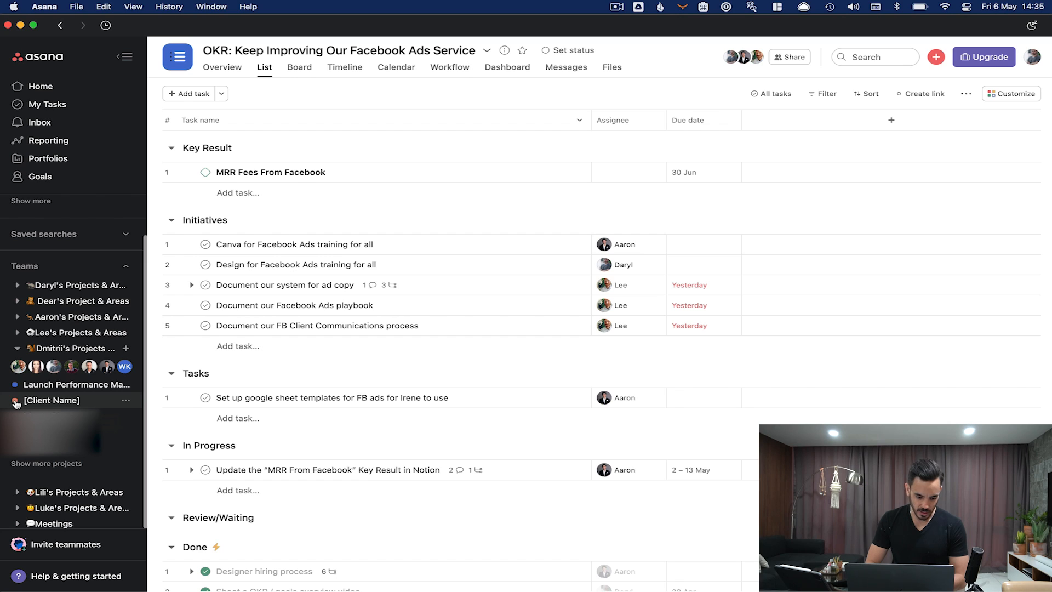
{"action": "mouse_move", "coordinate": [31, 388]}
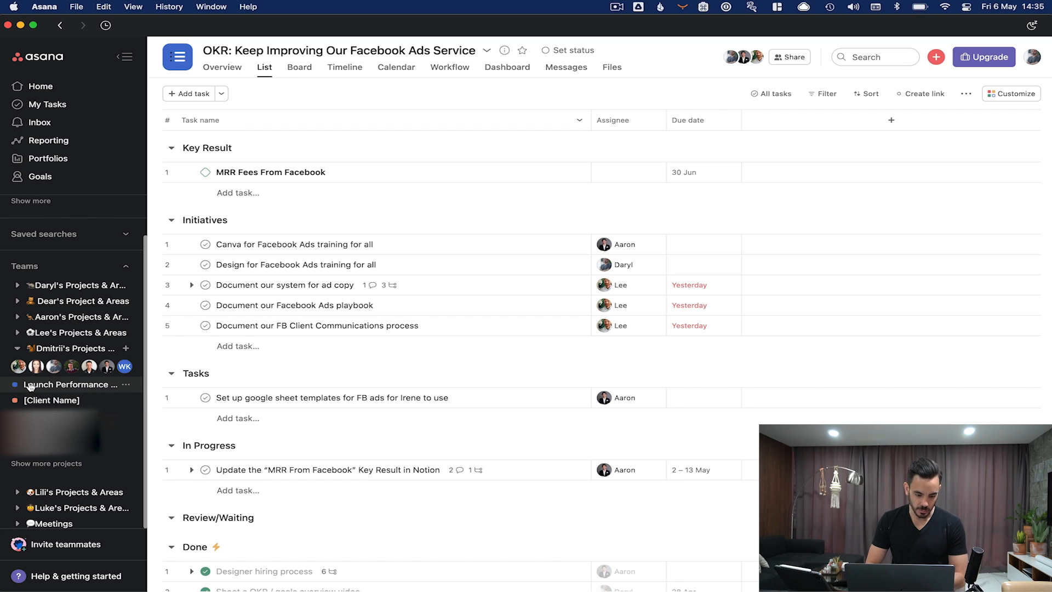
{"action": "mouse_move", "coordinate": [83, 407]}
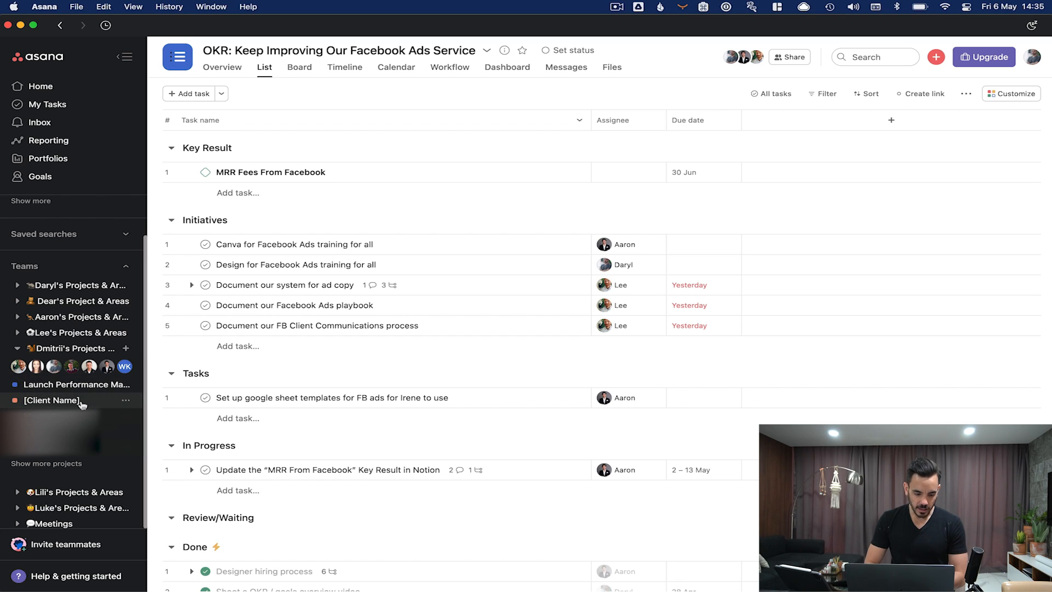
{"action": "left_click", "coordinate": [48, 400]}
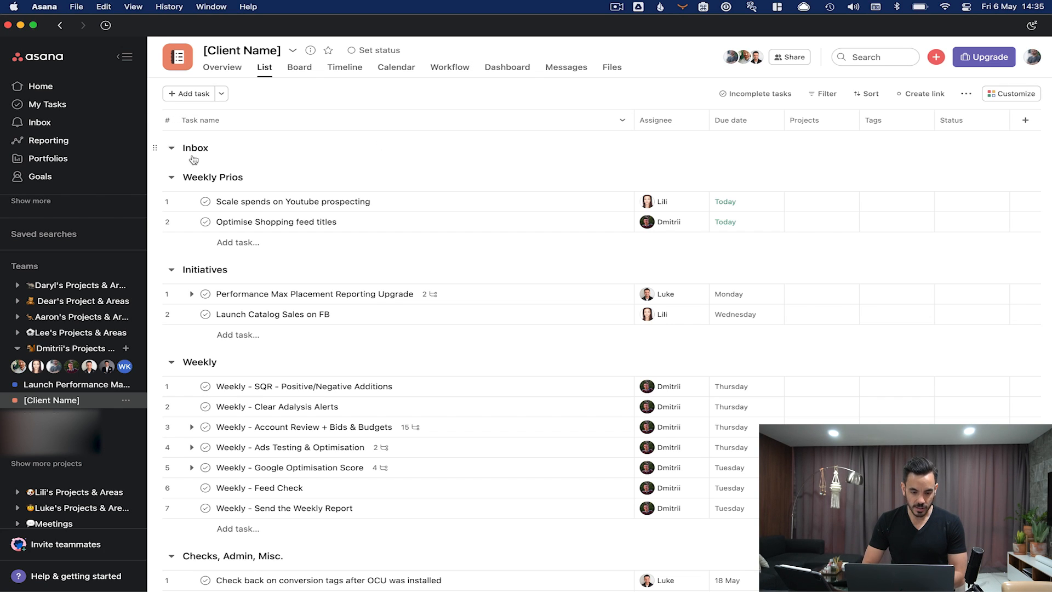
{"action": "mouse_move", "coordinate": [288, 159]}
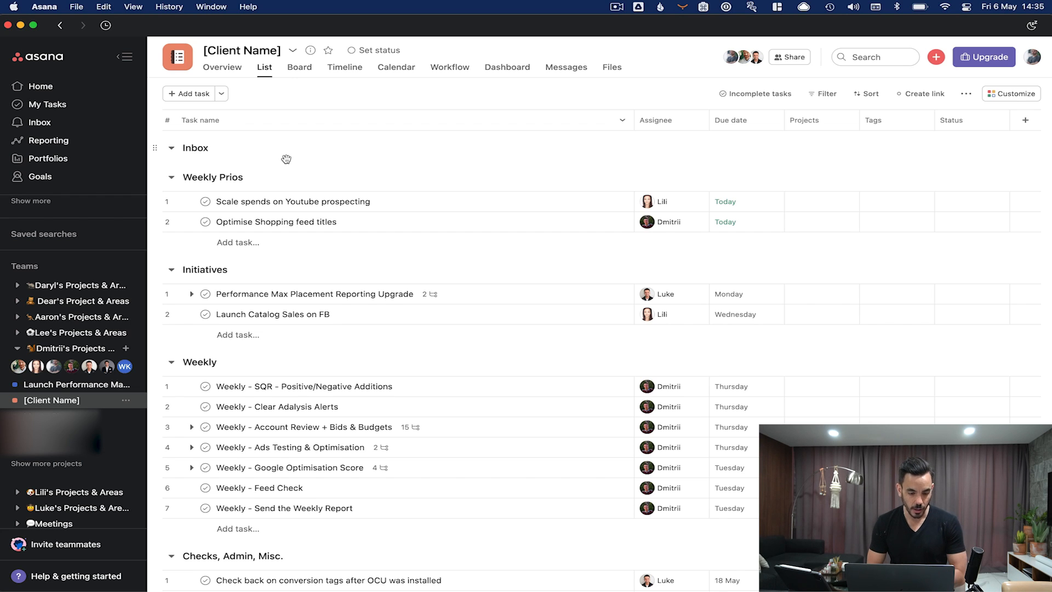
{"action": "mouse_move", "coordinate": [251, 148]}
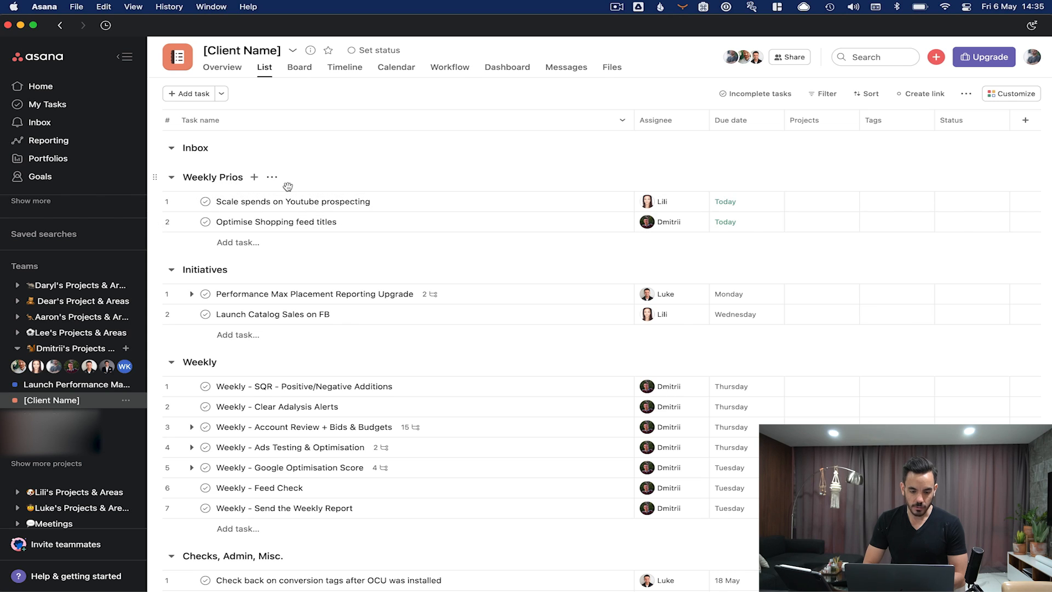
{"action": "mouse_move", "coordinate": [193, 177]}
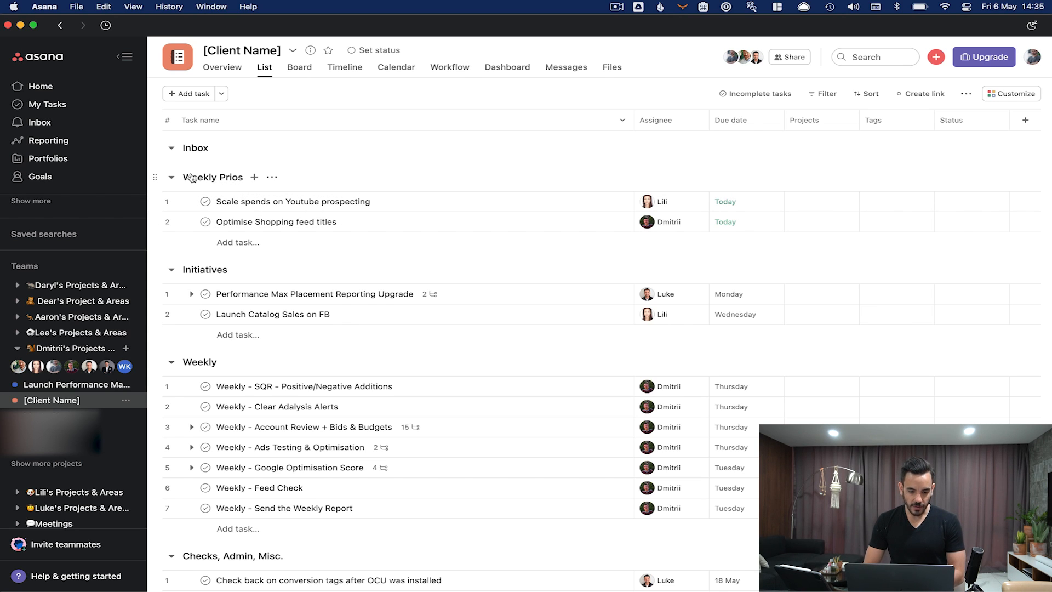
{"action": "mouse_move", "coordinate": [416, 264]}
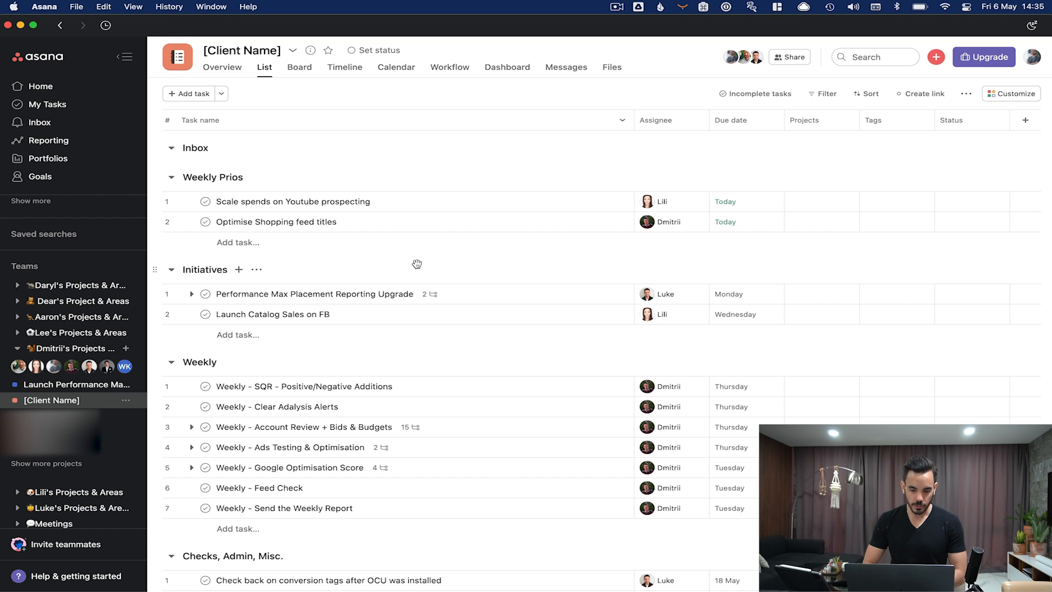
{"action": "mouse_move", "coordinate": [368, 137]}
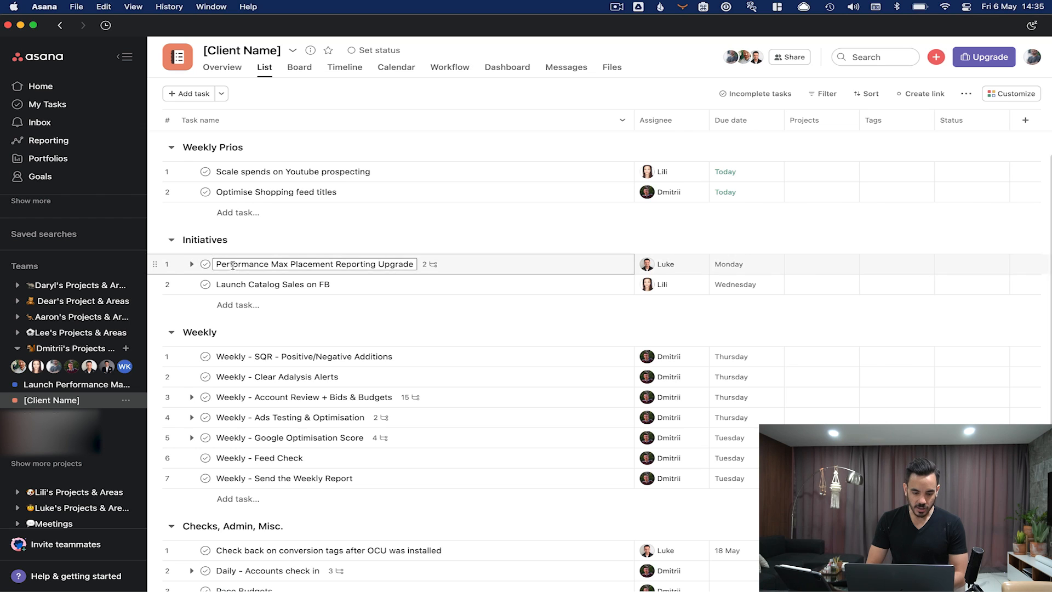
- Scroll through the [Client Name] project's sections, then open the Launch Performance Max project
{"action": "scroll", "scroll_direction": "down", "scroll_amount": 3}
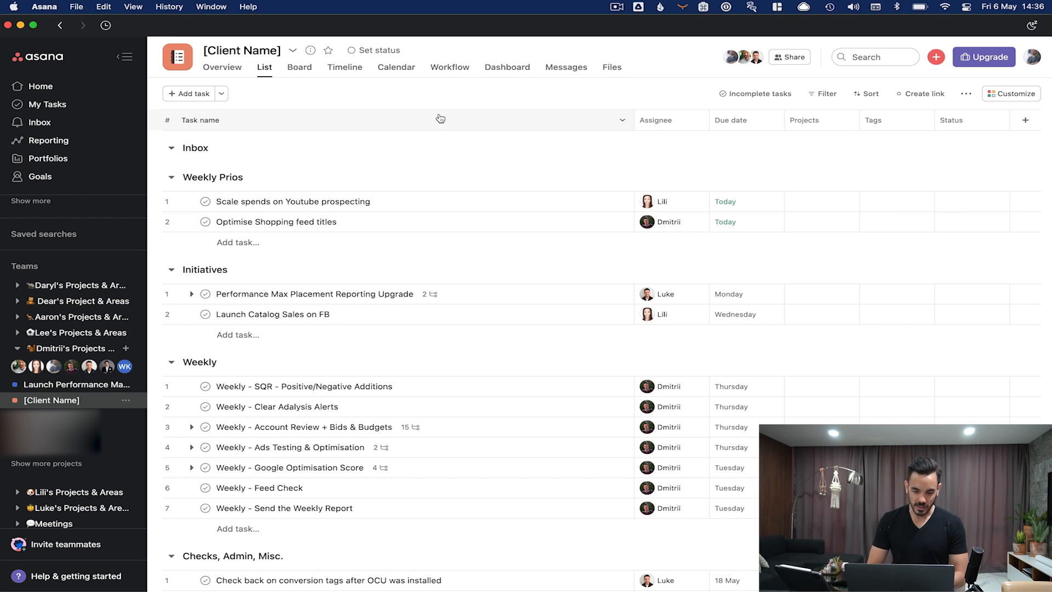
{"action": "mouse_move", "coordinate": [504, 281]}
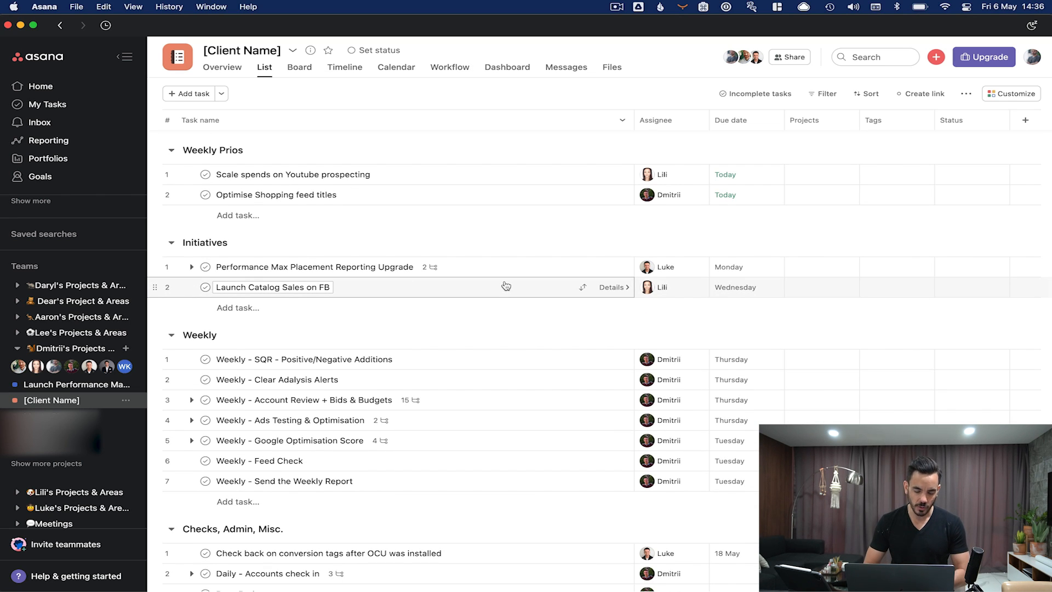
{"action": "scroll", "scroll_direction": "down", "scroll_amount": 3}
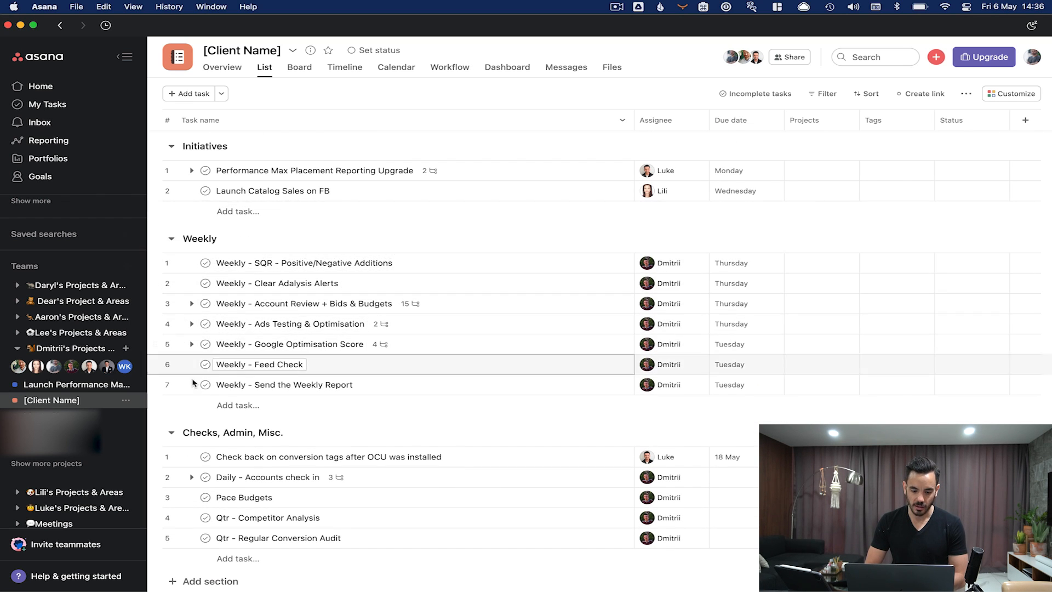
{"action": "mouse_move", "coordinate": [313, 355]}
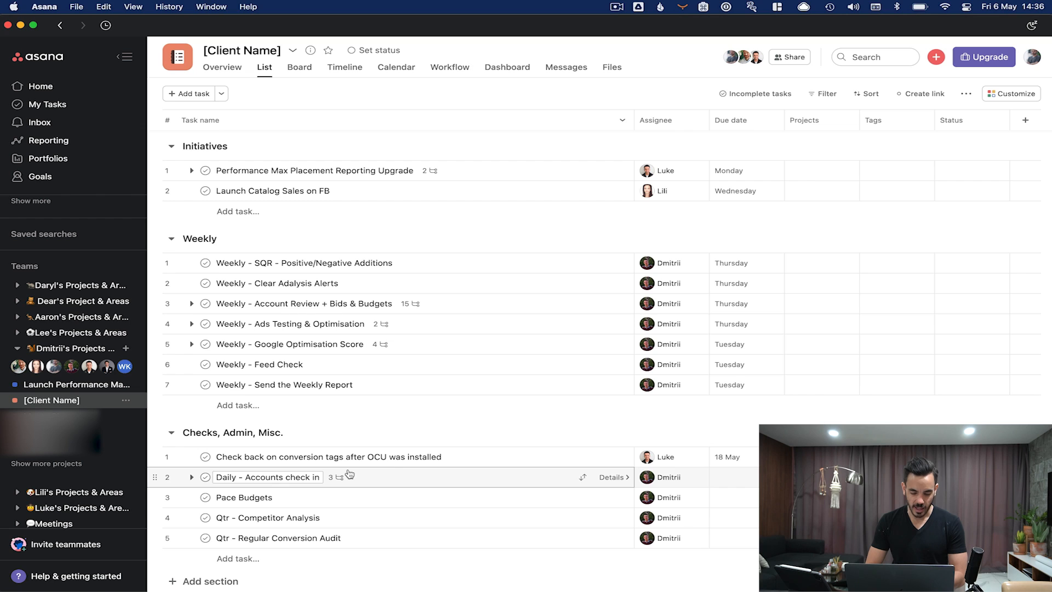
{"action": "mouse_move", "coordinate": [394, 478]}
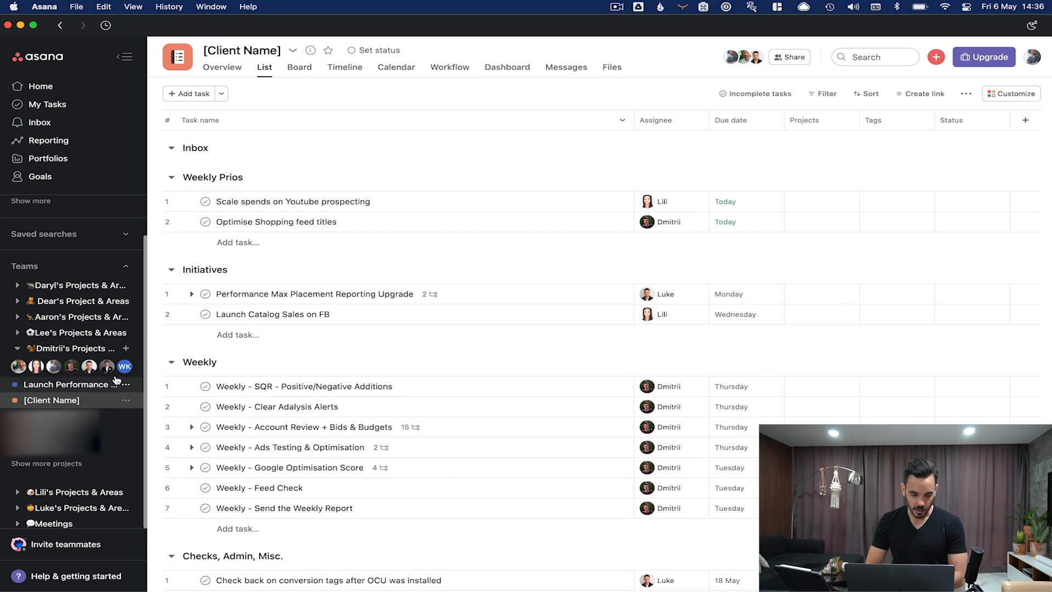
{"action": "mouse_move", "coordinate": [92, 387]}
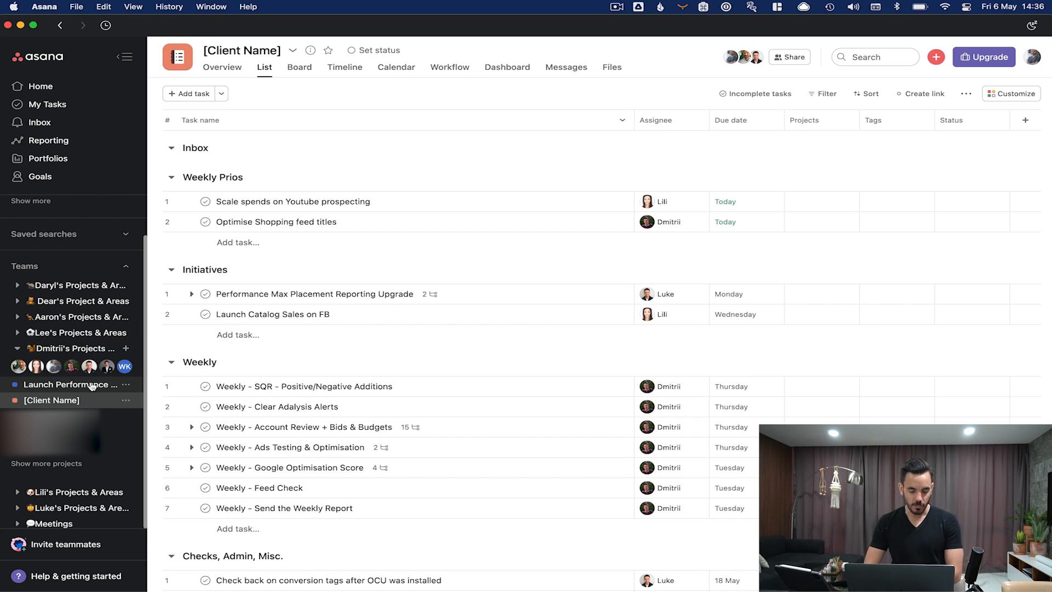
{"action": "left_click", "coordinate": [70, 385]}
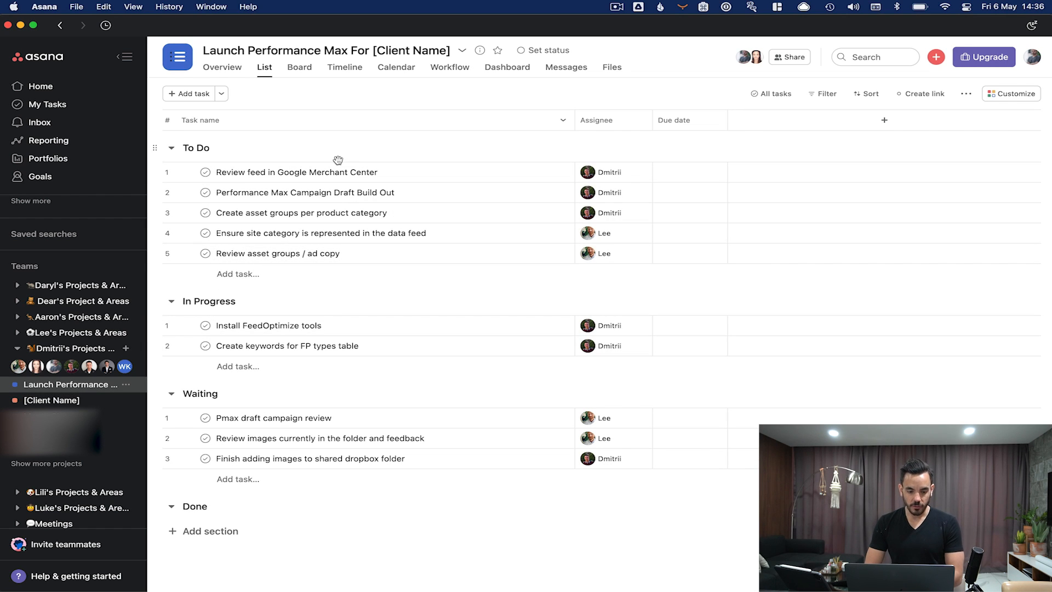
{"action": "mouse_move", "coordinate": [215, 153]}
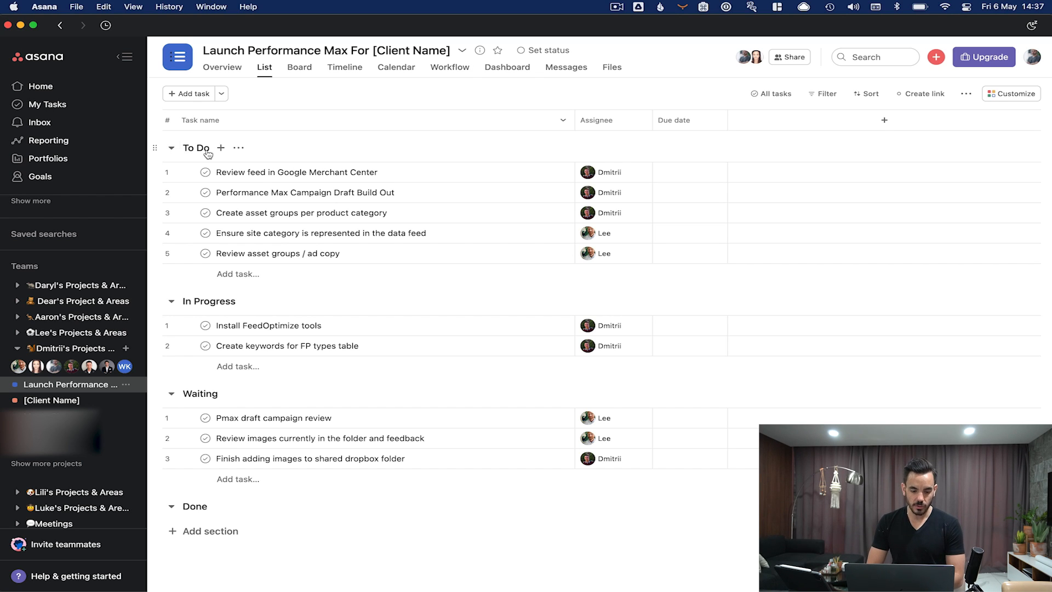
{"action": "mouse_move", "coordinate": [204, 388]}
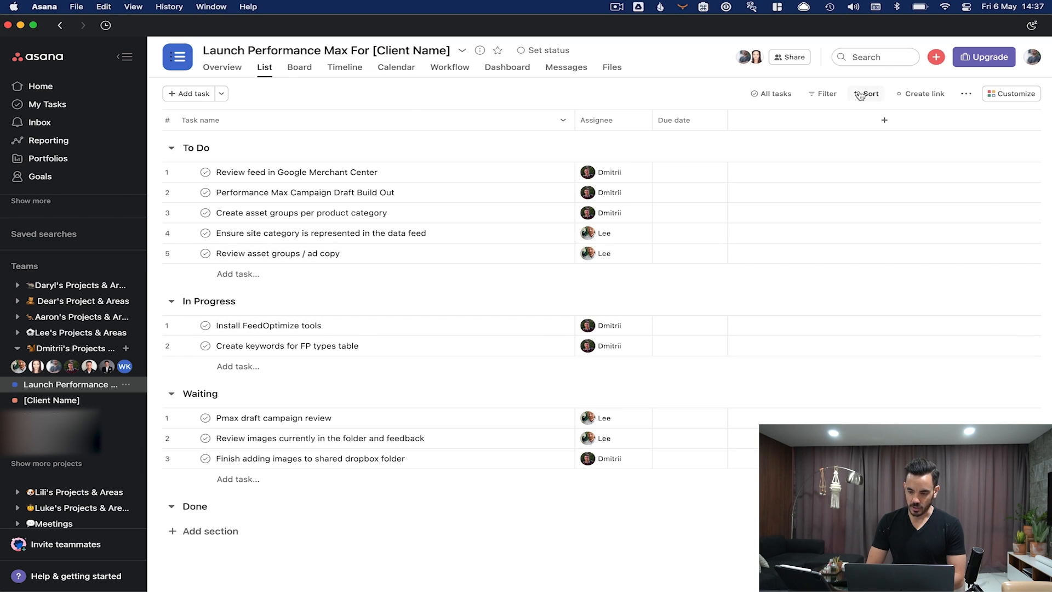
- Bring up the Launch Performance Max project's Customize panel at its Rules section
{"action": "left_click", "coordinate": [1016, 94]}
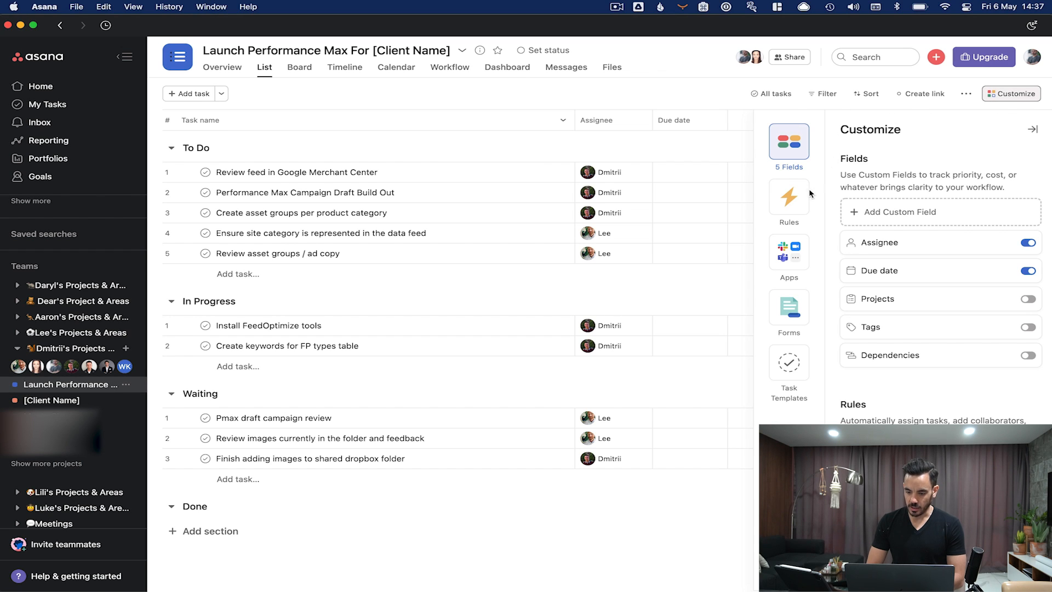
{"action": "left_click", "coordinate": [789, 195]}
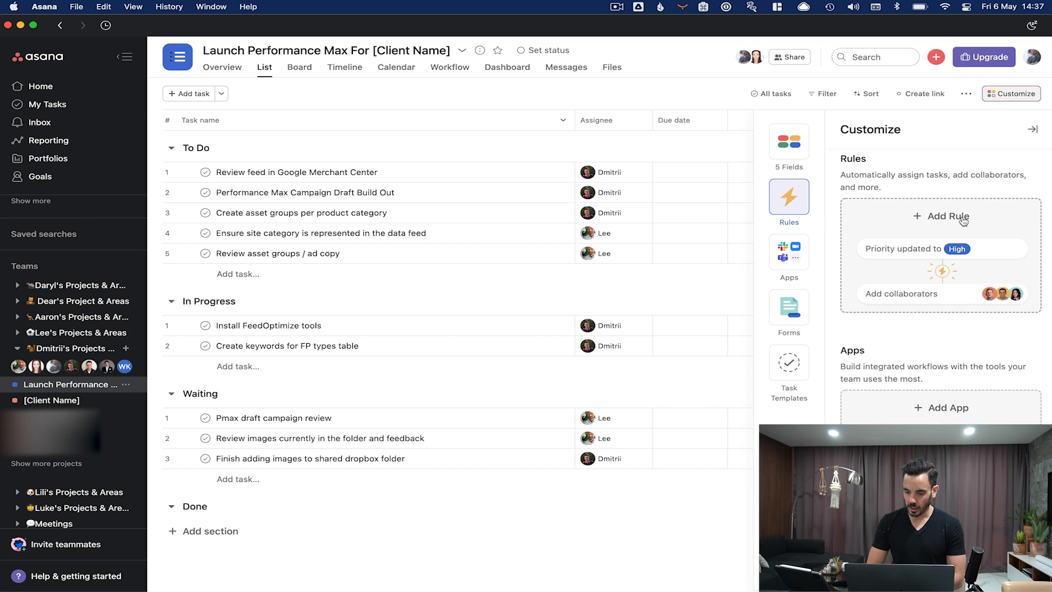
- Create a rule marking tasks complete when moved to the Done section, then return to Customize
{"action": "left_click", "coordinate": [940, 216]}
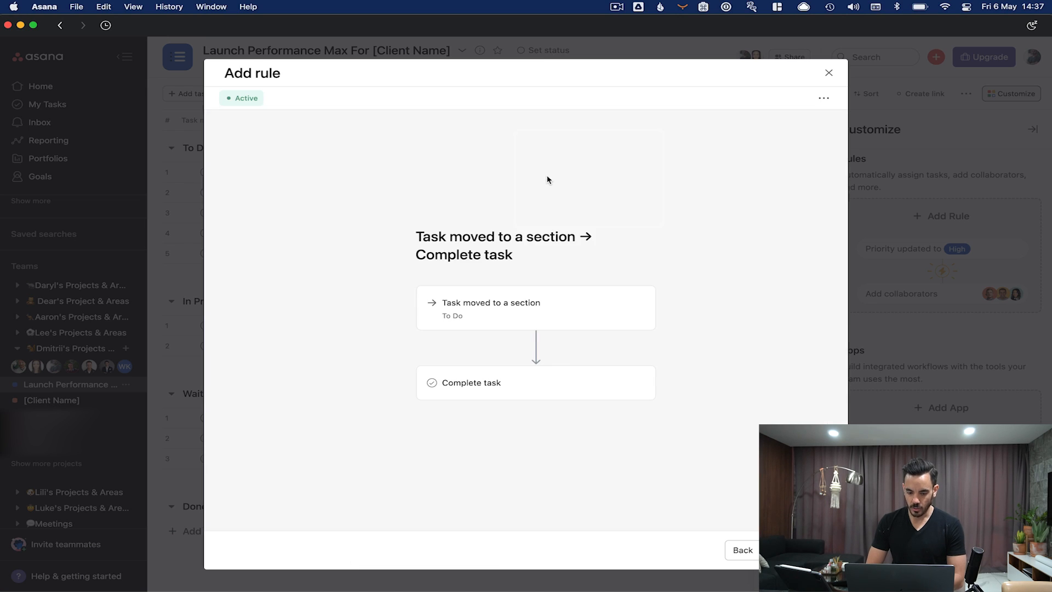
{"action": "mouse_move", "coordinate": [517, 314]}
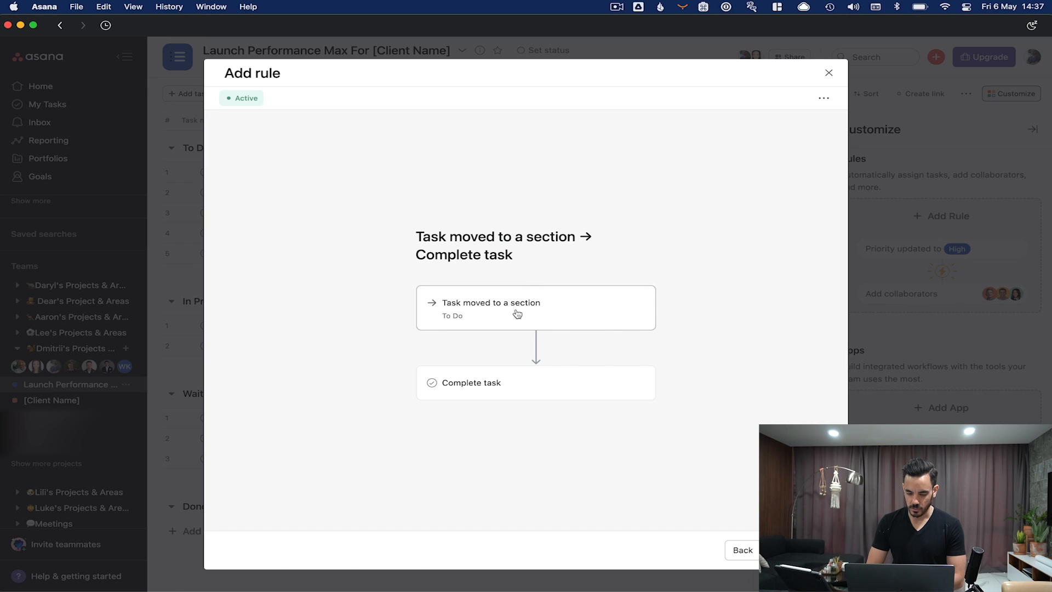
{"action": "mouse_move", "coordinate": [518, 274]}
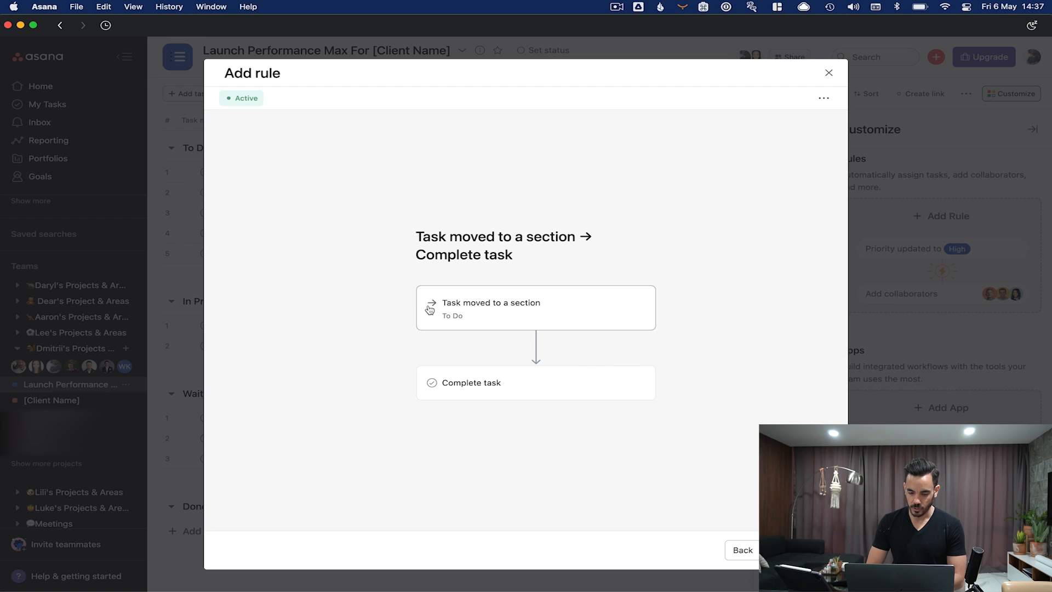
{"action": "mouse_move", "coordinate": [498, 376]}
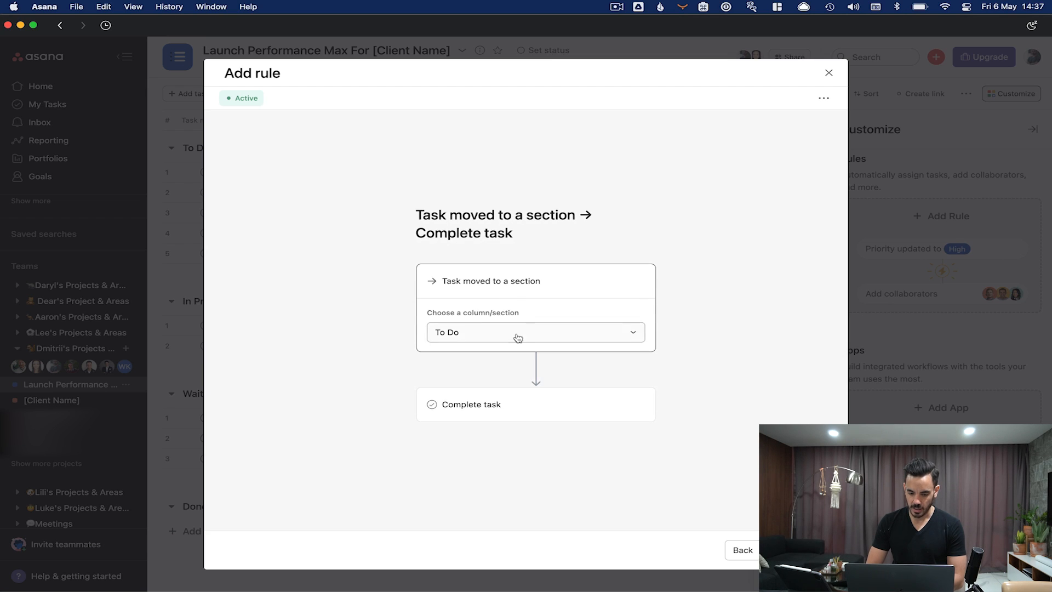
{"action": "left_click", "coordinate": [536, 332]}
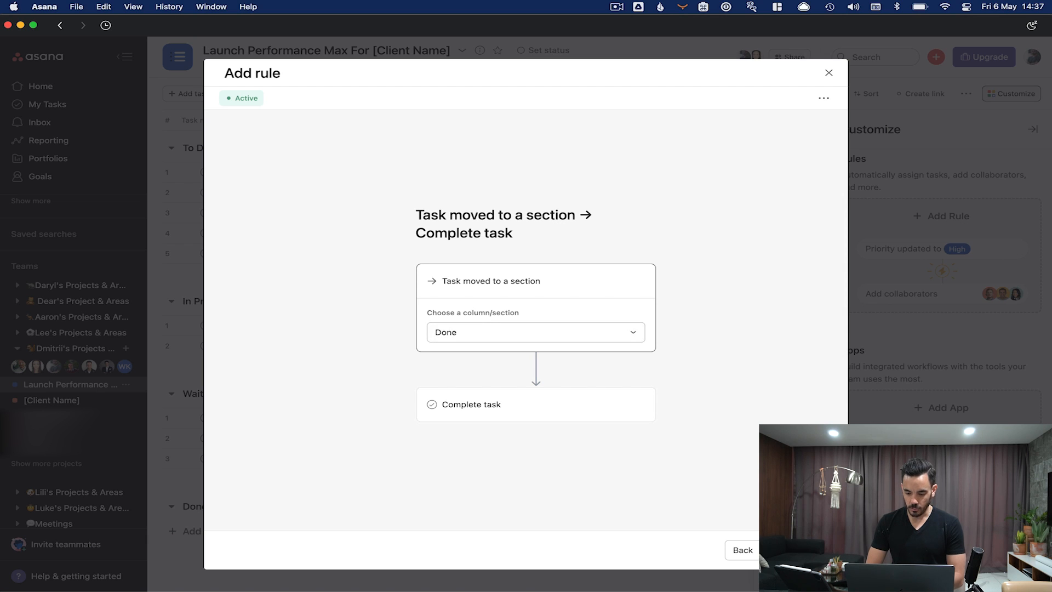
{"action": "left_click", "coordinate": [743, 550]}
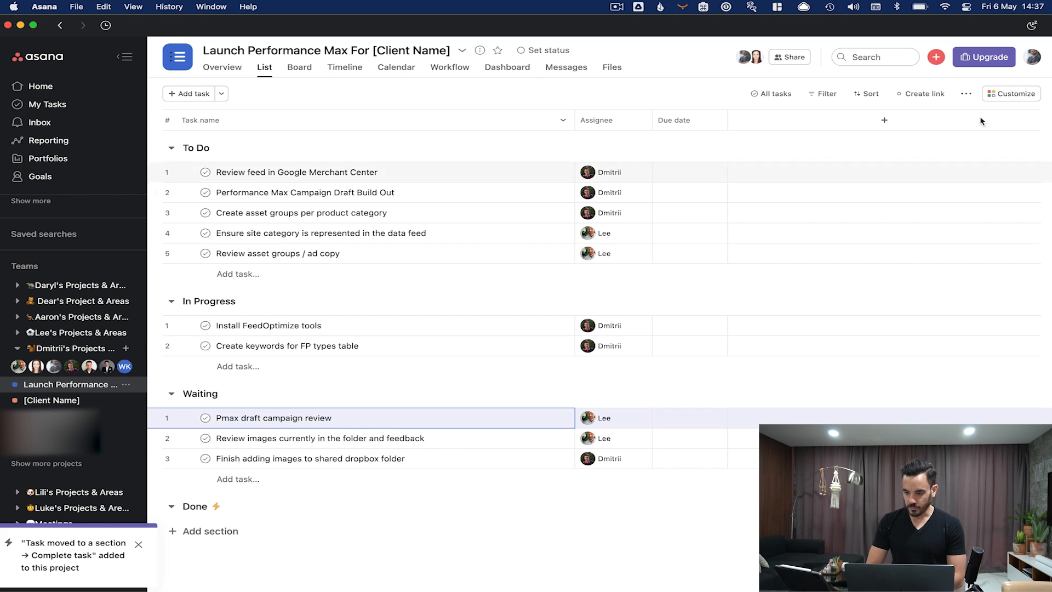
{"action": "left_click", "coordinate": [1011, 93]}
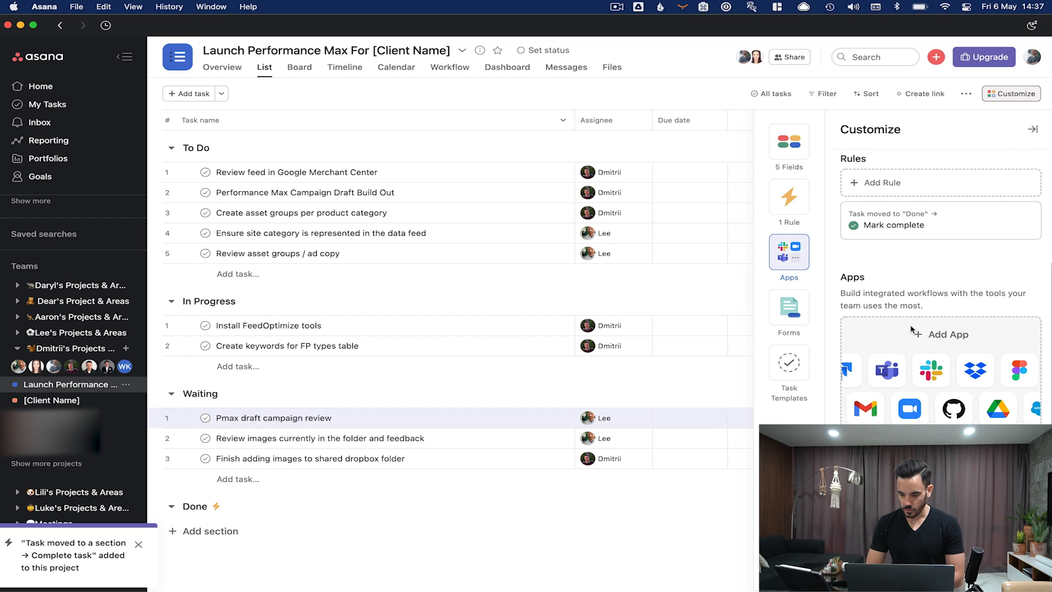
- Add a second rule moving tasks to the Done section when marked complete
{"action": "left_click", "coordinate": [881, 182]}
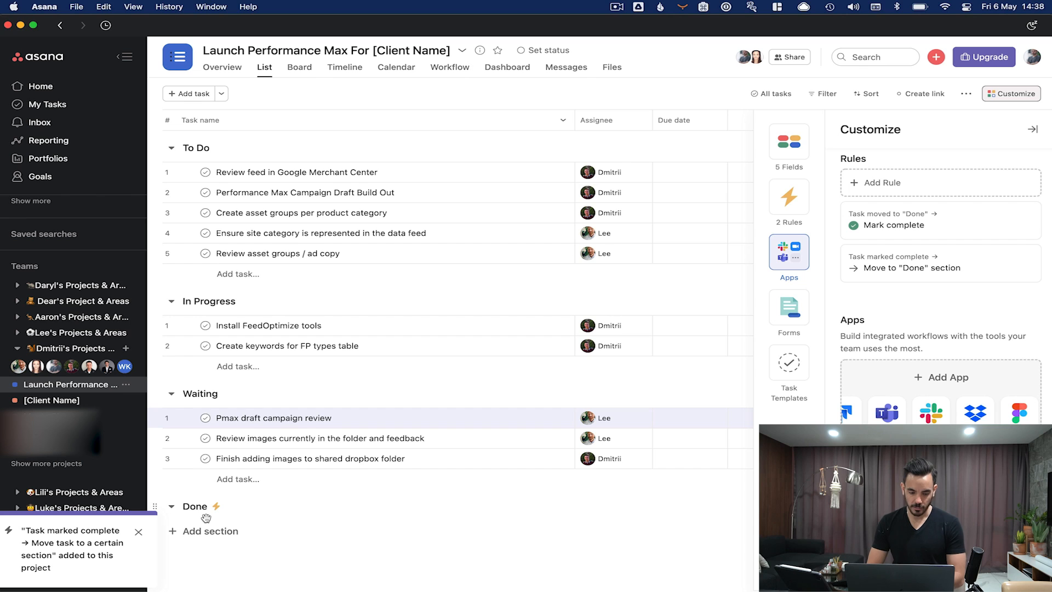
{"action": "left_click", "coordinate": [273, 417]}
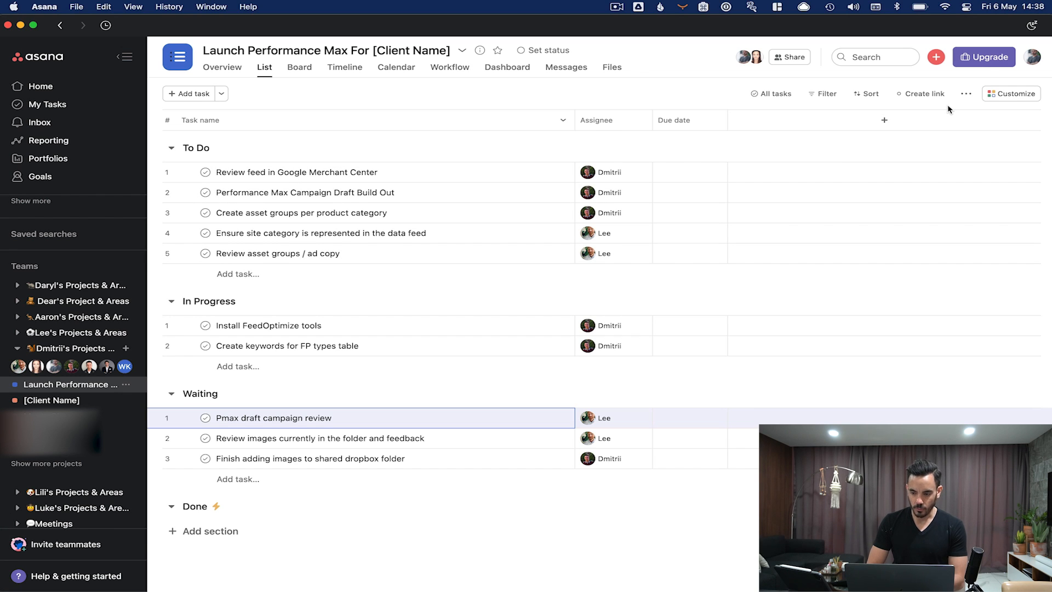
- Review the project's two rules in the Customize panel and close it
{"action": "left_click", "coordinate": [1010, 94]}
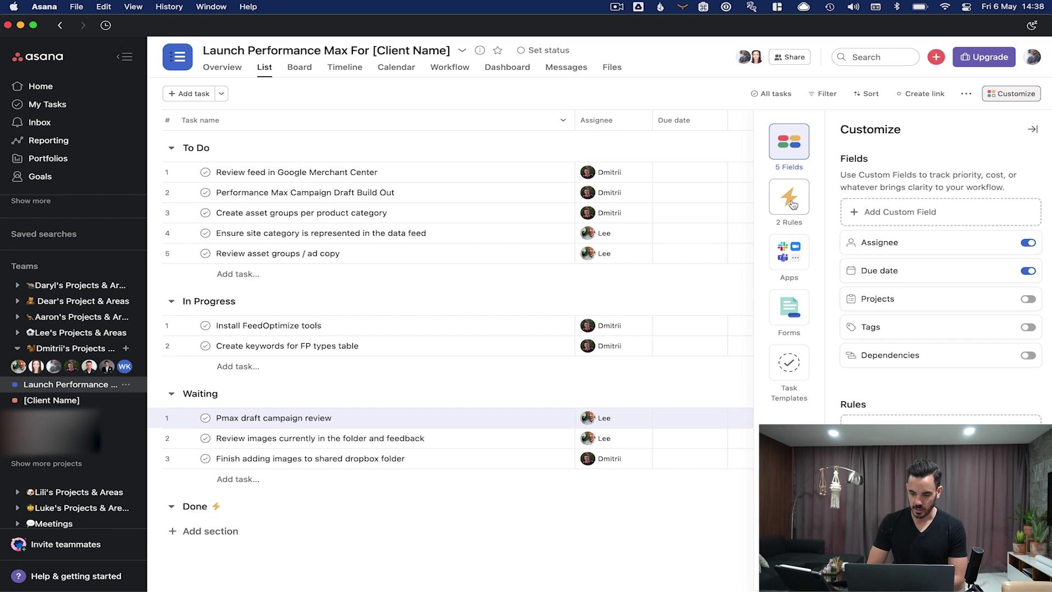
{"action": "left_click", "coordinate": [789, 198]}
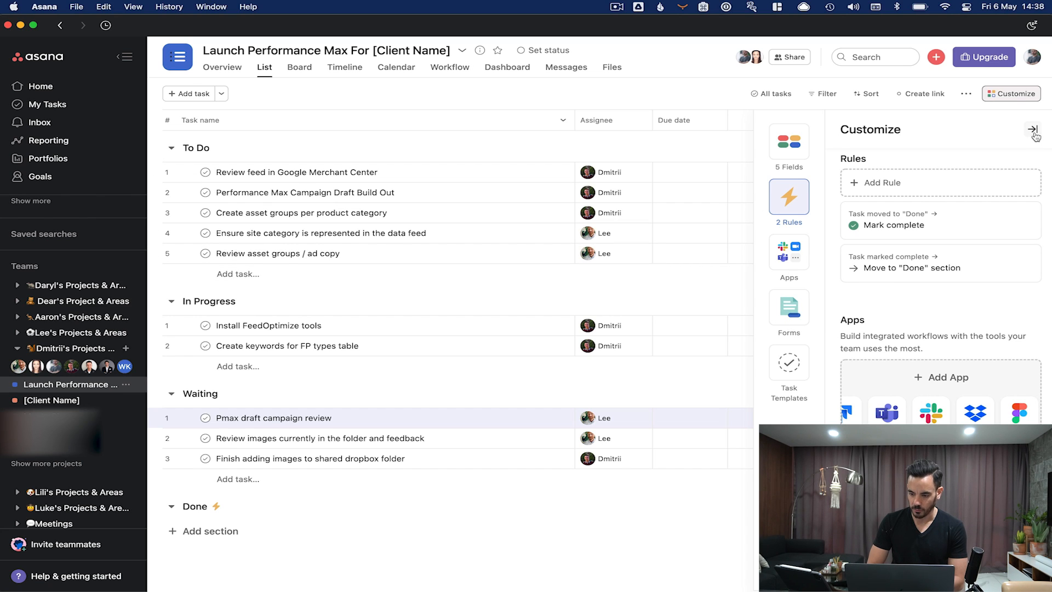
{"action": "left_click", "coordinate": [1034, 129]}
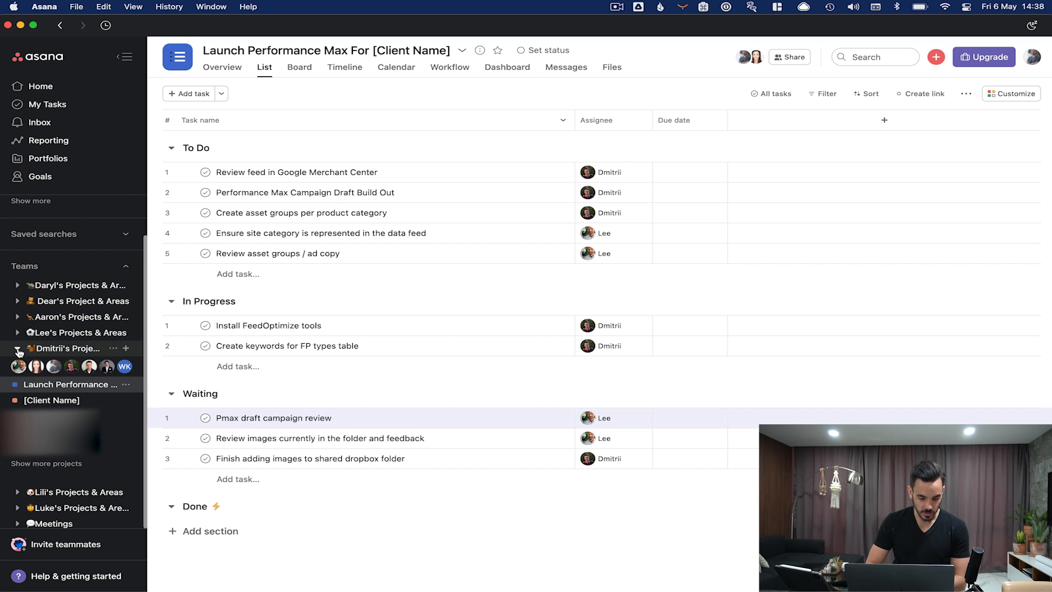
- Collapse the expanded team and open the Meetings team overview with its meeting projects
{"action": "left_click", "coordinate": [17, 348]}
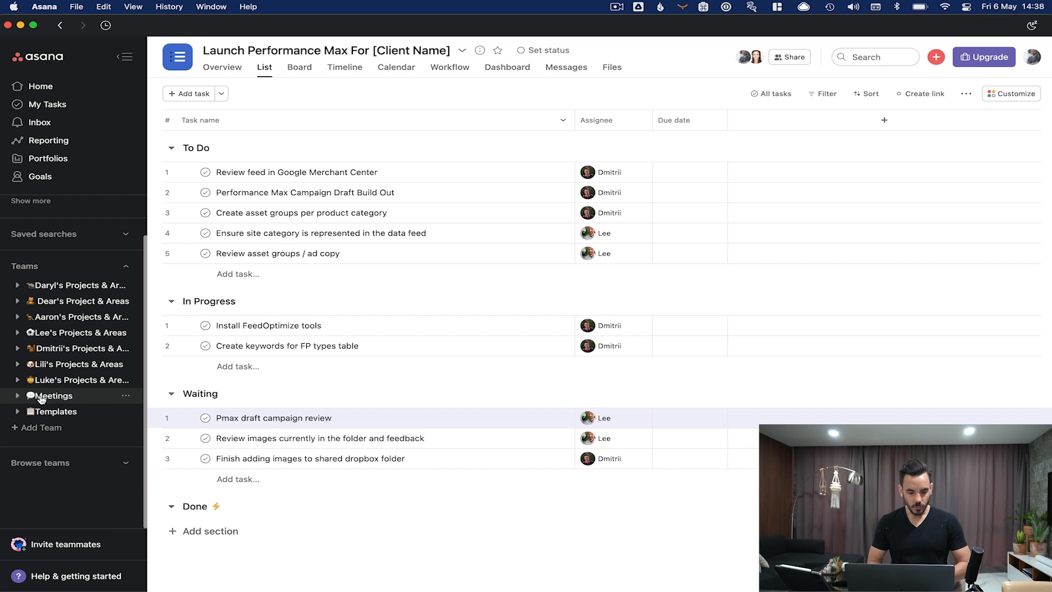
{"action": "left_click", "coordinate": [53, 396]}
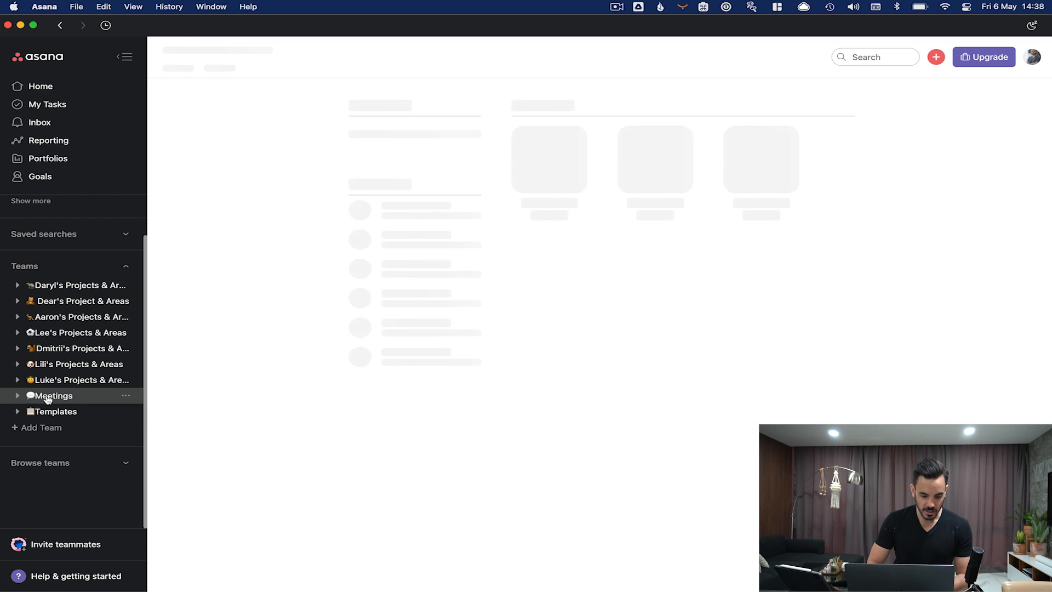
{"action": "left_click", "coordinate": [52, 396]}
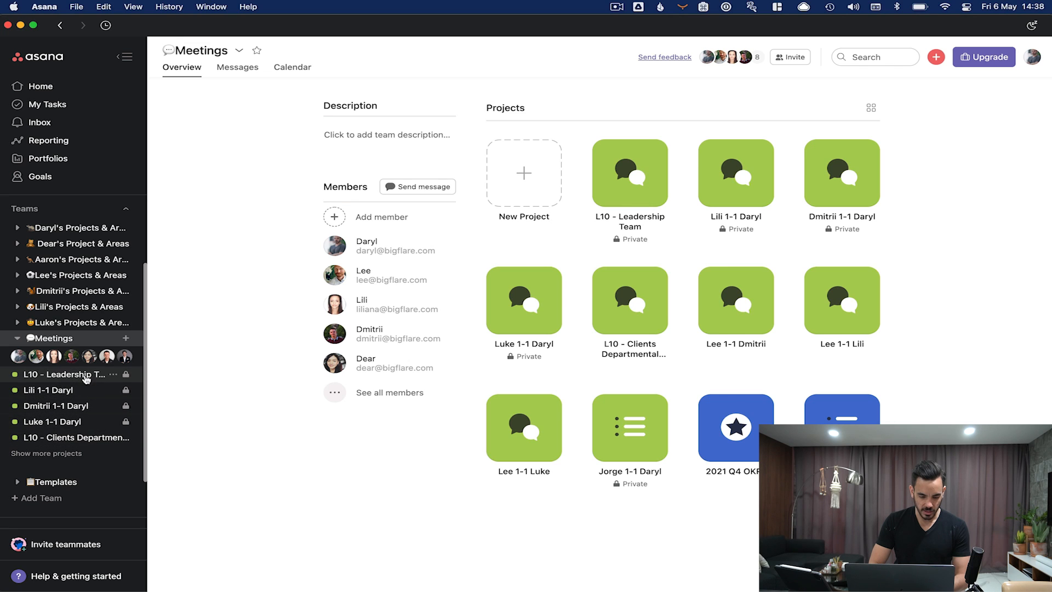
{"action": "mouse_move", "coordinate": [211, 359]}
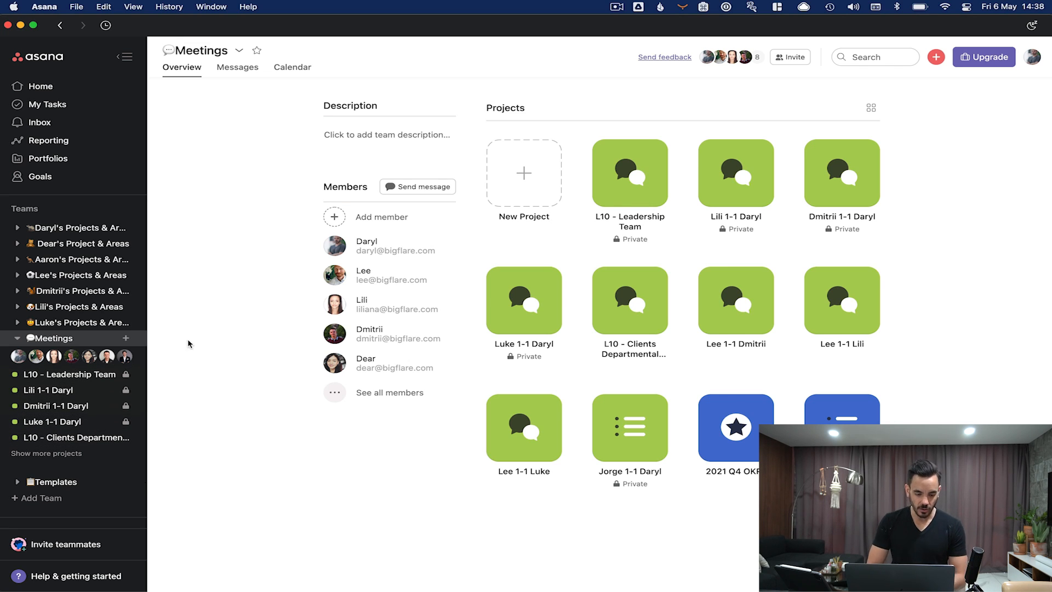
{"action": "mouse_move", "coordinate": [68, 377]}
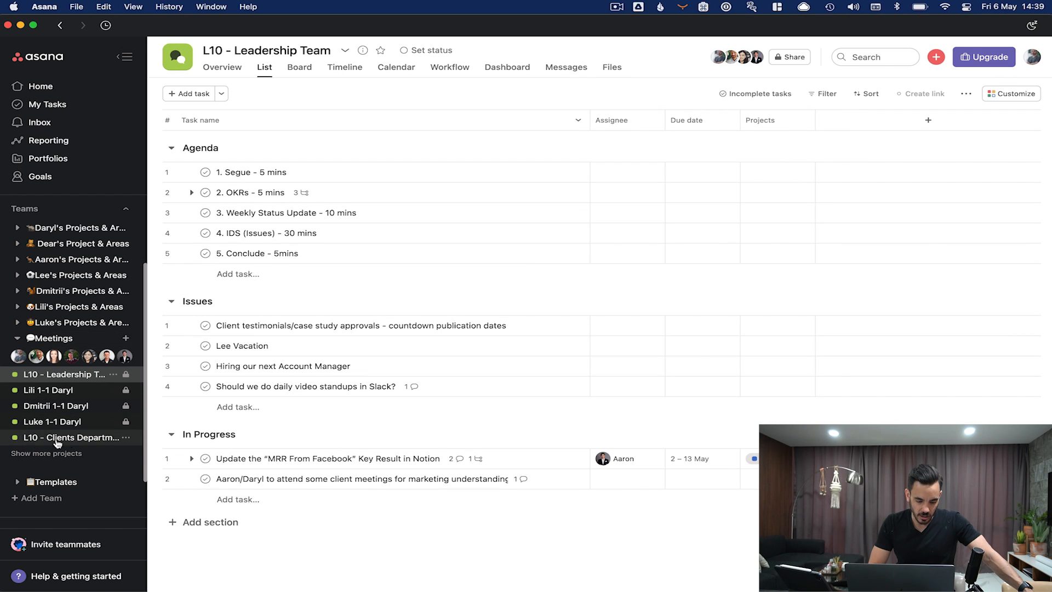
{"action": "mouse_move", "coordinate": [61, 440]}
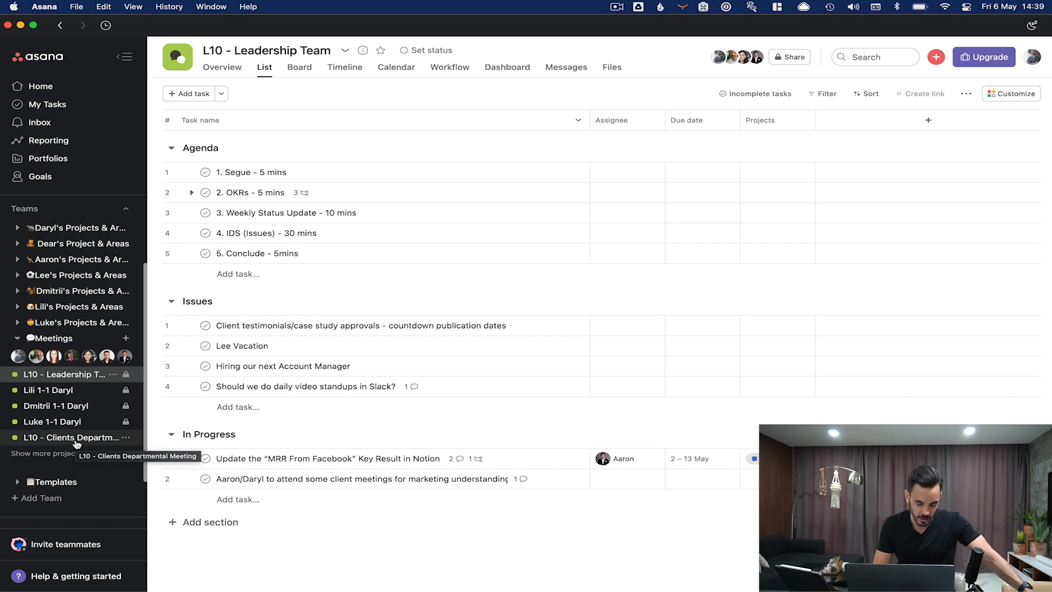
{"action": "mouse_move", "coordinate": [43, 390]}
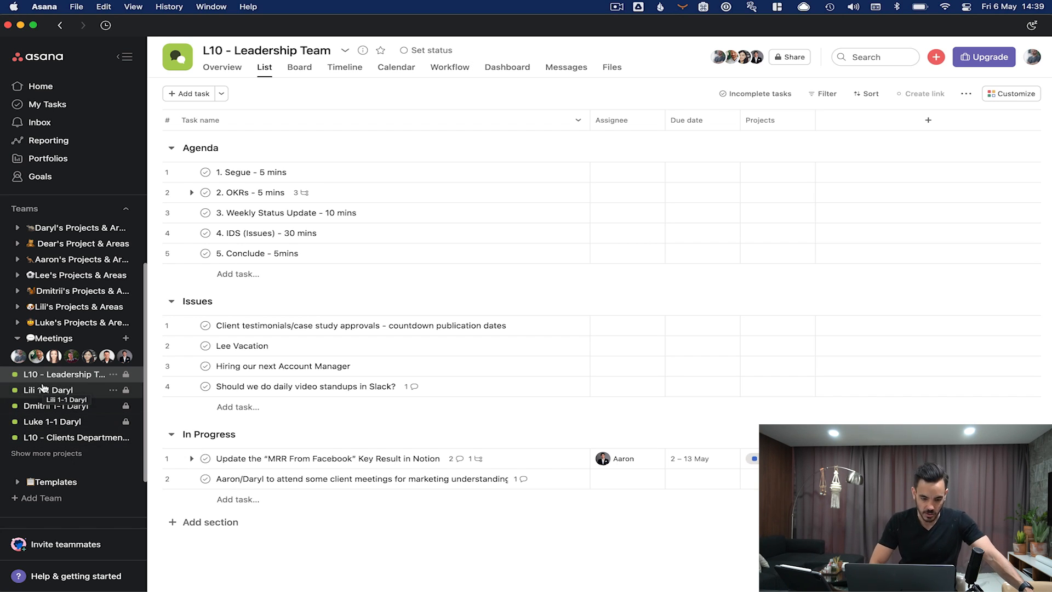
{"action": "mouse_move", "coordinate": [250, 104]}
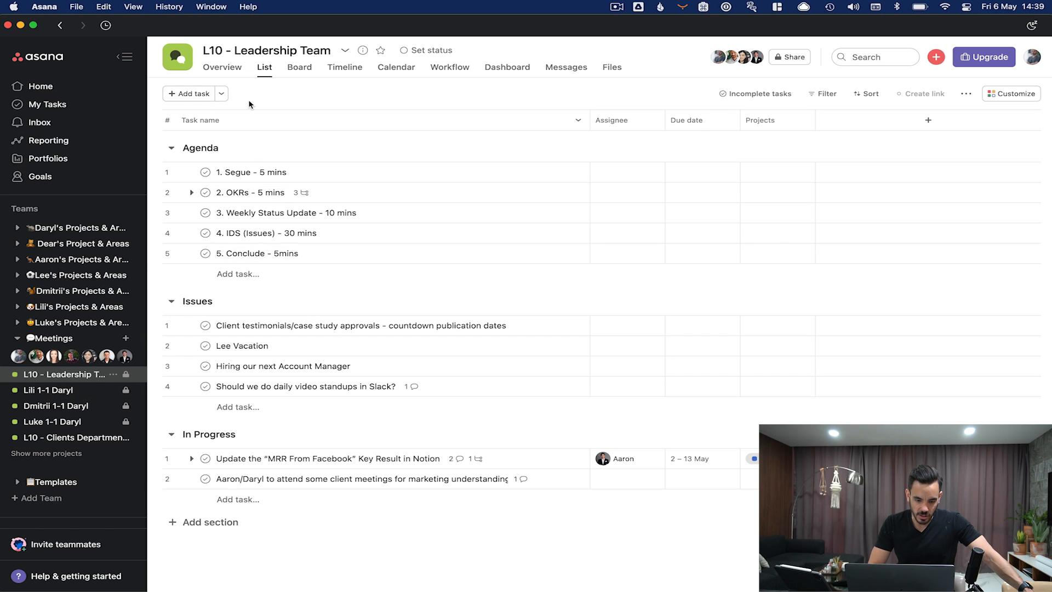
{"action": "mouse_move", "coordinate": [78, 404]}
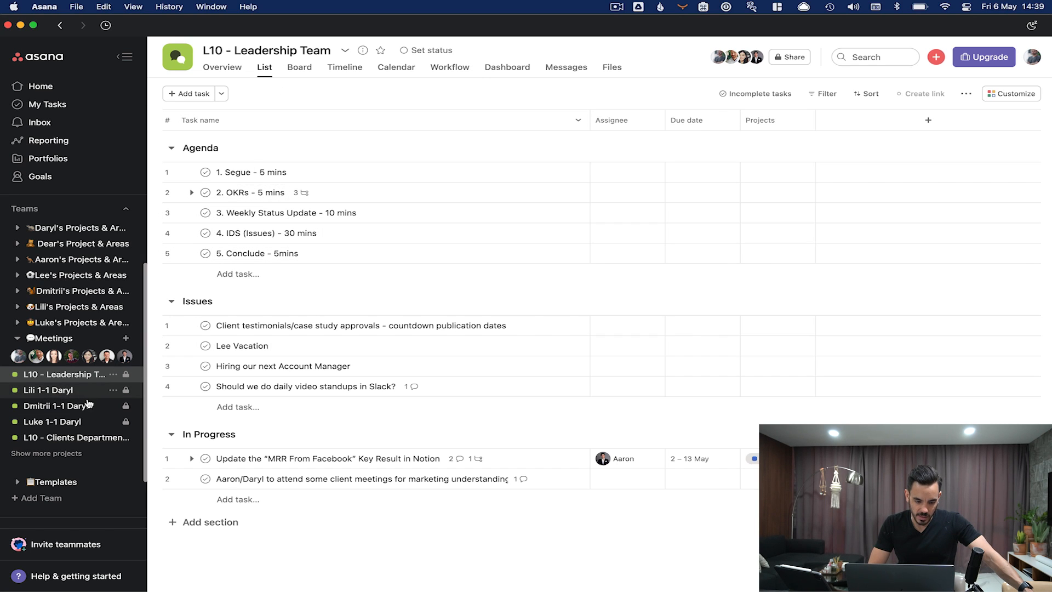
{"action": "mouse_move", "coordinate": [392, 166]}
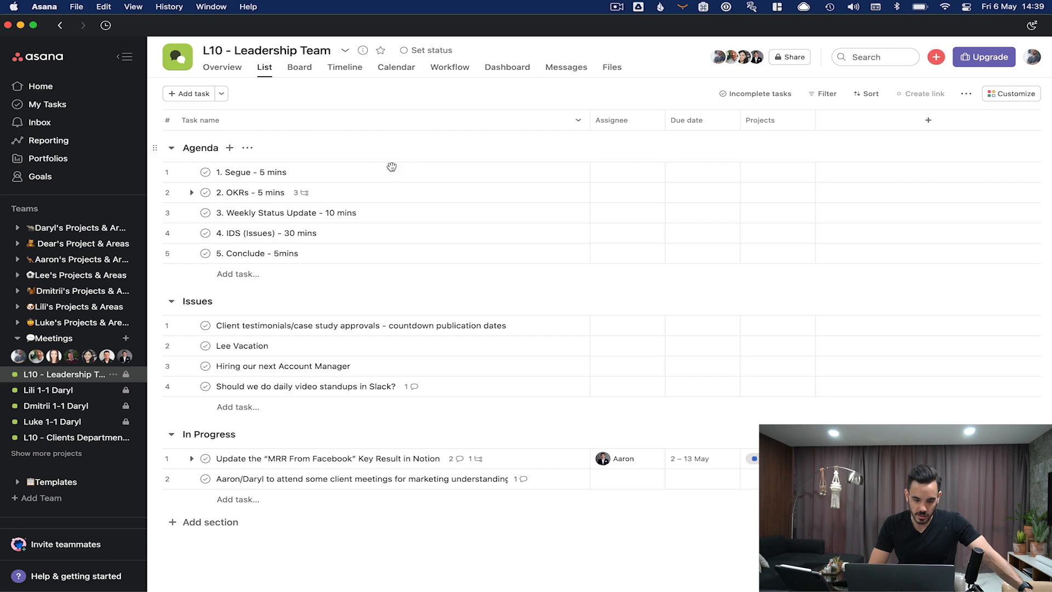
- Collapse the Issues and In Progress sections, leaving only the Agenda expanded
{"action": "left_click", "coordinate": [171, 302]}
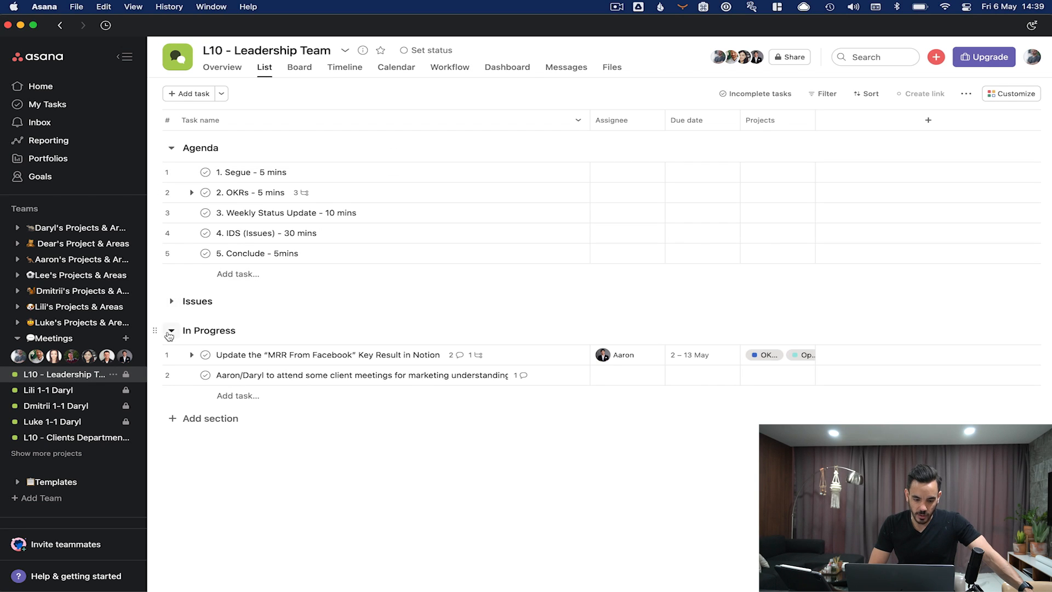
{"action": "left_click", "coordinate": [171, 332]}
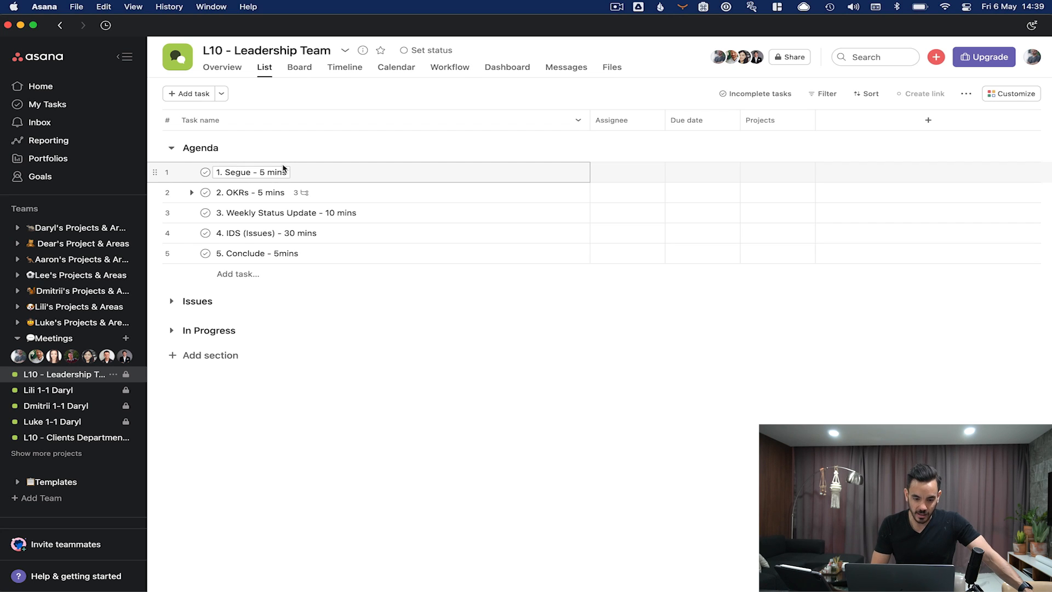
- Briefly edit the Segue agenda item's title and exit editing
{"action": "double_click", "coordinate": [274, 171]}
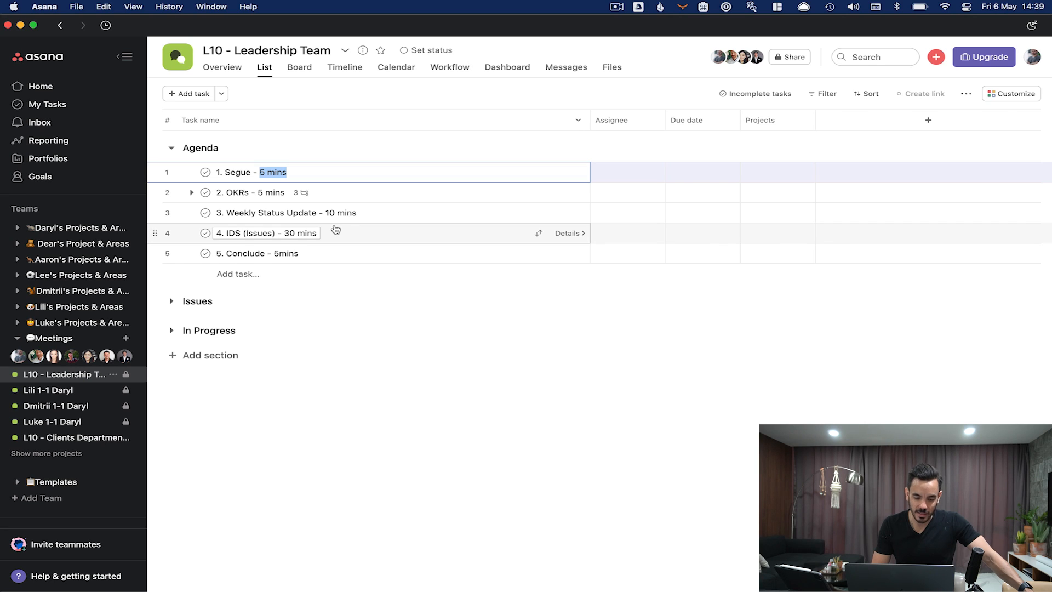
{"action": "left_click", "coordinate": [266, 192]}
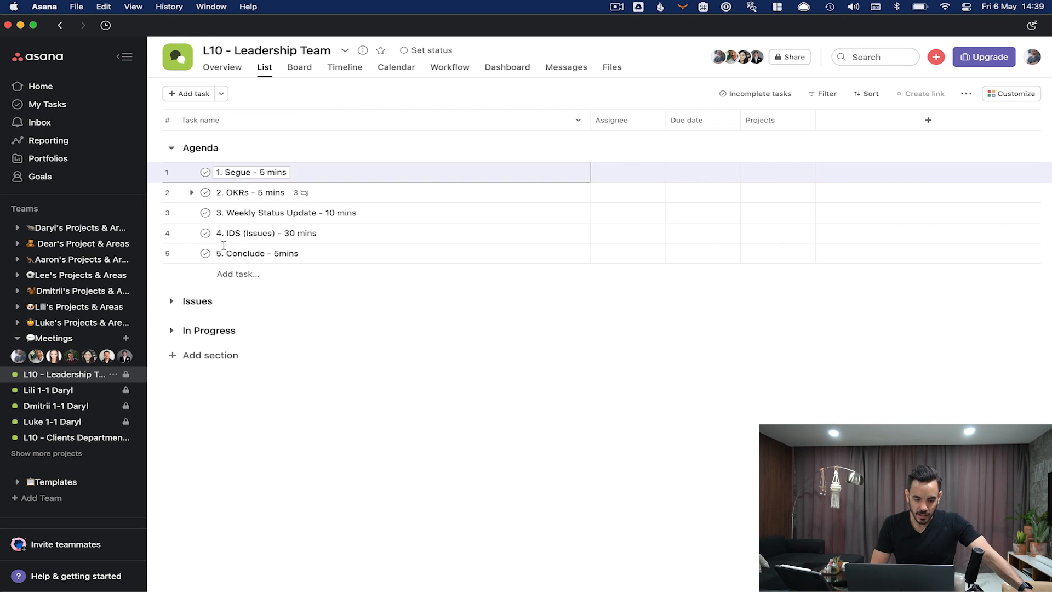
- Toggle the Issues section and leave it expanded, listing its four issue tasks beneath the Agenda
{"action": "left_click", "coordinate": [171, 301]}
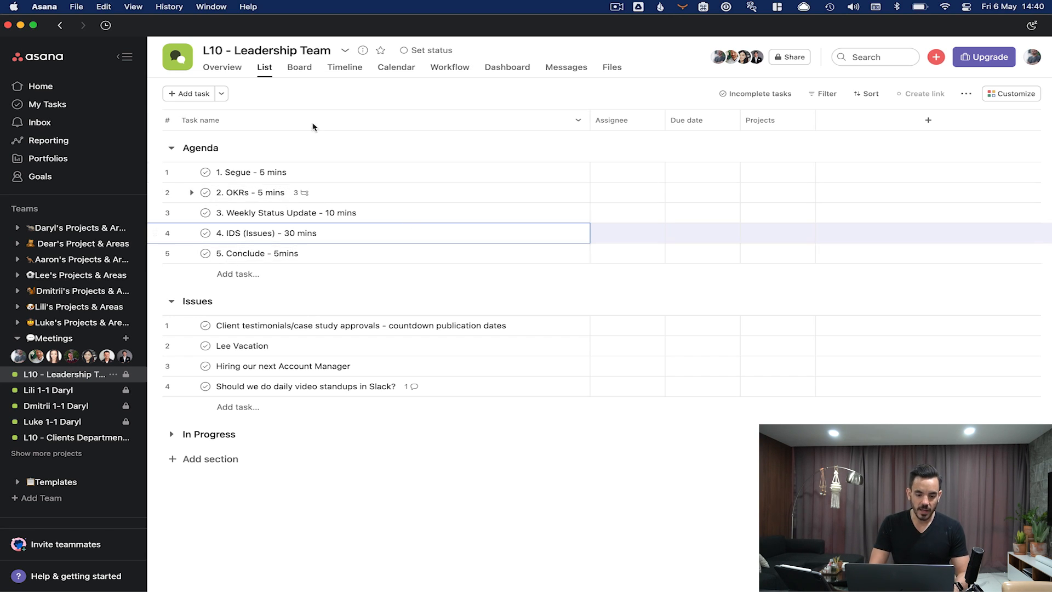
{"action": "mouse_move", "coordinate": [255, 143]}
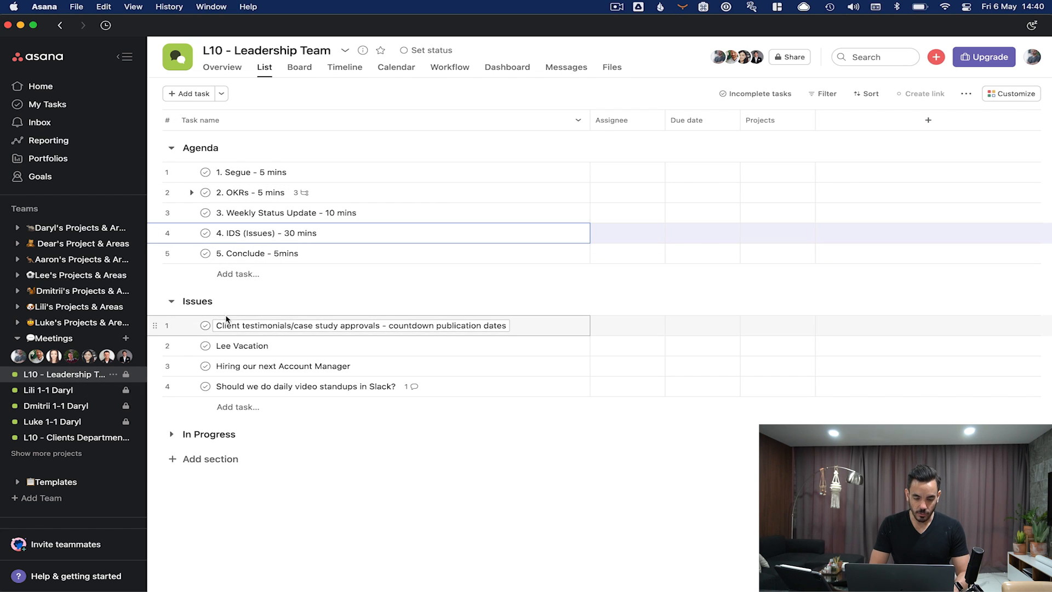
{"action": "left_click", "coordinate": [171, 301]}
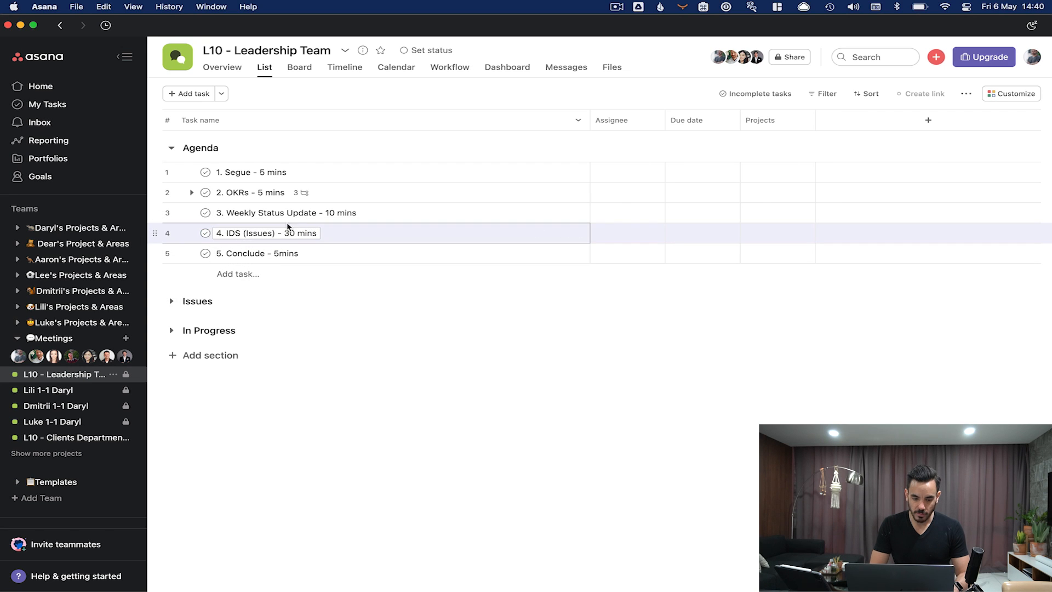
{"action": "left_click", "coordinate": [171, 300]}
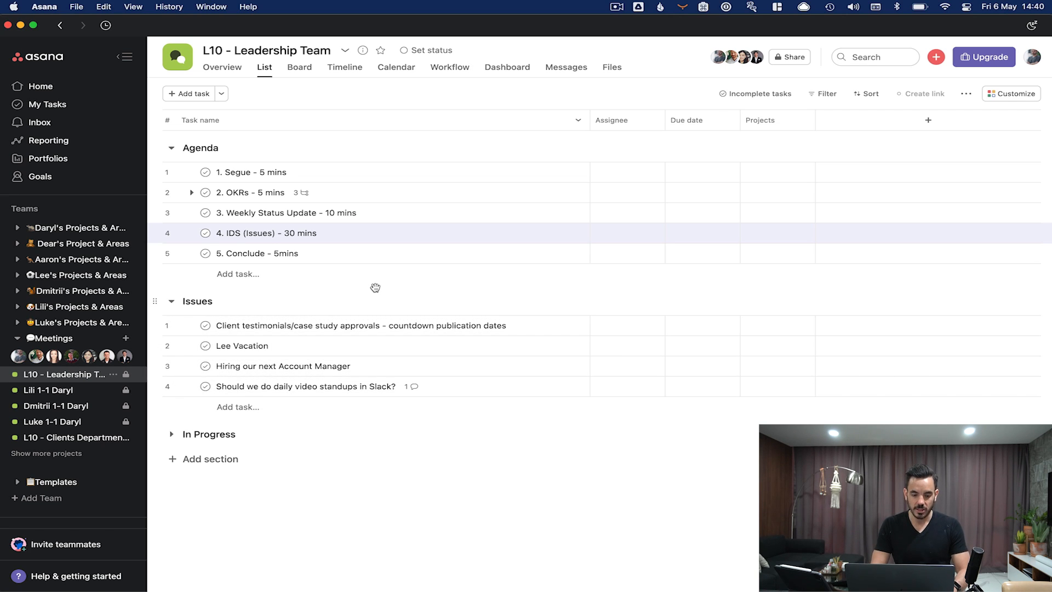
{"action": "left_click", "coordinate": [360, 326]}
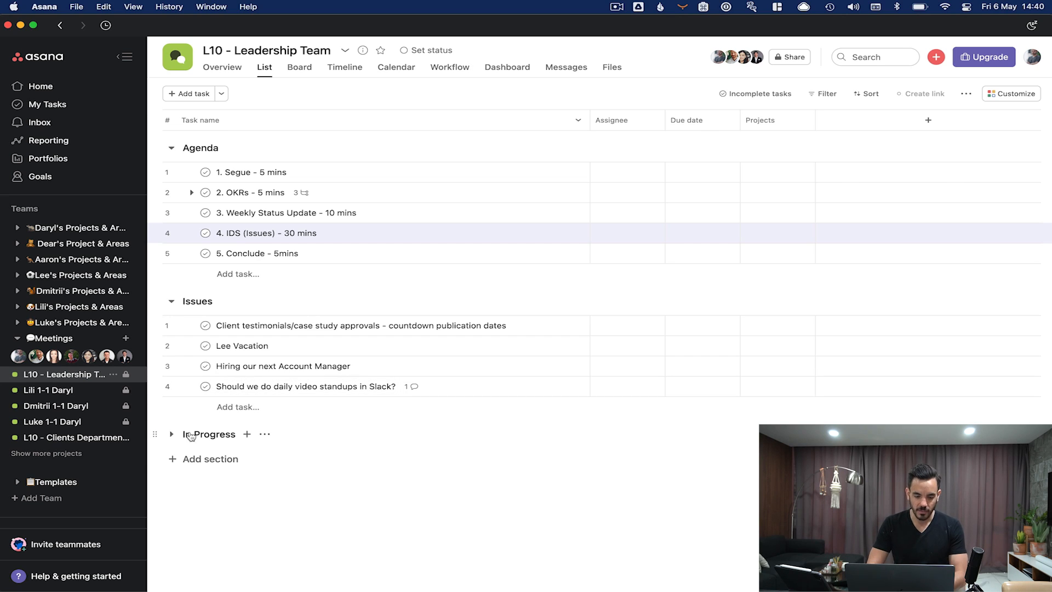
- Expand the In Progress section to list its two tasks, including Aaron's MRR update
{"action": "left_click", "coordinate": [175, 434]}
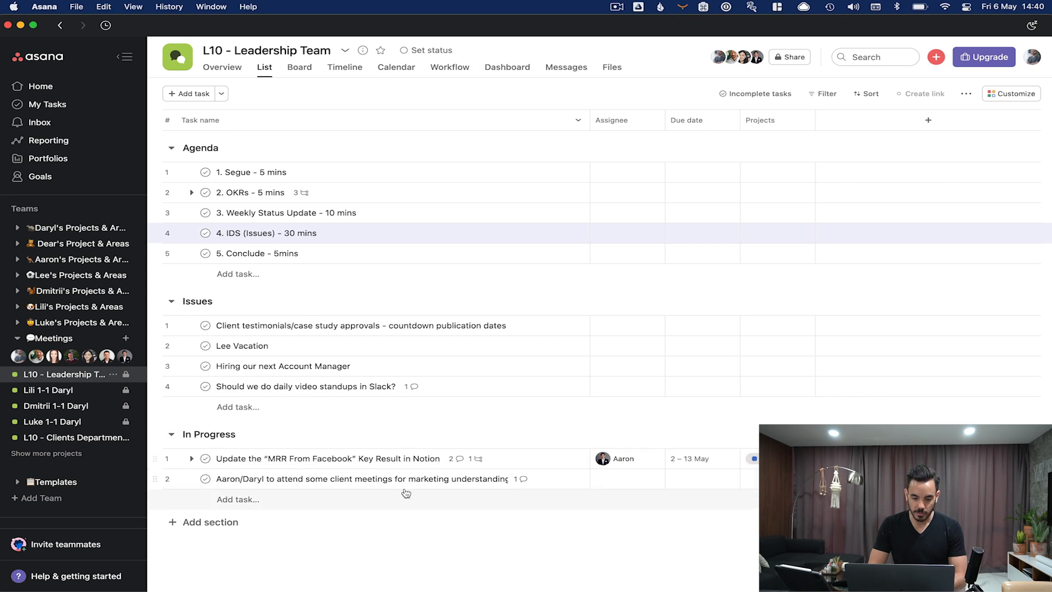
{"action": "mouse_move", "coordinate": [342, 423]}
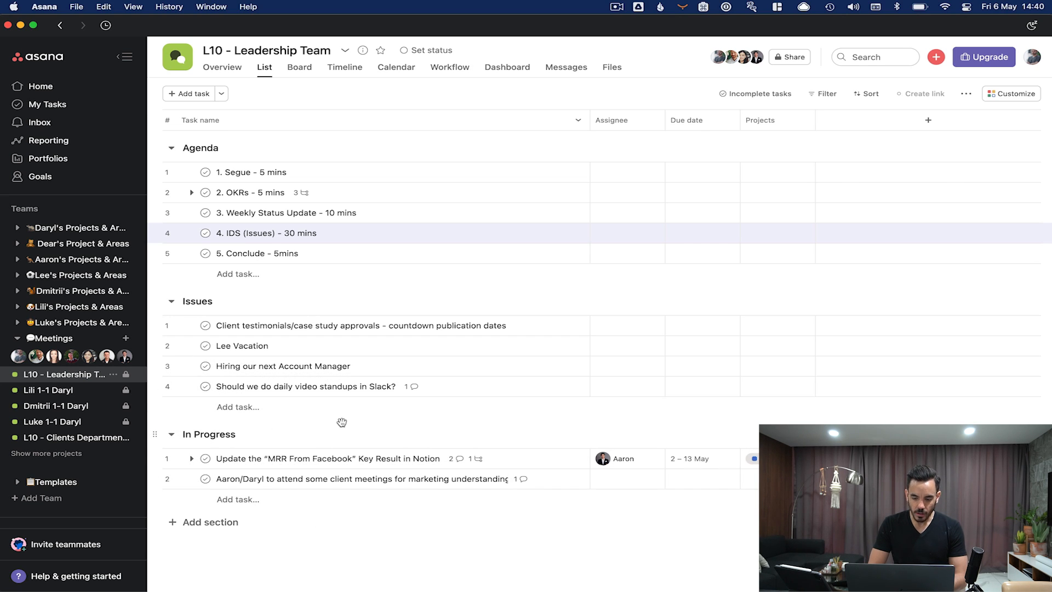
{"action": "left_click", "coordinate": [285, 480]}
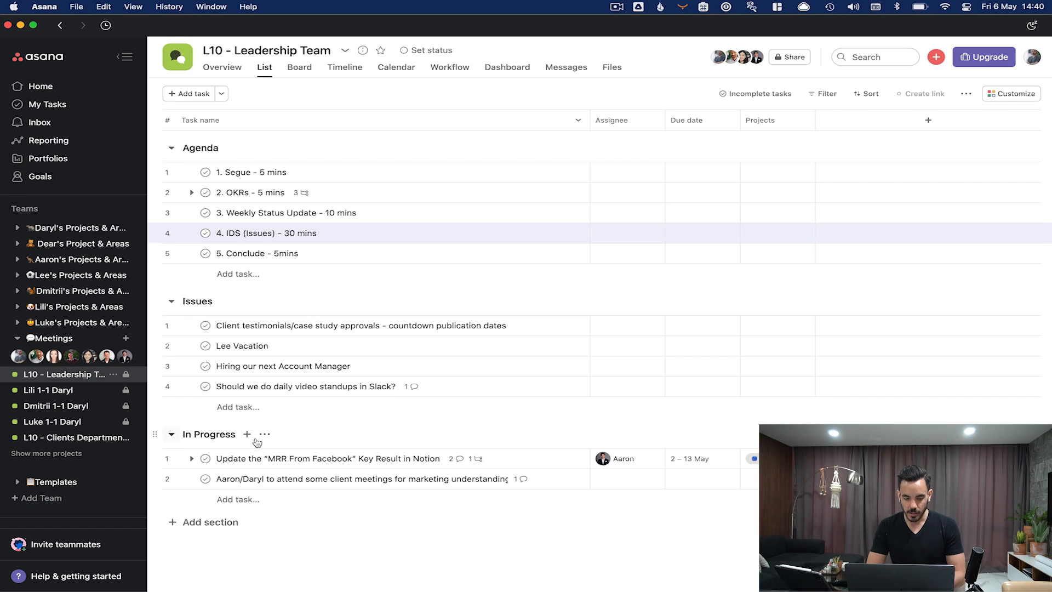
{"action": "left_click", "coordinate": [302, 386]}
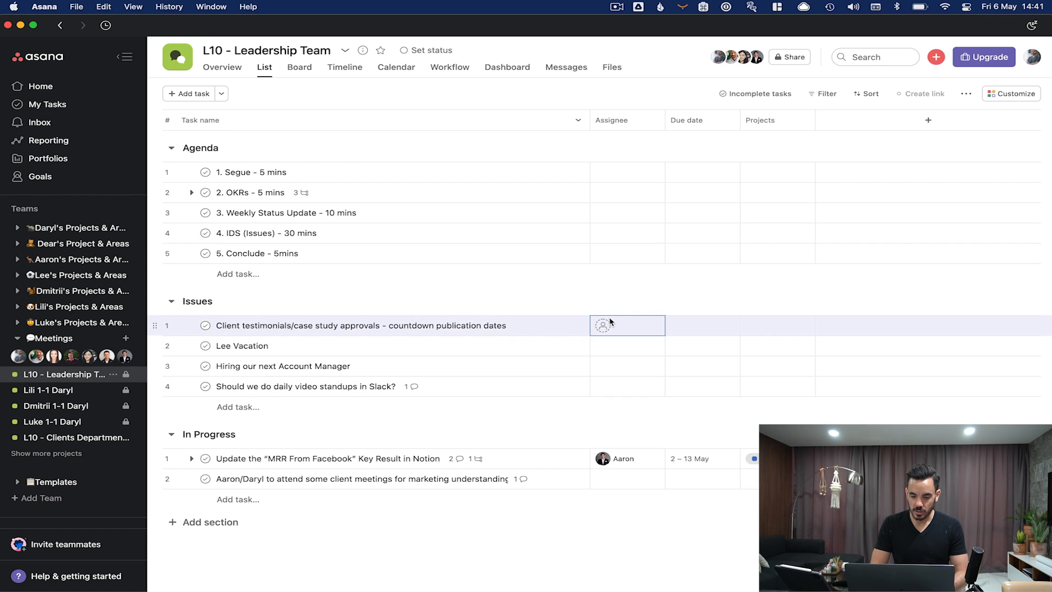
- Assign Lee to the client testimonials/case study approvals issue
{"action": "left_click", "coordinate": [604, 326]}
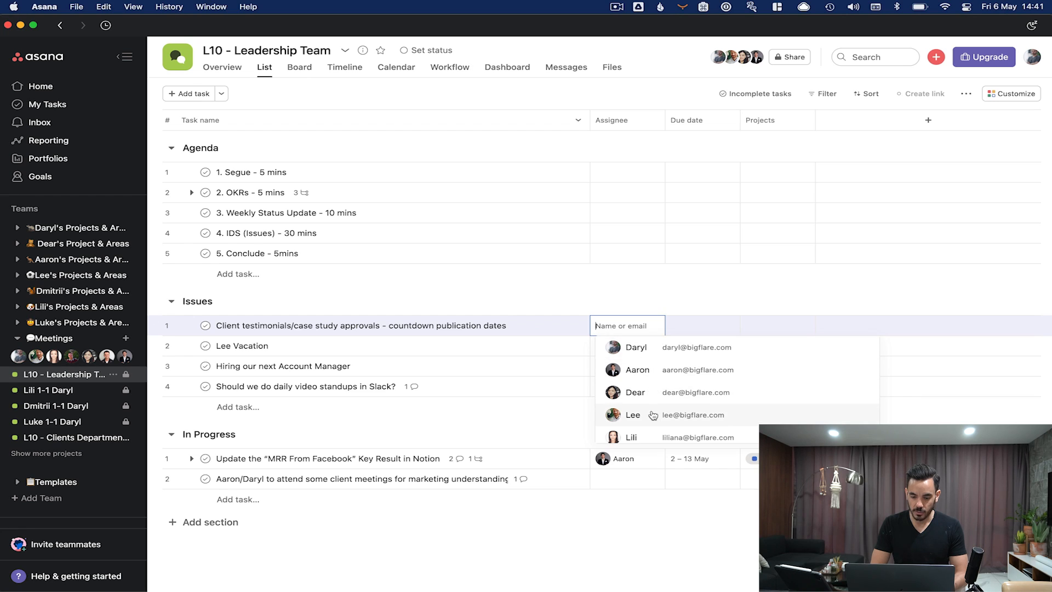
{"action": "left_click", "coordinate": [632, 414]}
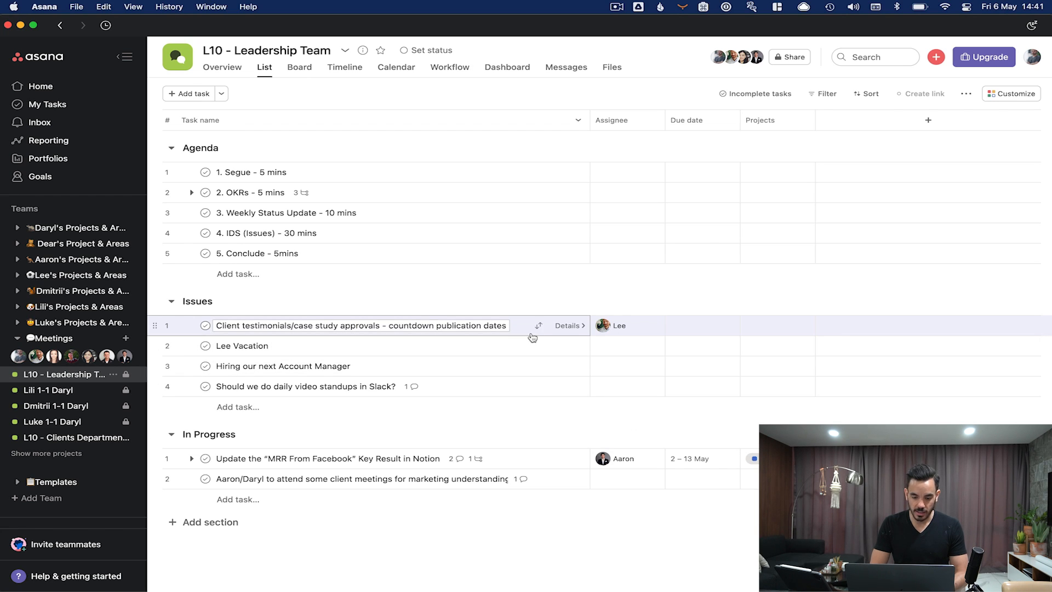
{"action": "left_click", "coordinate": [368, 326]}
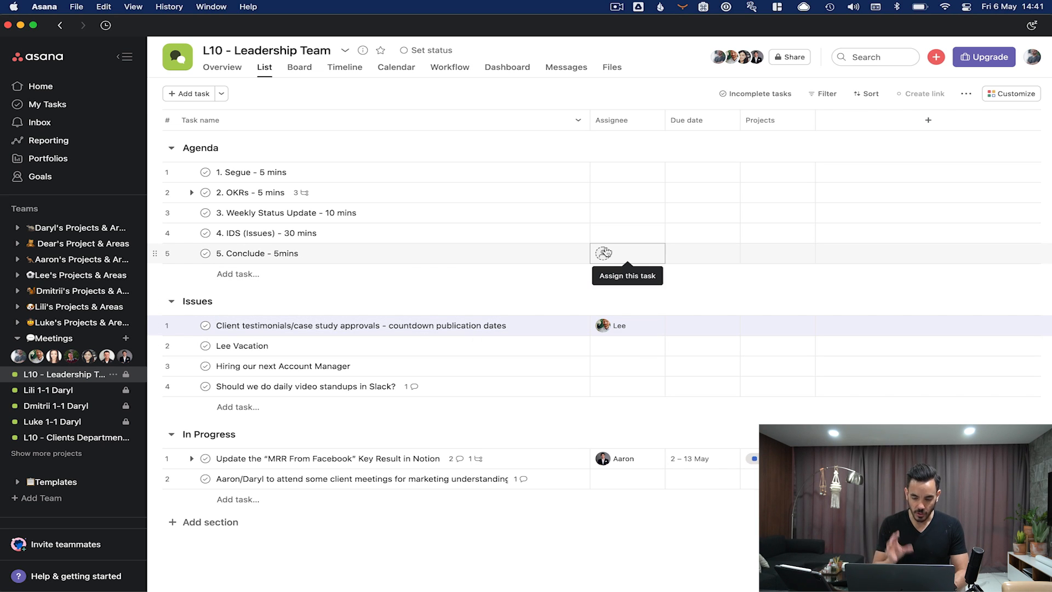
{"action": "mouse_move", "coordinate": [651, 283]}
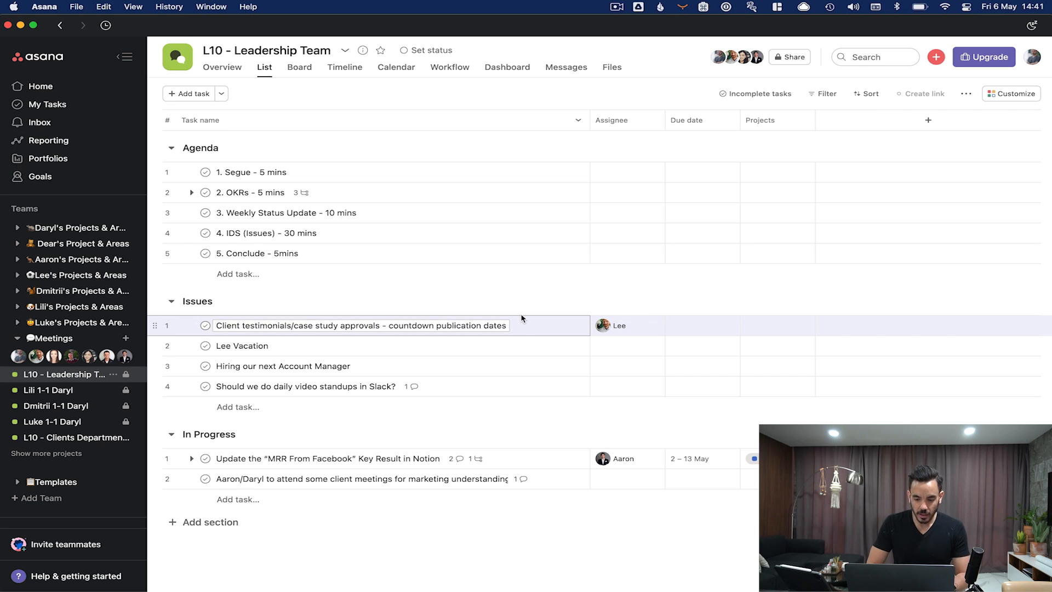
{"action": "left_click", "coordinate": [603, 325]}
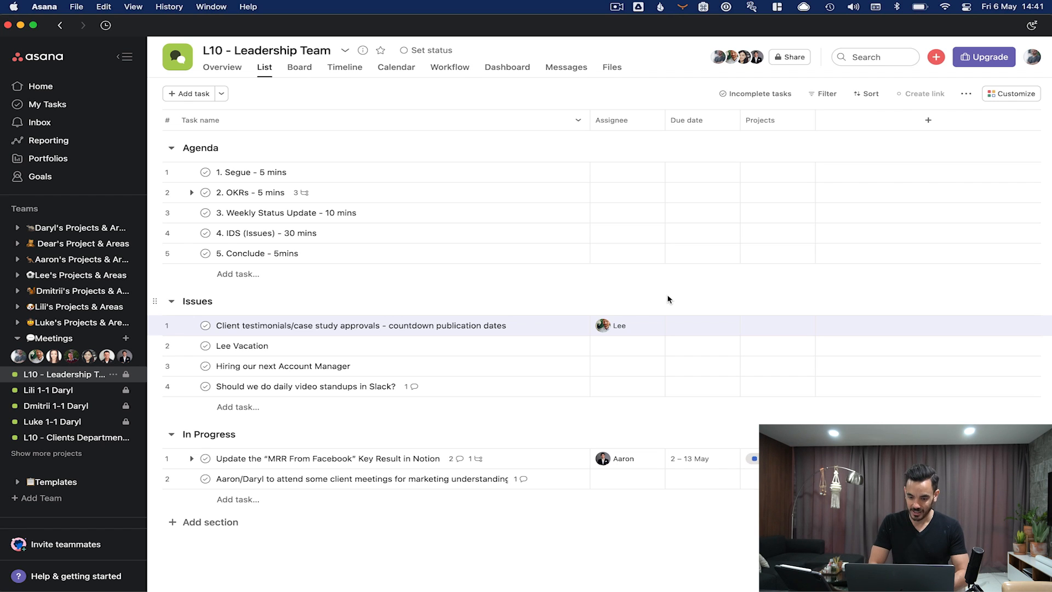
{"action": "mouse_move", "coordinate": [653, 320]}
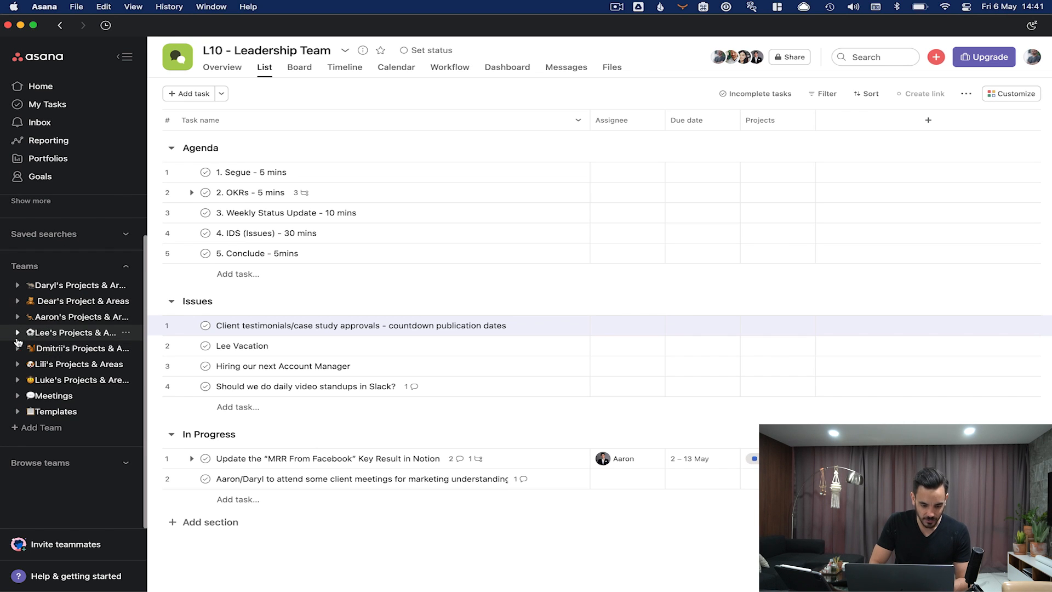
- Open the Templates team overview and expand its projects, including Client Onboarding, in the sidebar
{"action": "left_click", "coordinate": [54, 411]}
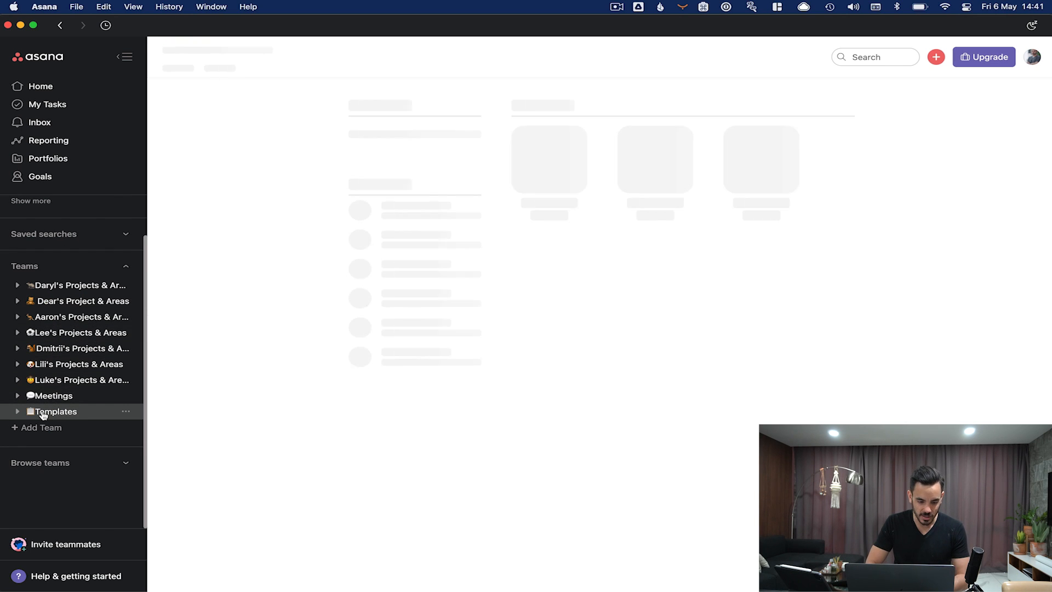
{"action": "left_click", "coordinate": [55, 411]}
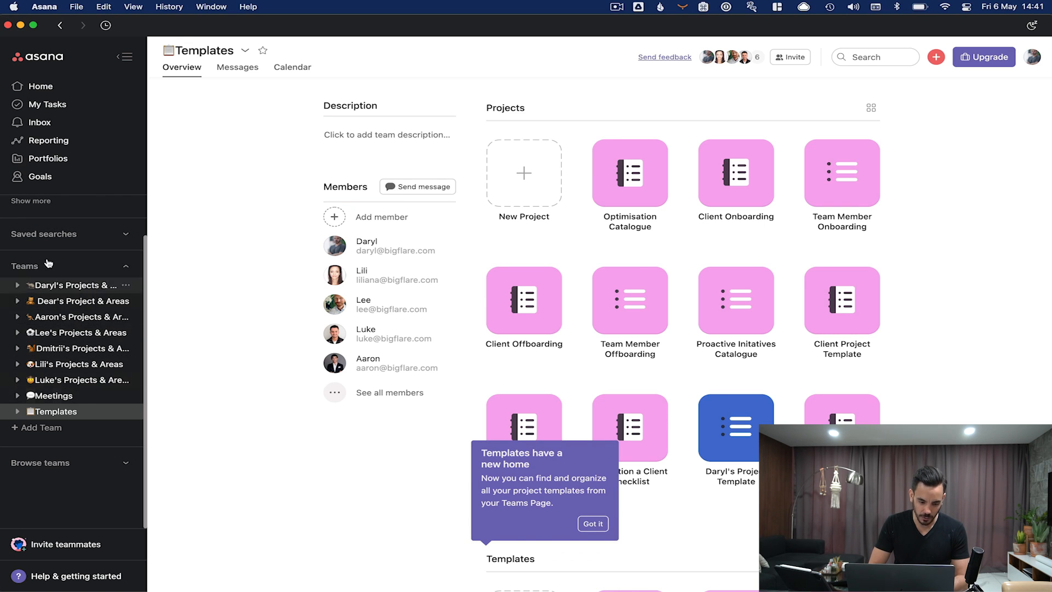
{"action": "mouse_move", "coordinate": [34, 423]}
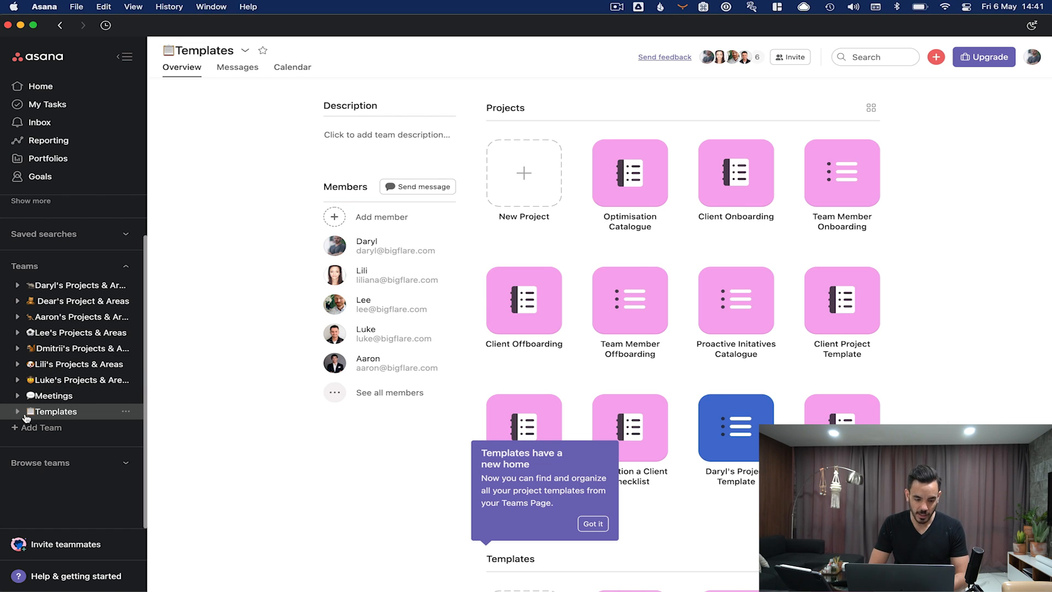
{"action": "left_click", "coordinate": [17, 411]}
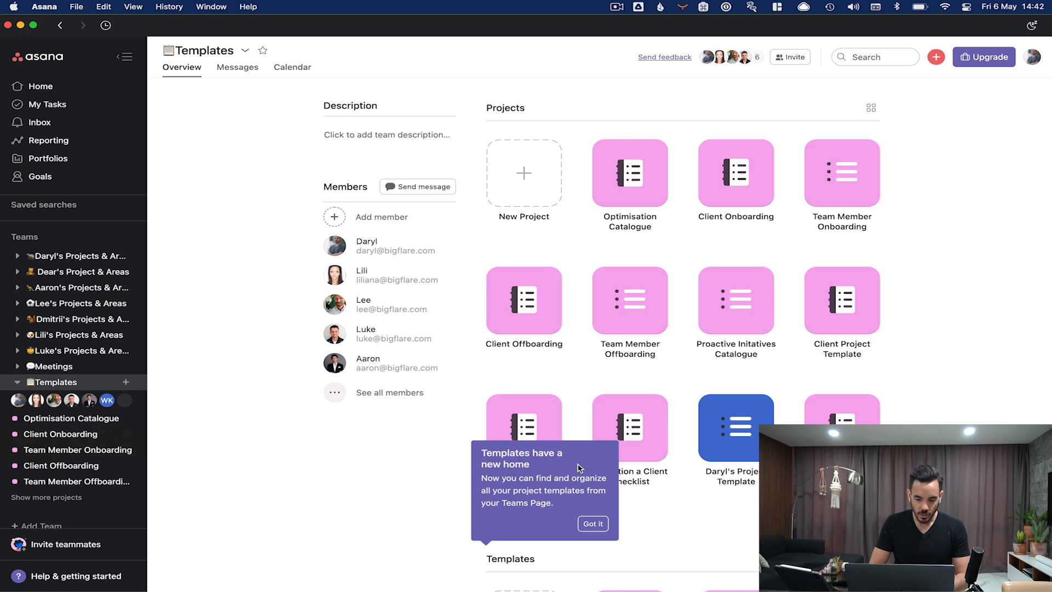
- Open the Optimisation Catalogue project with tasks grouped Daily, Weekly and Monthly by channel
{"action": "left_click", "coordinate": [593, 523]}
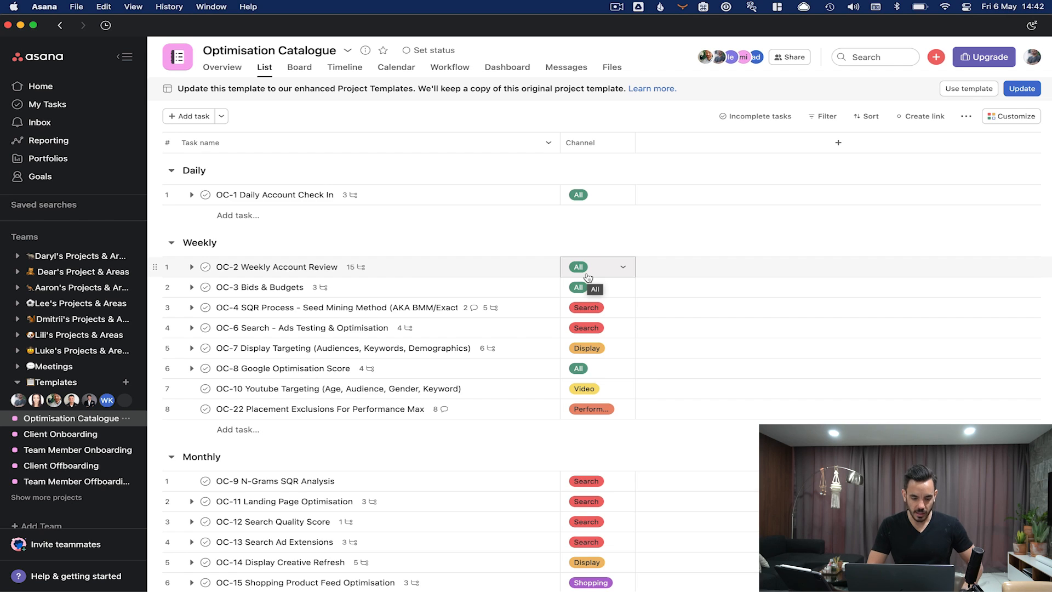
{"action": "scroll", "scroll_direction": "down", "scroll_amount": 3}
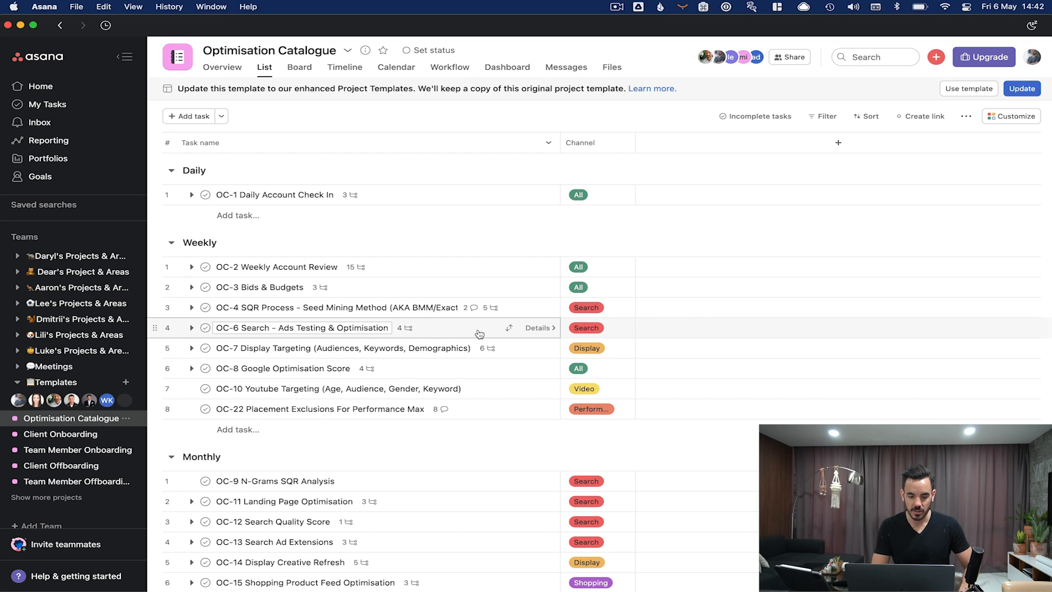
{"action": "mouse_move", "coordinate": [511, 220]}
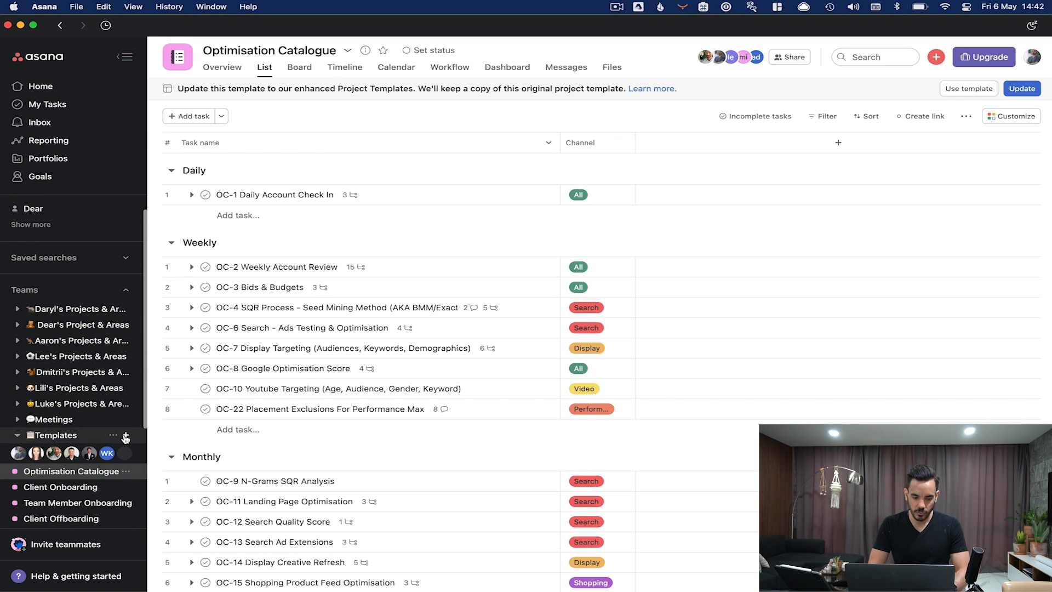
{"action": "left_click", "coordinate": [125, 436]}
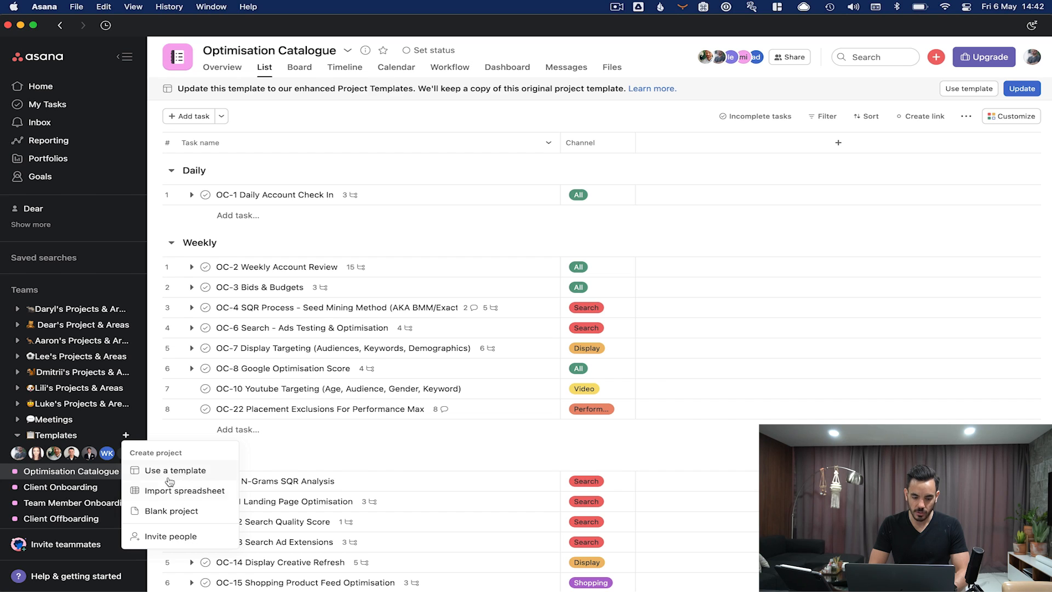
{"action": "mouse_move", "coordinate": [324, 245]}
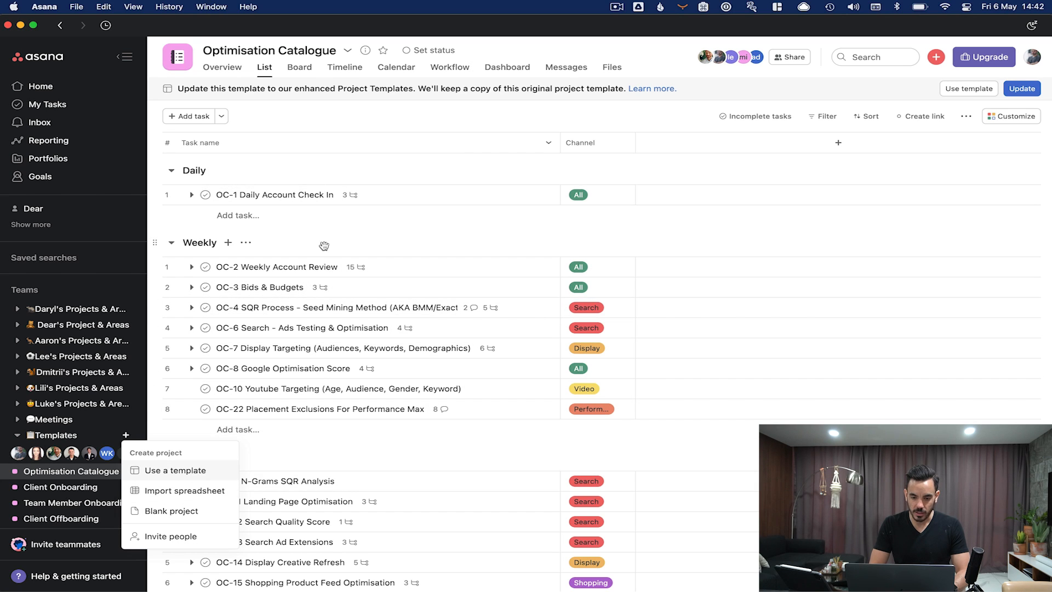
{"action": "left_click", "coordinate": [465, 123]}
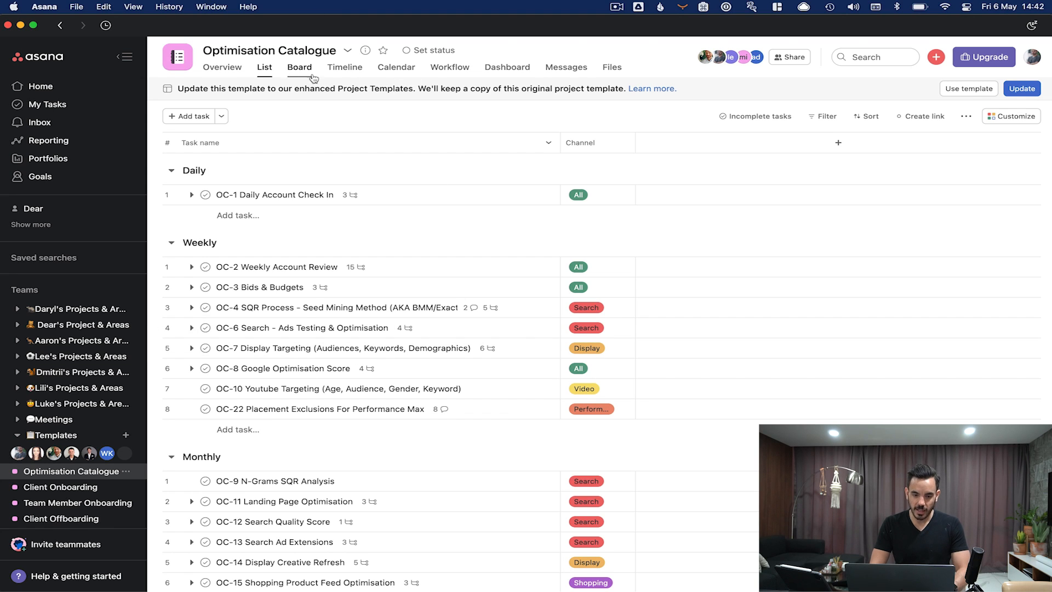
{"action": "mouse_move", "coordinate": [477, 145]}
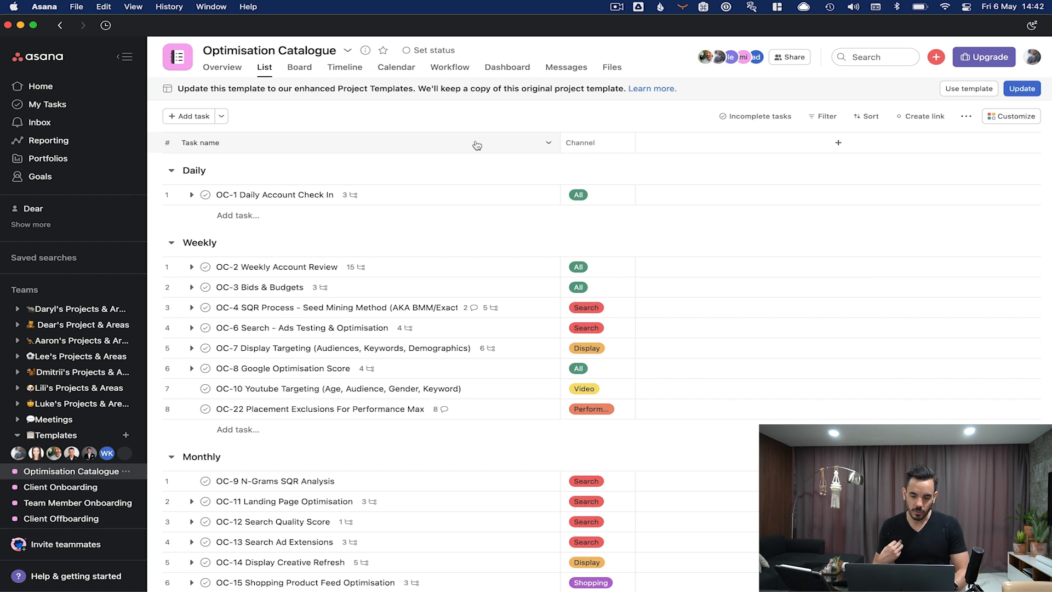
{"action": "scroll", "scroll_direction": "down", "scroll_amount": 3}
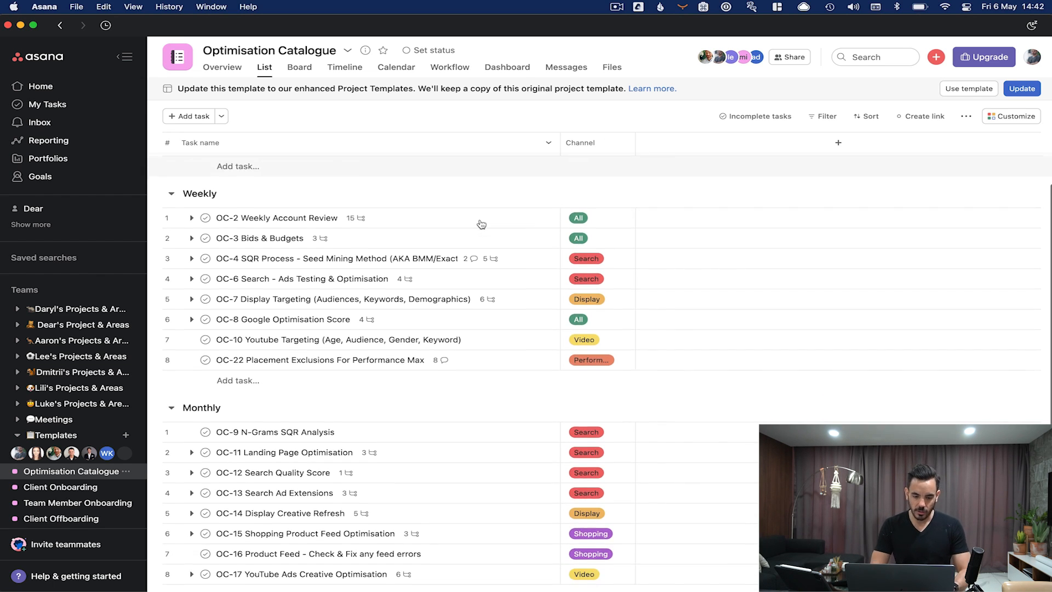
{"action": "scroll", "scroll_direction": "down", "scroll_amount": 3}
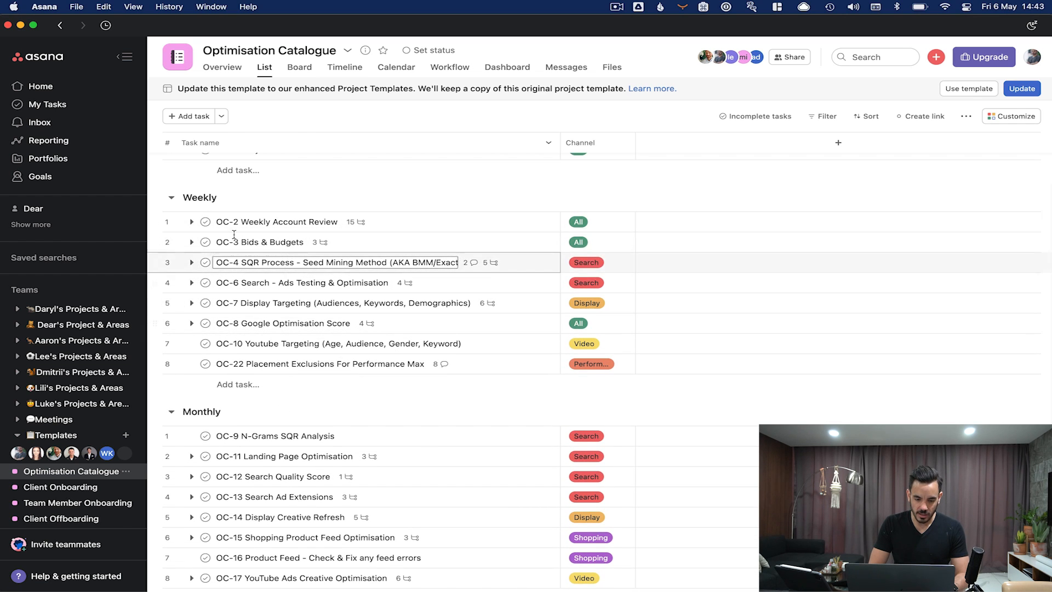
{"action": "scroll", "scroll_direction": "down", "scroll_amount": 3}
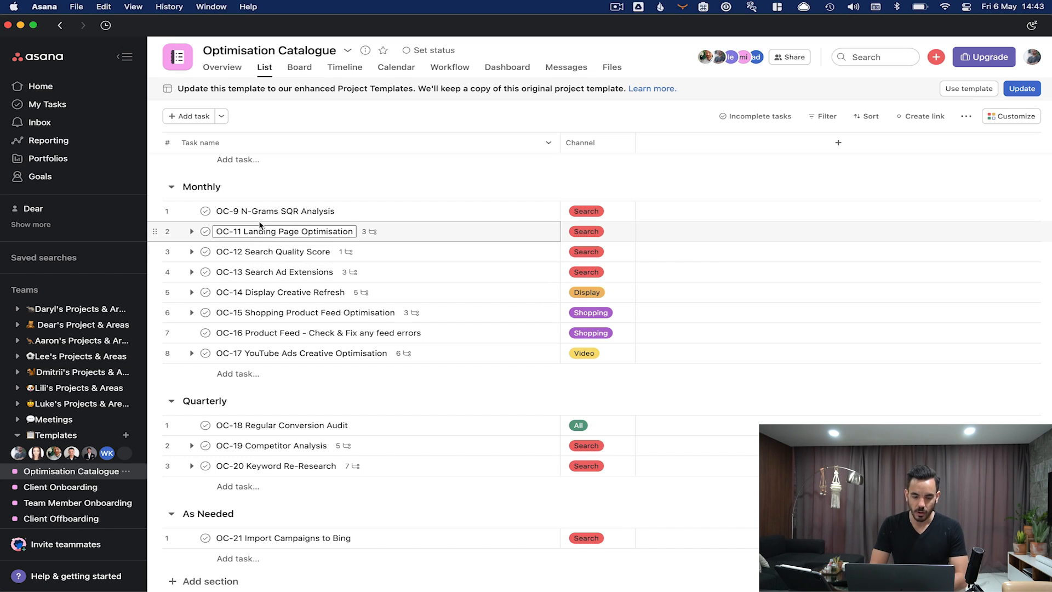
{"action": "left_click", "coordinate": [279, 292]}
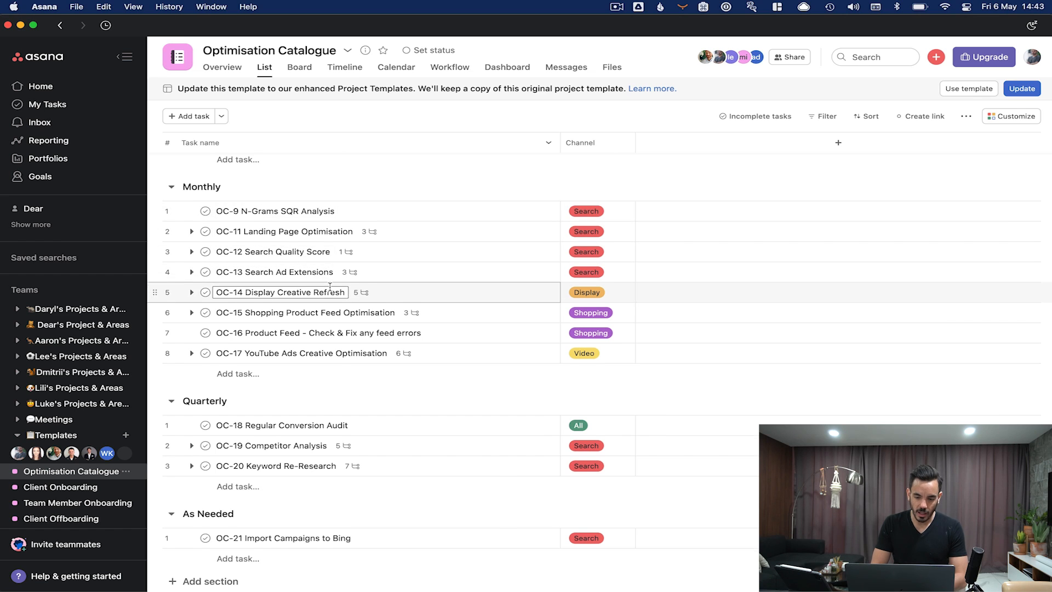